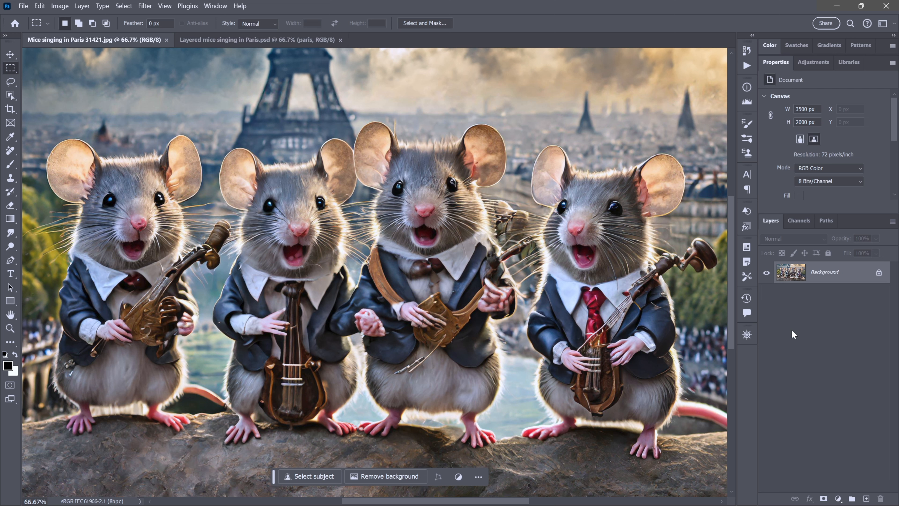
pyautogui.moveTo(360, 299)
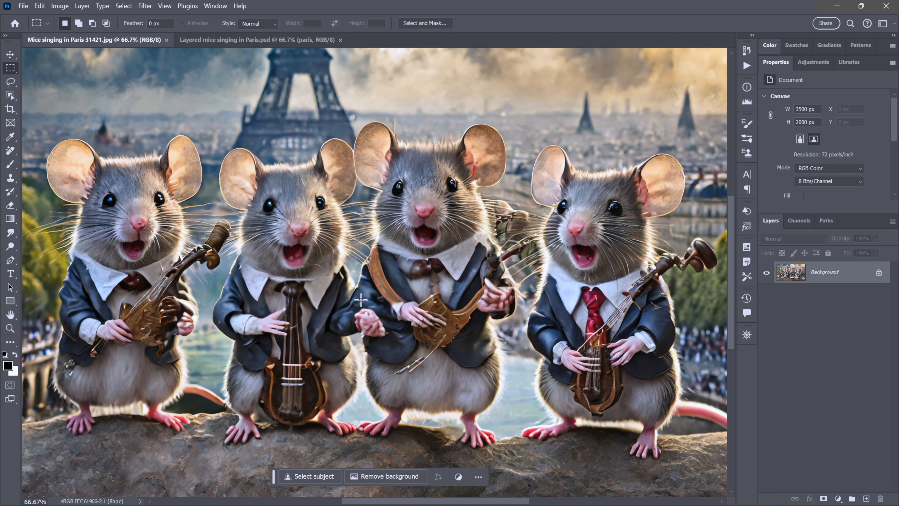
pyautogui.moveTo(467, 100)
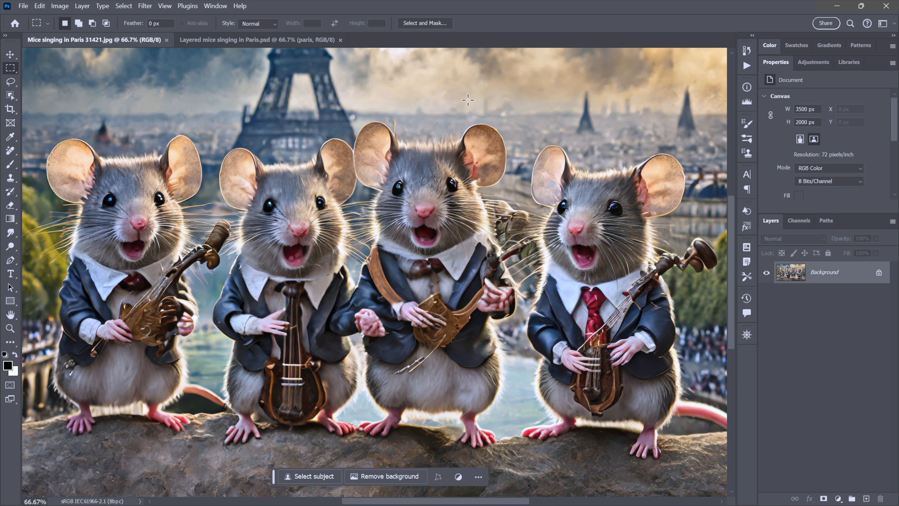
pyautogui.moveTo(690, 135)
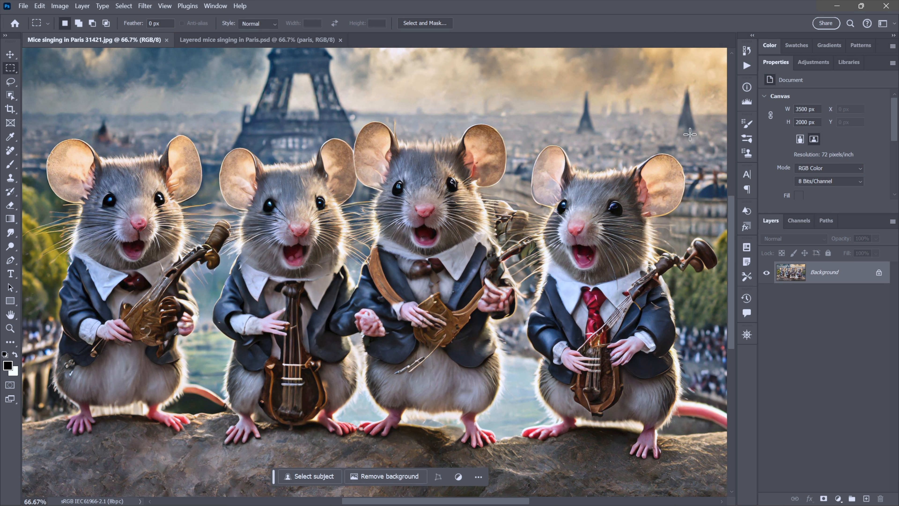
pyautogui.moveTo(652, 225)
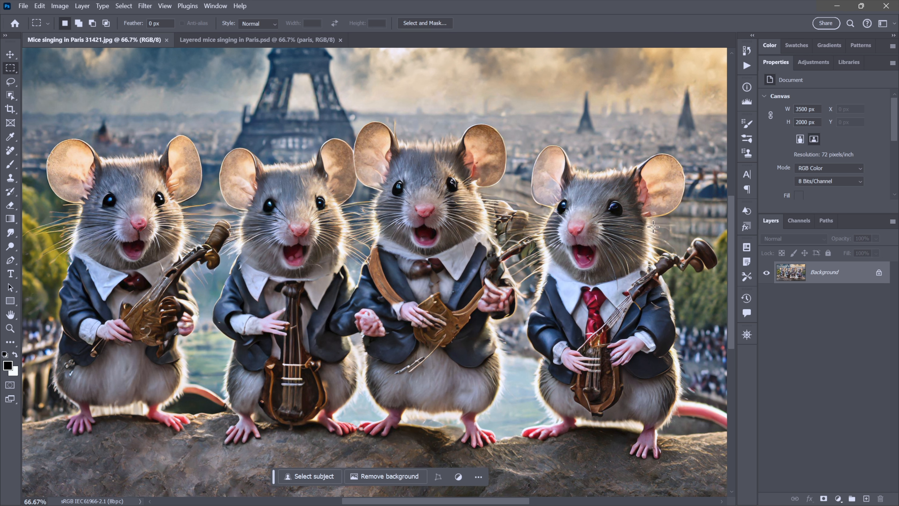
pyautogui.moveTo(807, 309)
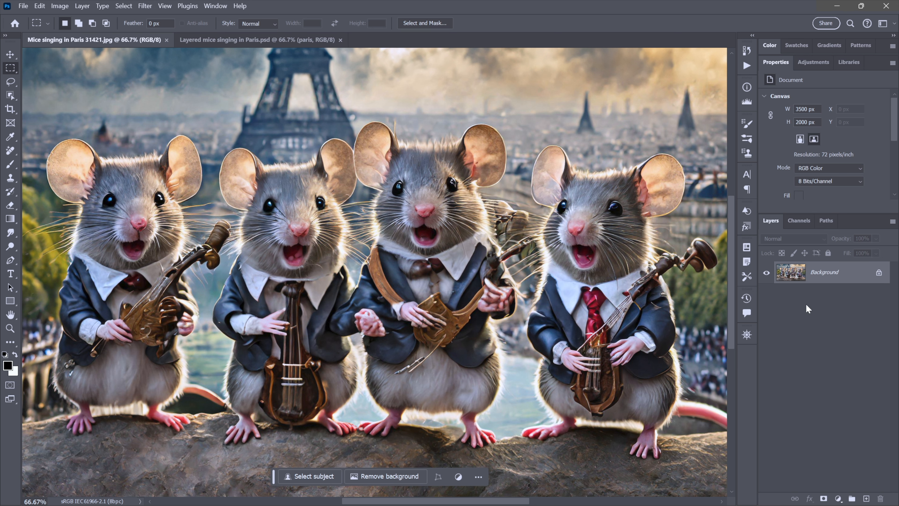
pyautogui.moveTo(169, 320)
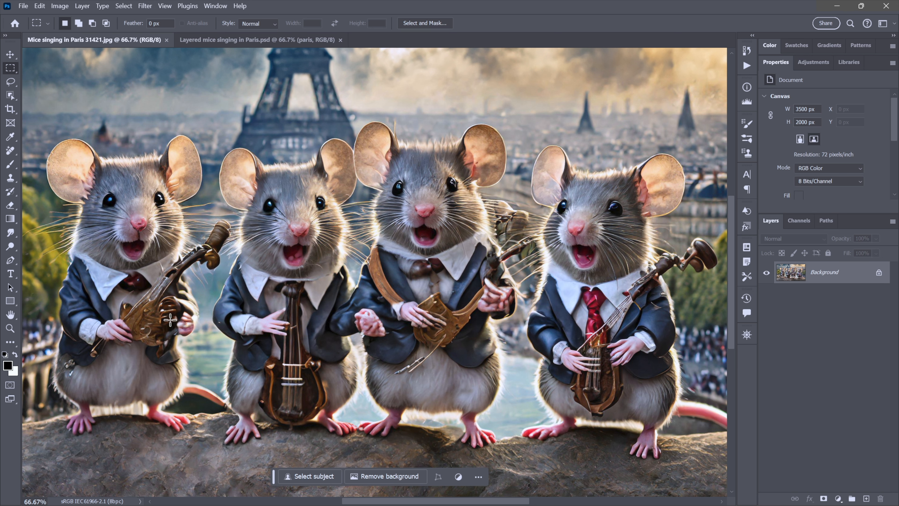
pyautogui.moveTo(630, 316)
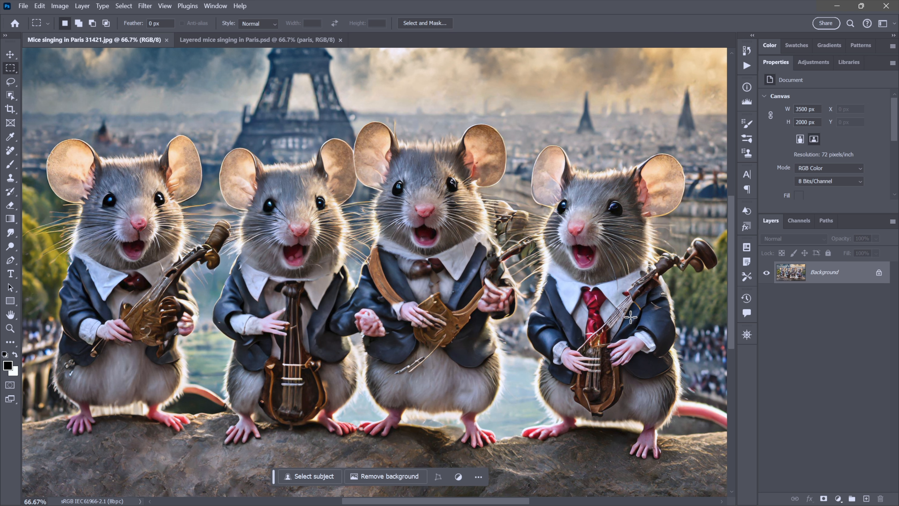
pyautogui.moveTo(812, 337)
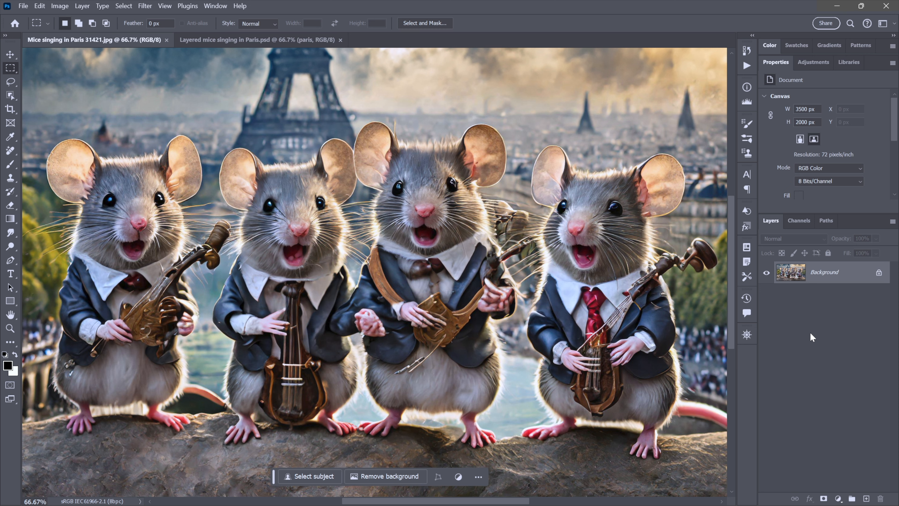
# Step: Compare the layered mice PSD with the original JPG, then hide the top-hat mouse and layer 1
pyautogui.click(256, 40)
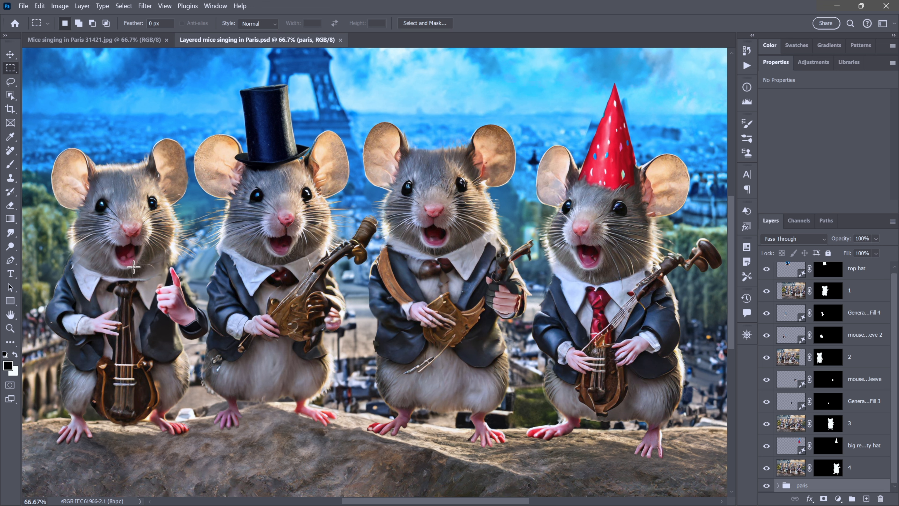
pyautogui.moveTo(247, 257)
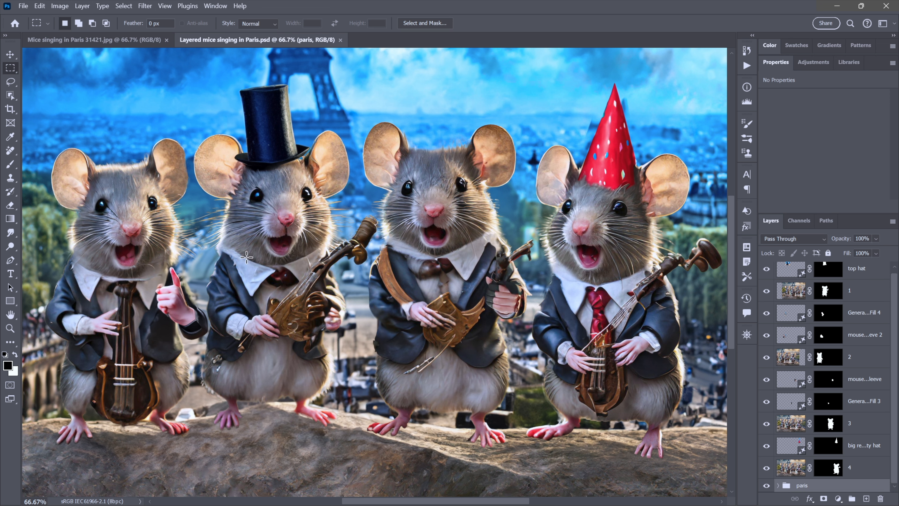
pyautogui.click(86, 40)
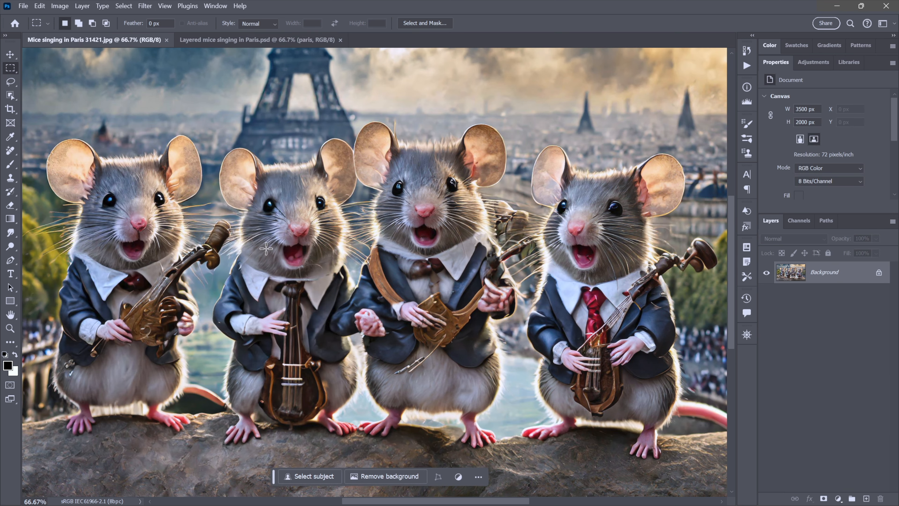
pyautogui.moveTo(148, 310)
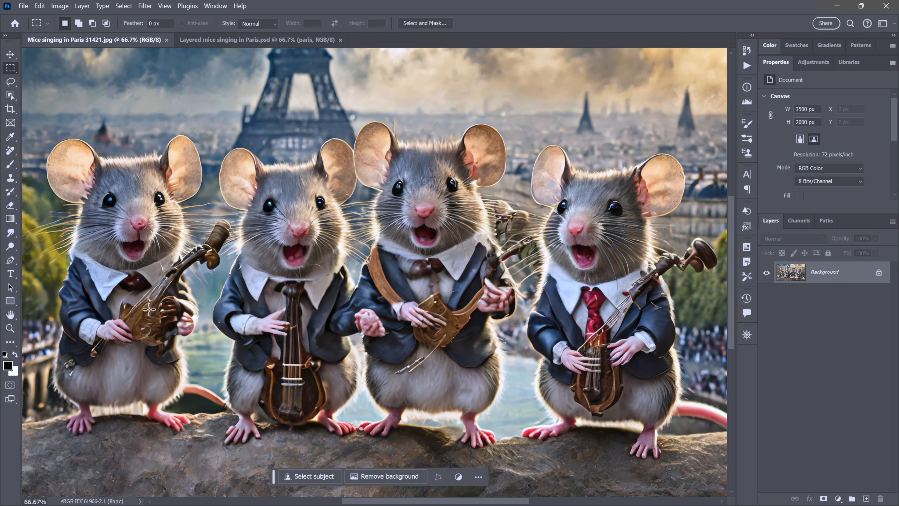
pyautogui.moveTo(298, 279)
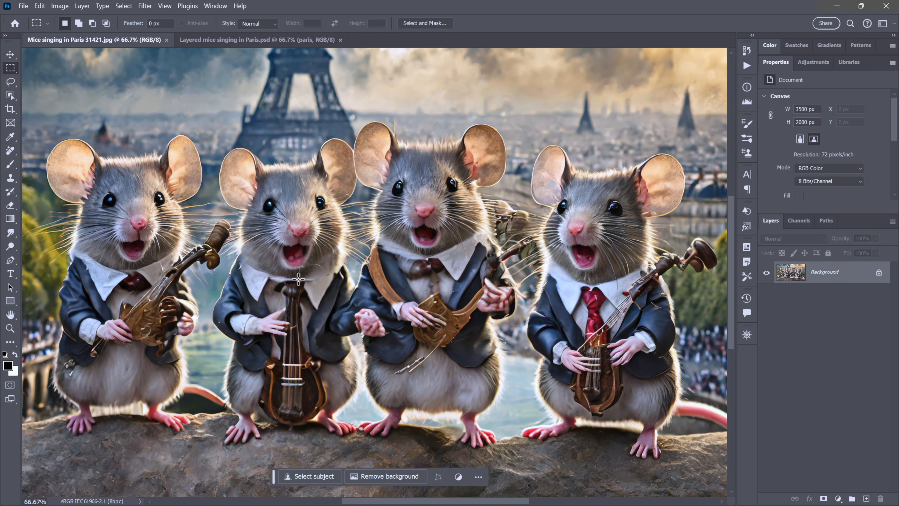
pyautogui.moveTo(297, 278)
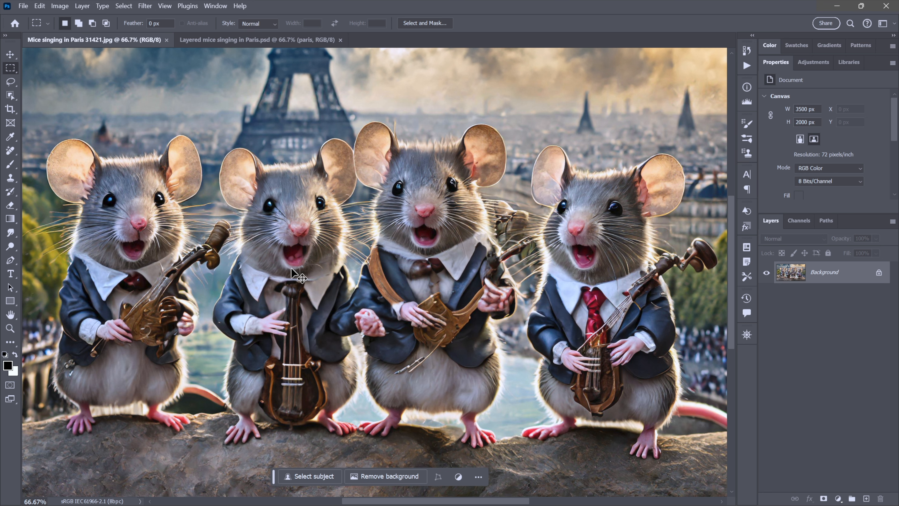
pyautogui.click(256, 39)
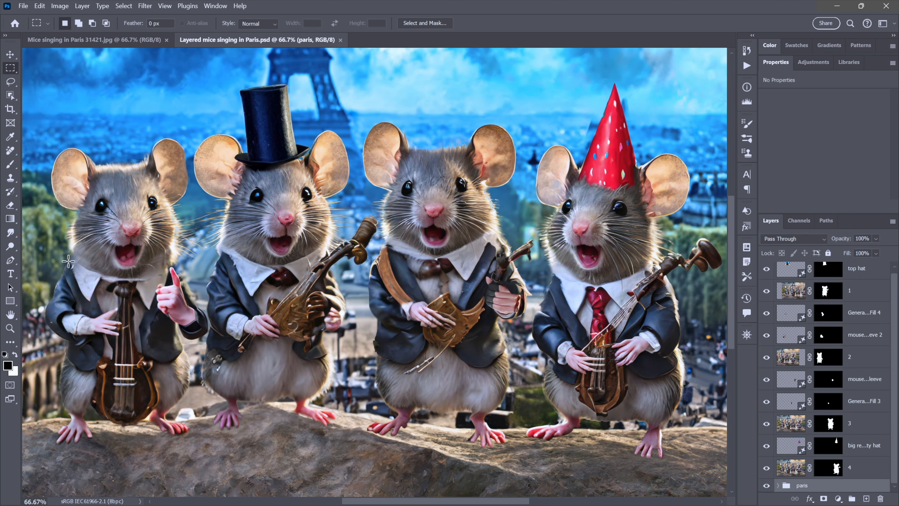
pyautogui.moveTo(268, 273)
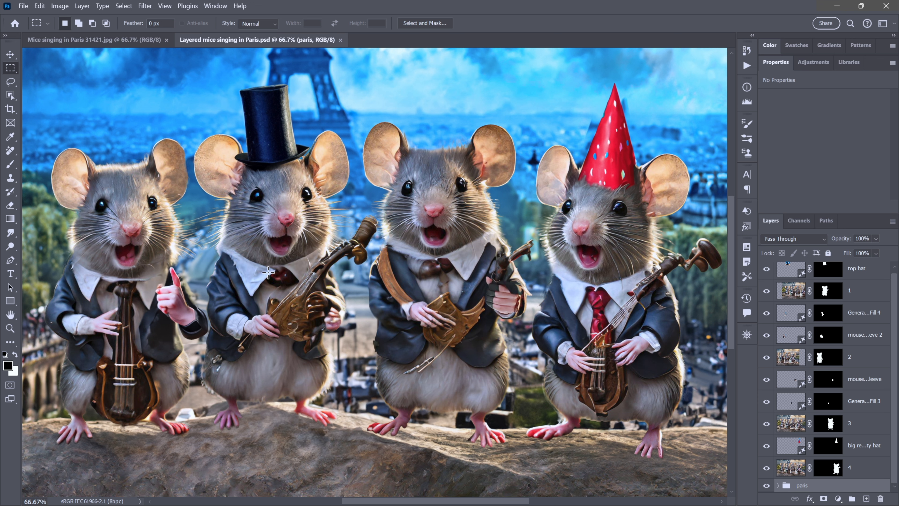
pyautogui.moveTo(379, 206)
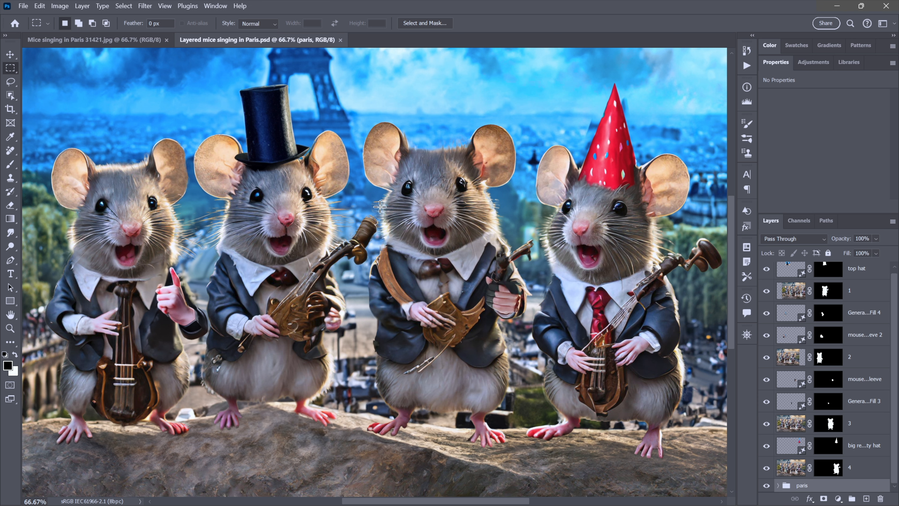
pyautogui.moveTo(383, 211)
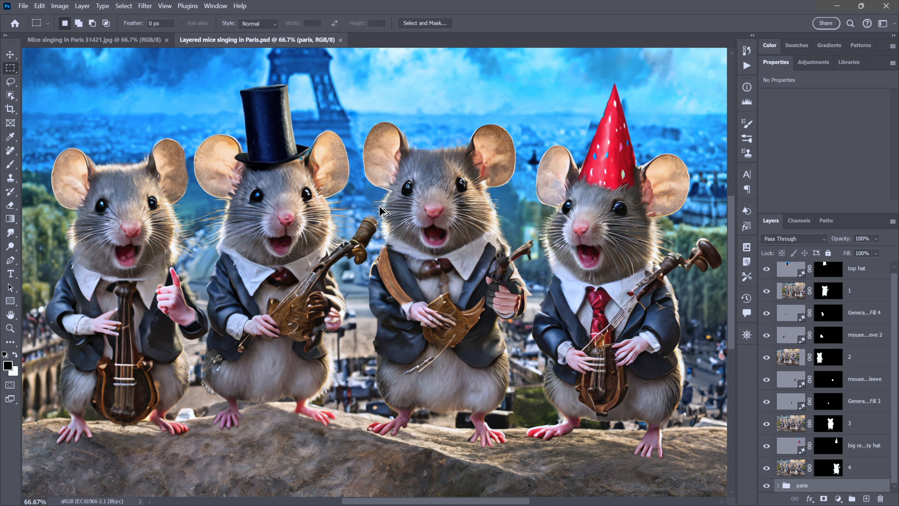
pyautogui.click(766, 268)
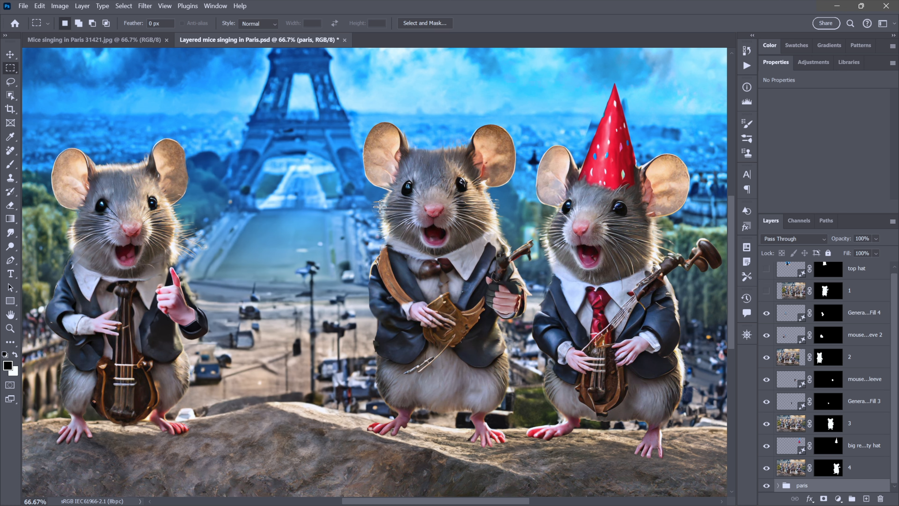
pyautogui.moveTo(360, 199)
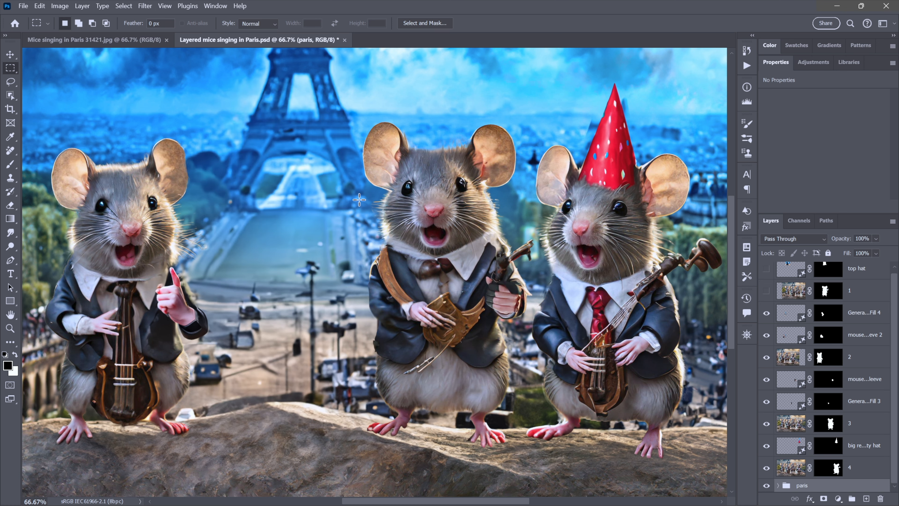
pyautogui.moveTo(510, 208)
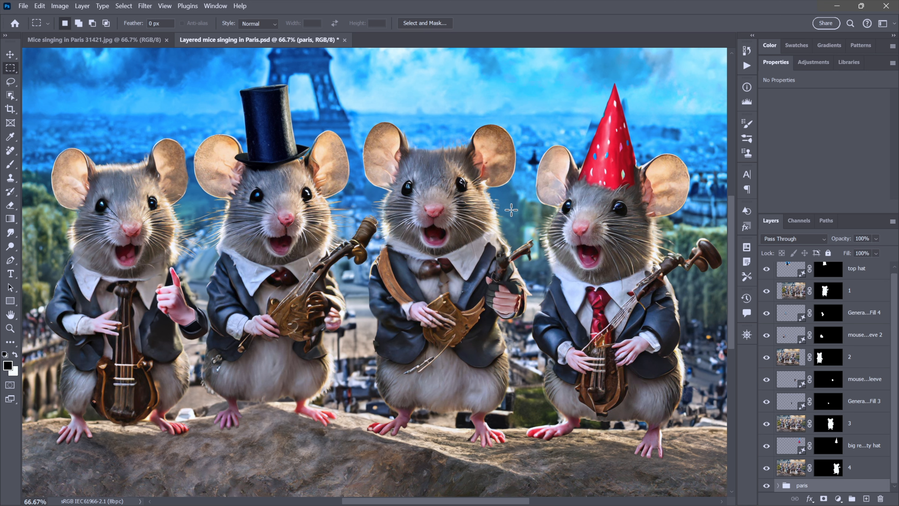
# Step: Cut the leftmost mouse onto its own layer with Object Selection and hide the Background to check it
pyautogui.click(69, 40)
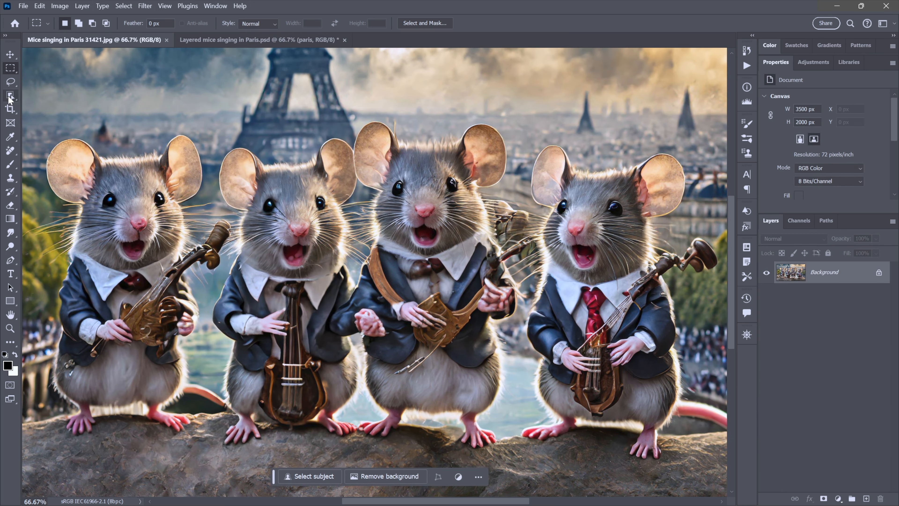
pyautogui.moveTo(10, 97)
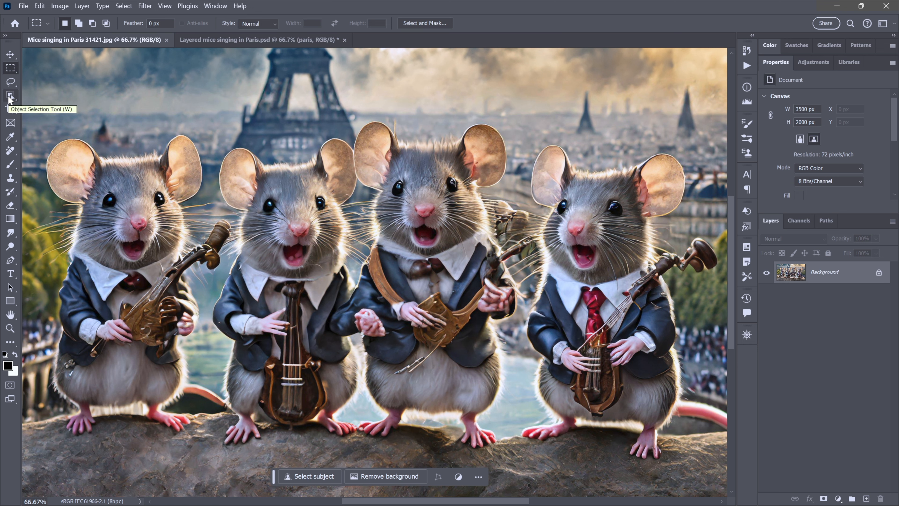
pyautogui.click(10, 96)
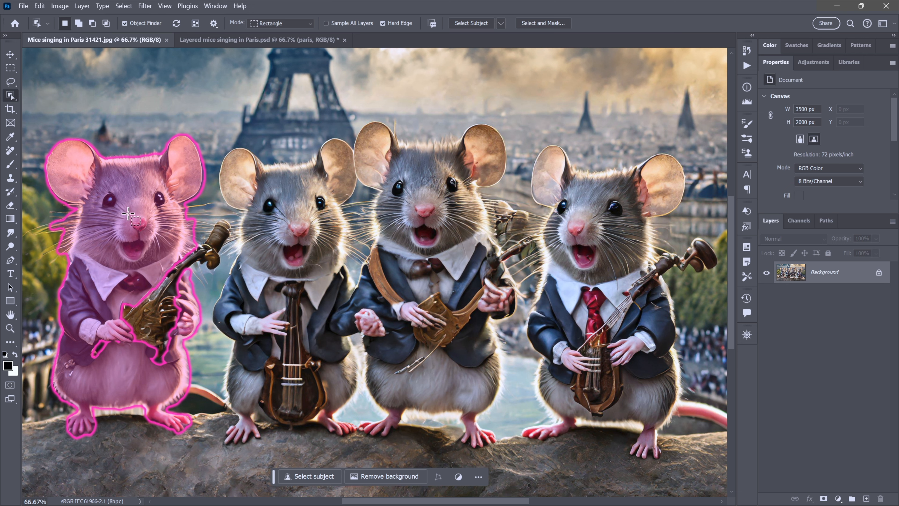
pyautogui.moveTo(138, 244)
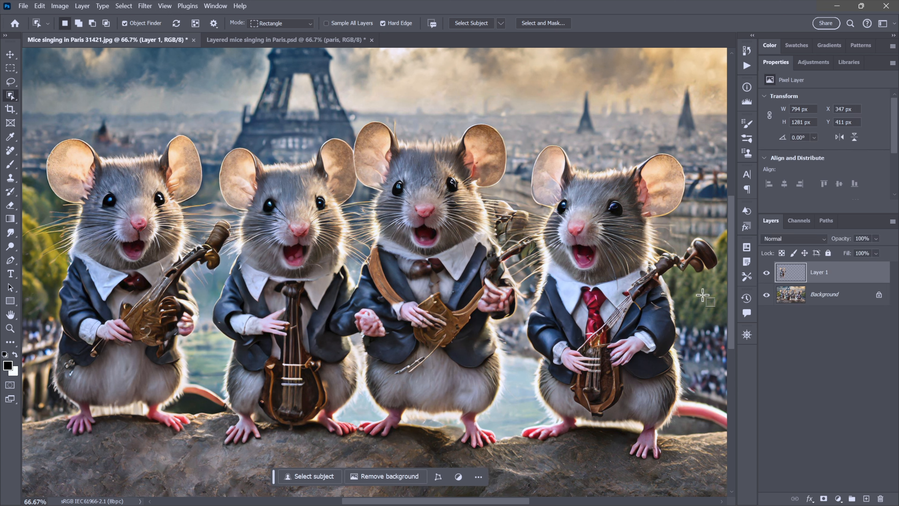
pyautogui.click(766, 294)
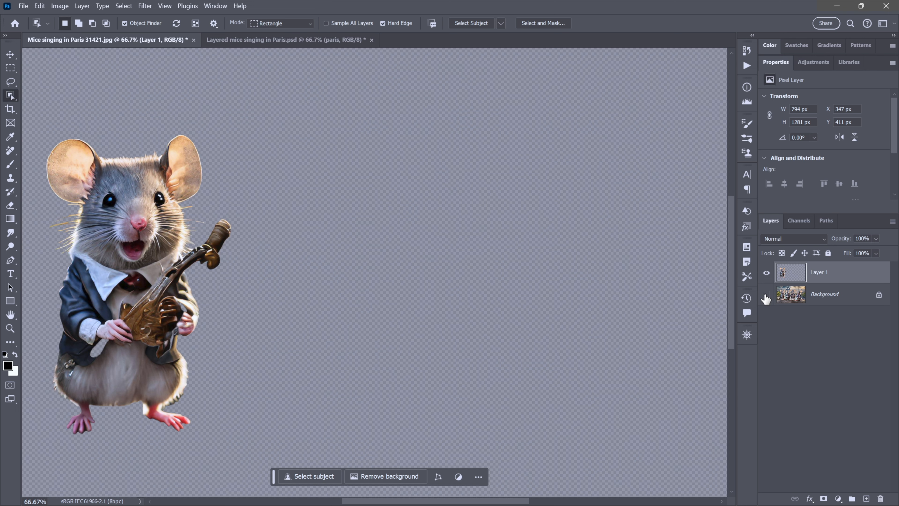
pyautogui.moveTo(766, 299)
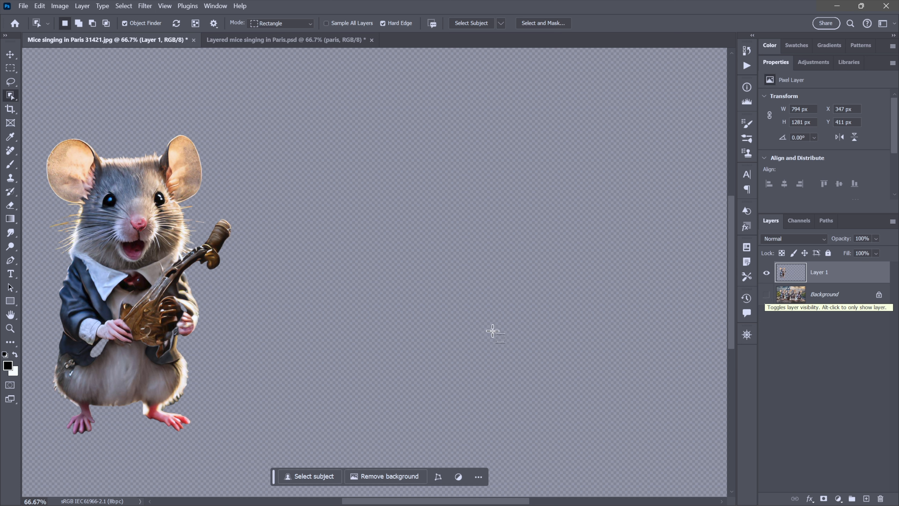
pyautogui.moveTo(286, 232)
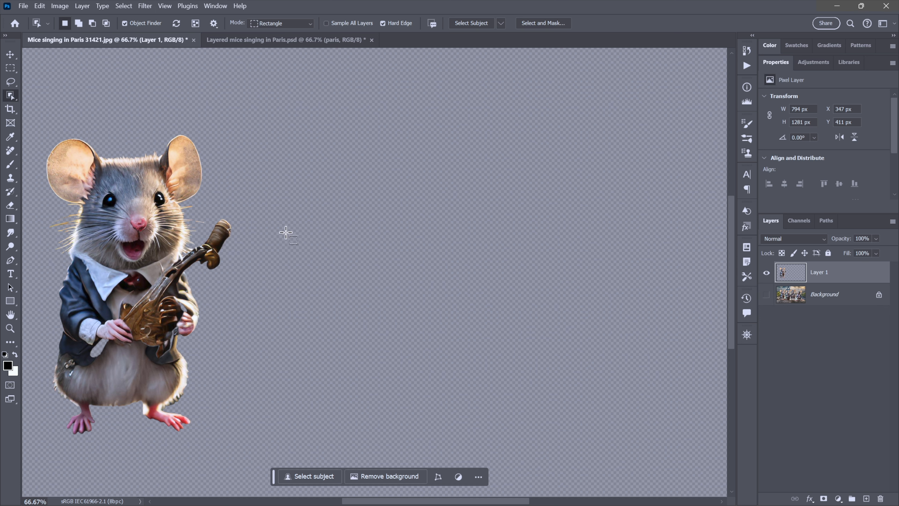
pyautogui.moveTo(414, 245)
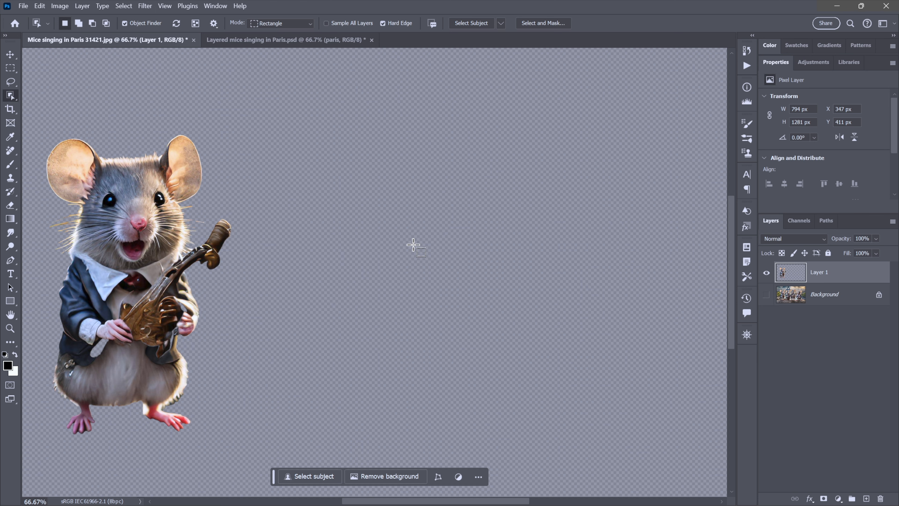
# Step: Show the background again and start a Layer via Copy of the framed leftmost mouse named 1
pyautogui.click(766, 294)
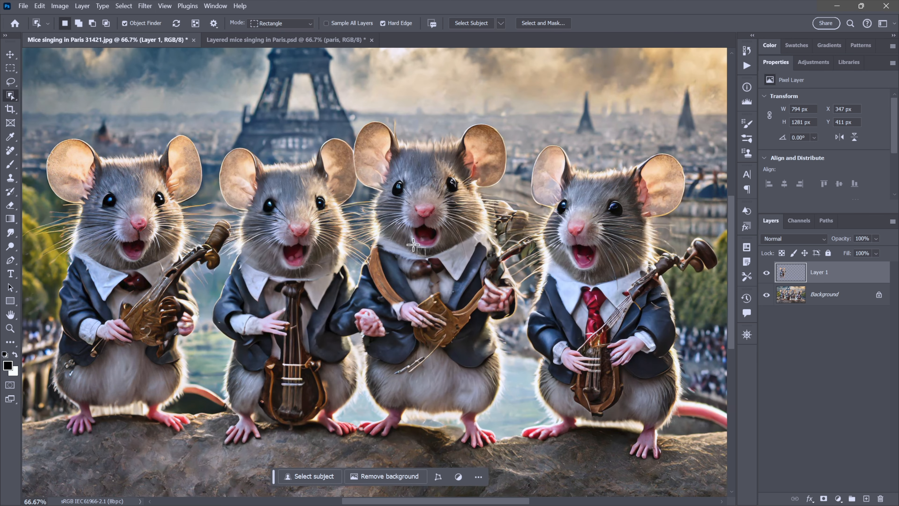
pyautogui.moveTo(421, 254)
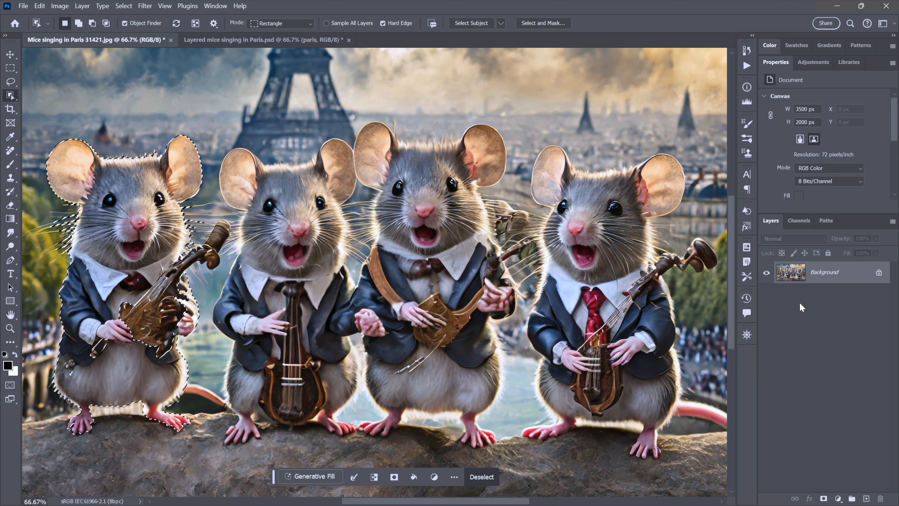
pyautogui.click(482, 477)
pyautogui.write('1')
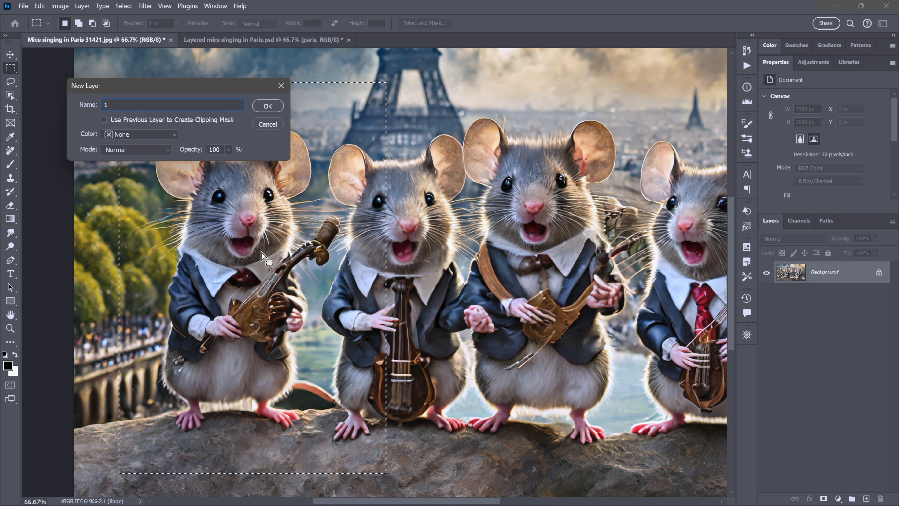
# Step: Confirm layer 1, hide the Background, and auto-select the leftmost mouse with Object Selection
pyautogui.click(267, 105)
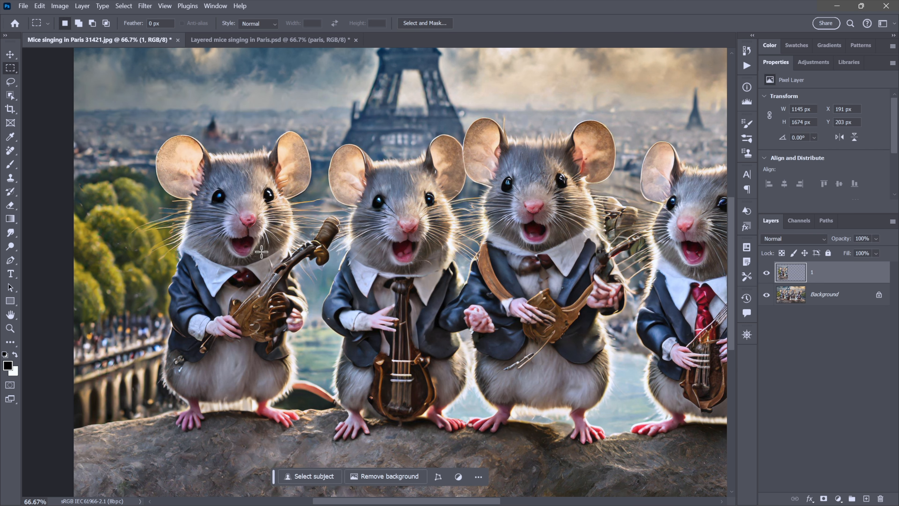
pyautogui.moveTo(731, 281)
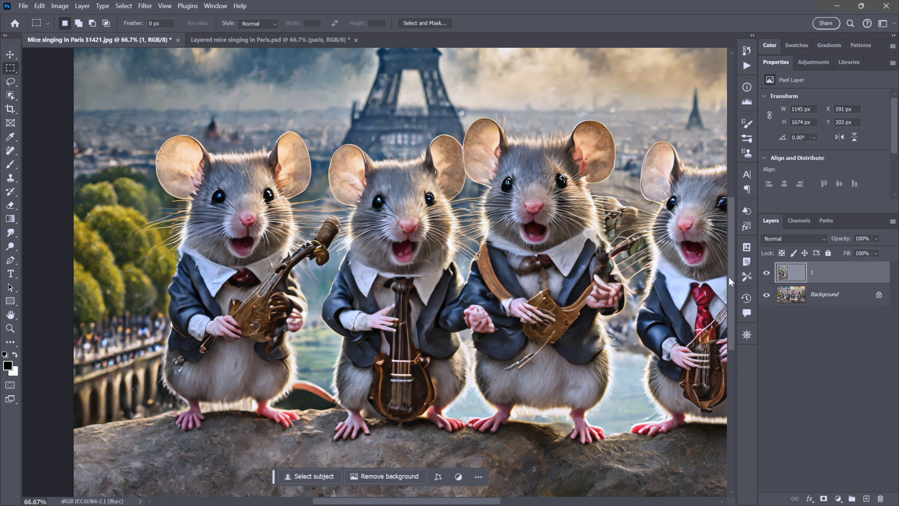
pyautogui.moveTo(242, 250)
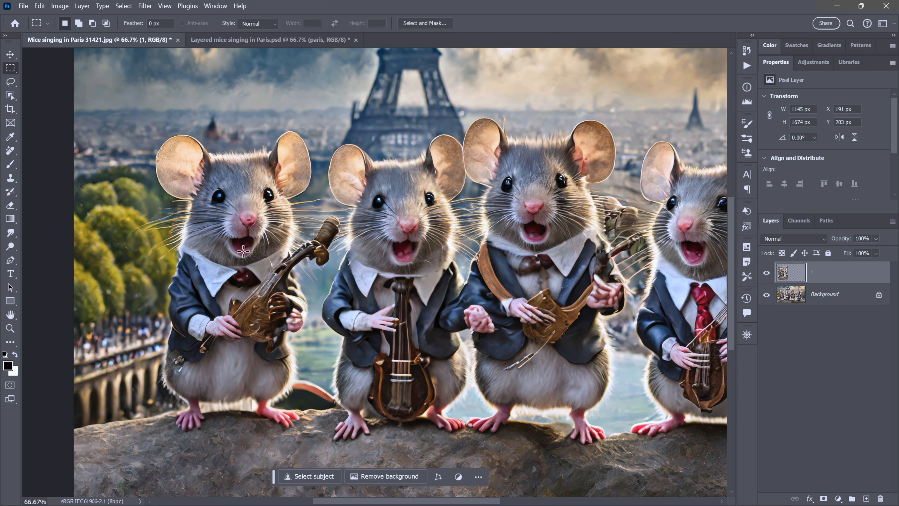
pyautogui.moveTo(370, 238)
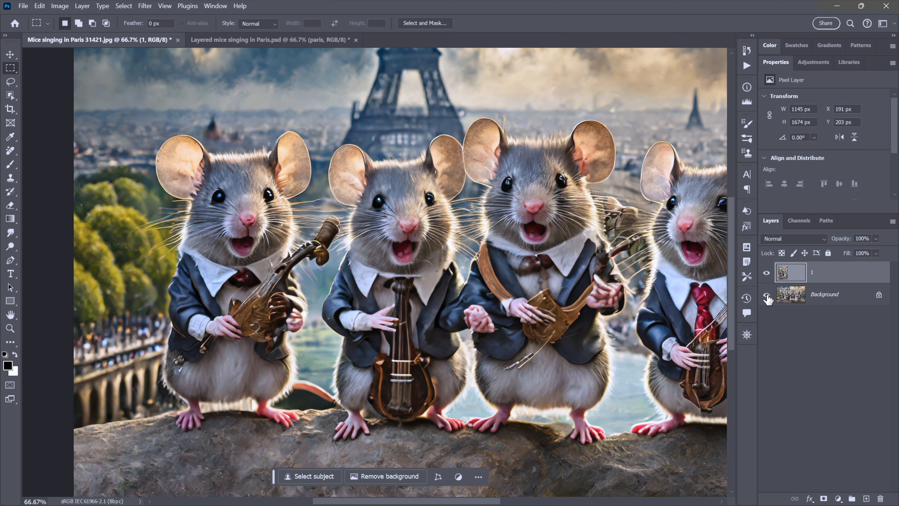
pyautogui.click(766, 298)
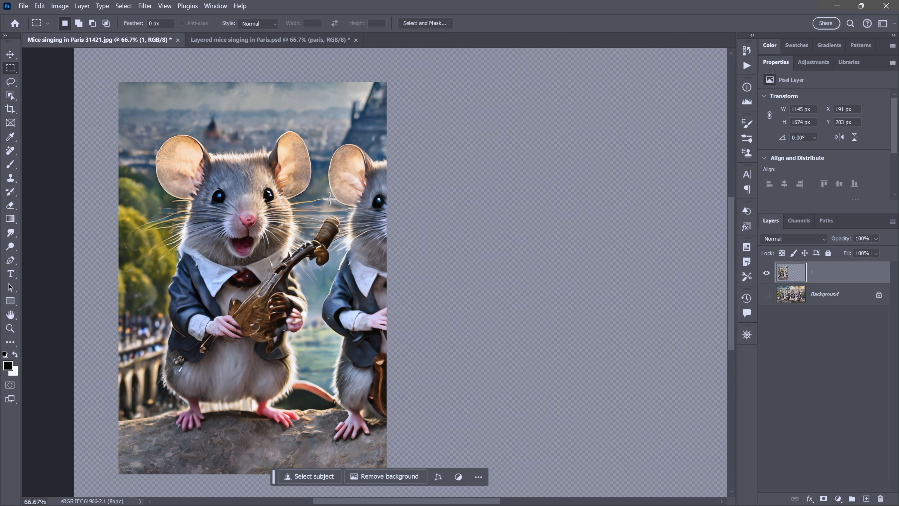
pyautogui.moveTo(77, 118)
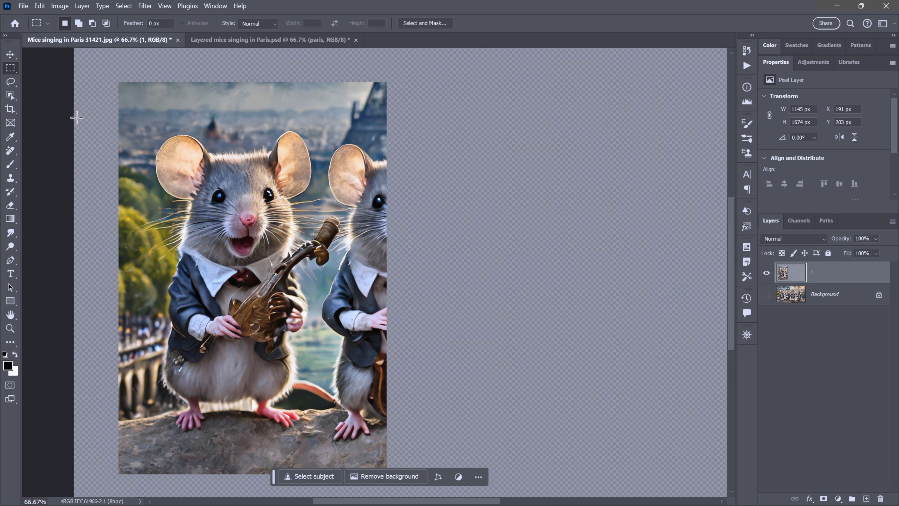
pyautogui.moveTo(11, 97)
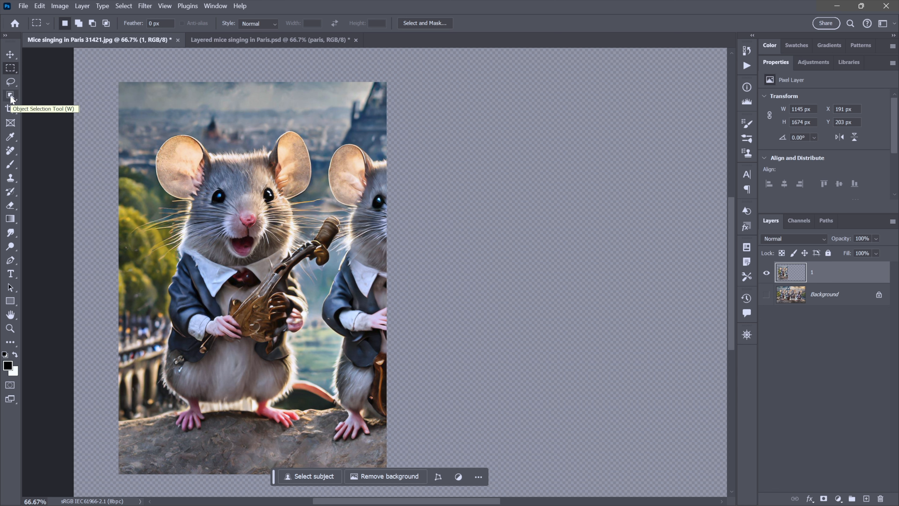
pyautogui.click(10, 95)
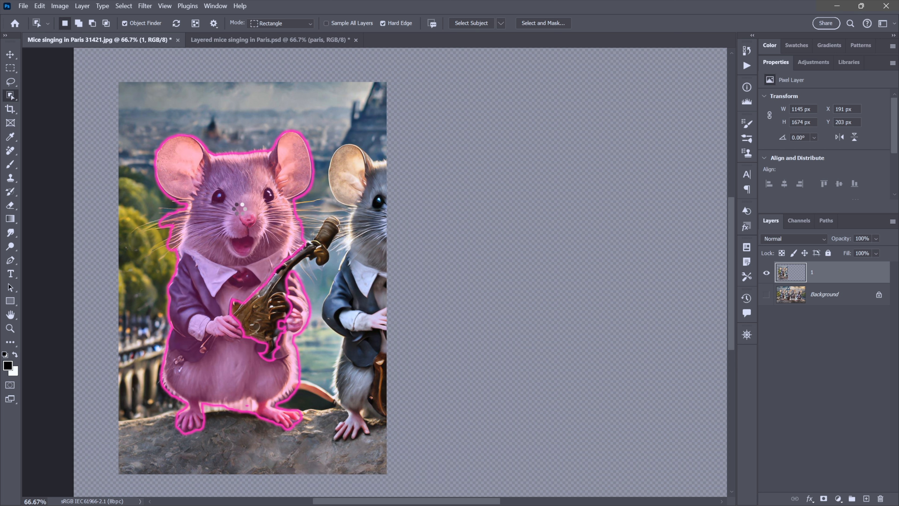
pyautogui.moveTo(281, 256)
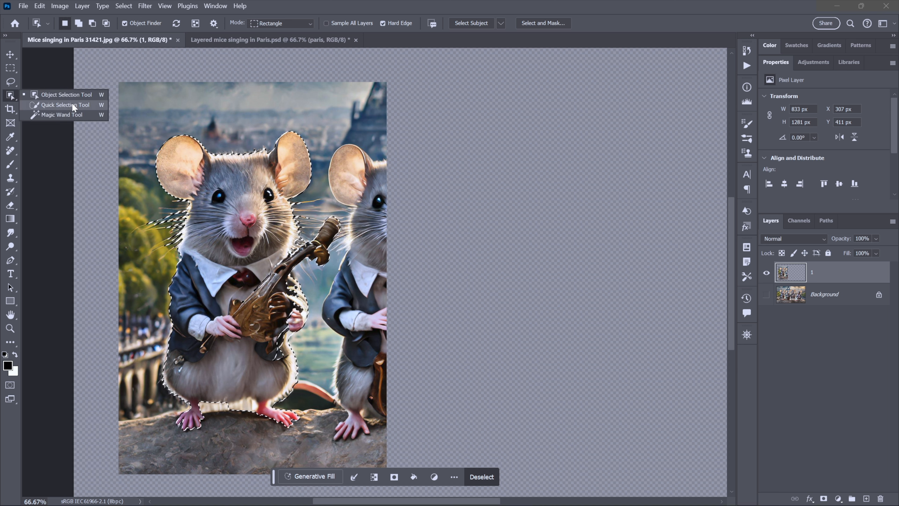
# Step: Refine the mouse selection near its feet, add it as a mask on layer 1, and pick the Smudge tool
pyautogui.click(64, 105)
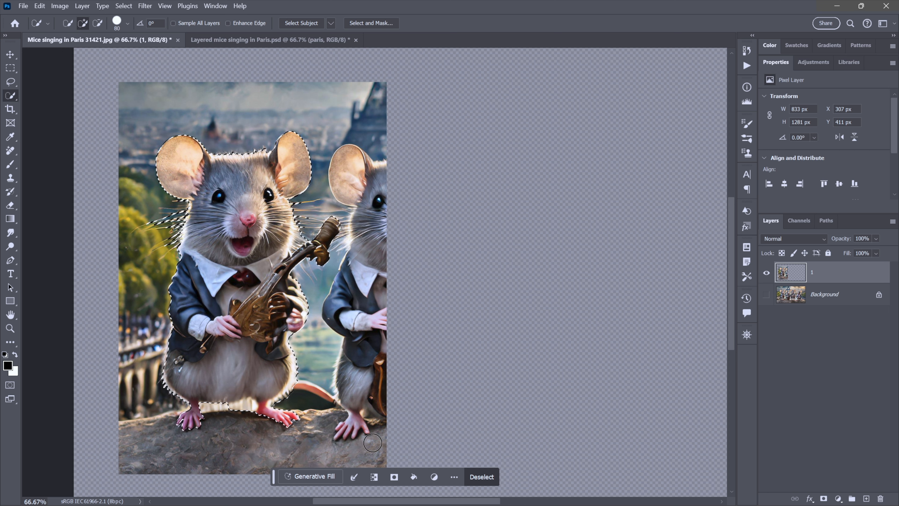
pyautogui.click(394, 476)
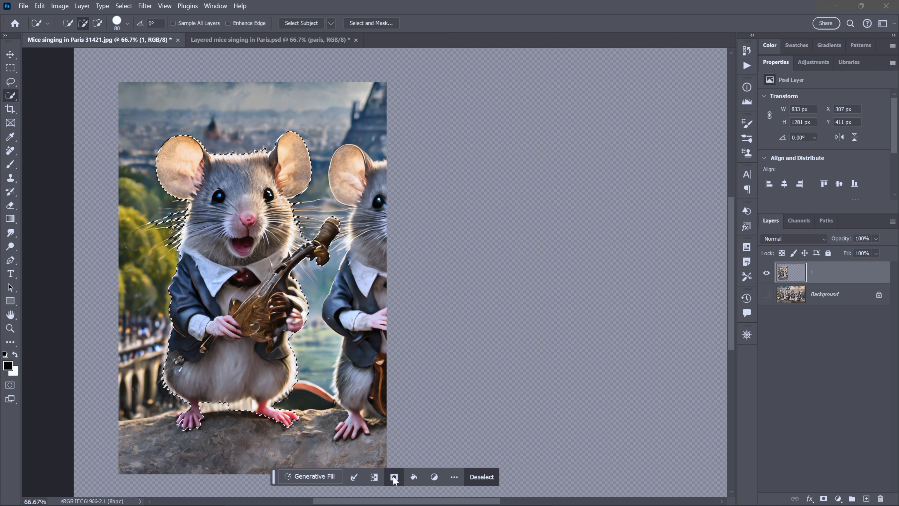
pyautogui.click(394, 477)
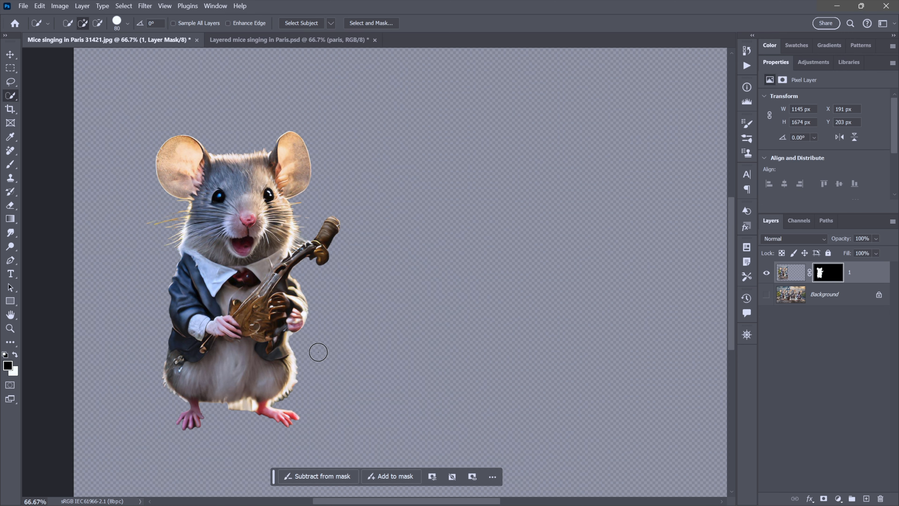
pyautogui.moveTo(485, 298)
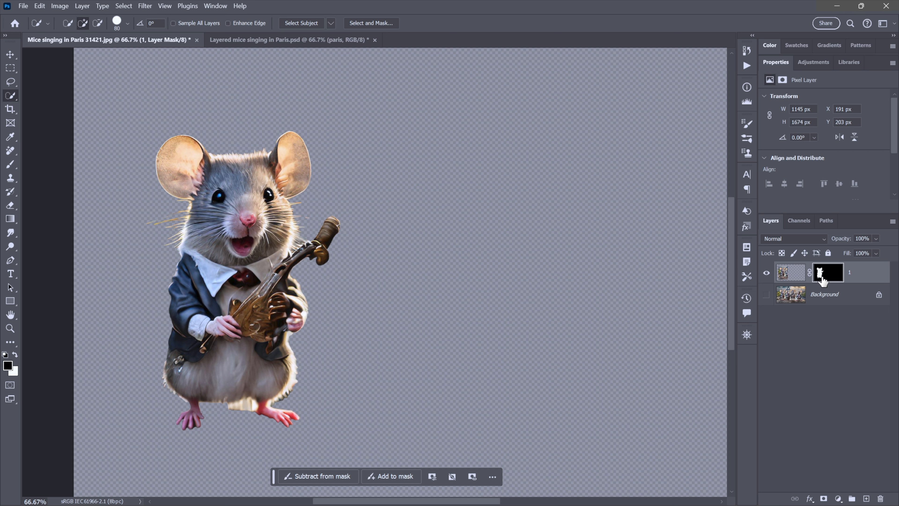
pyautogui.moveTo(165, 188)
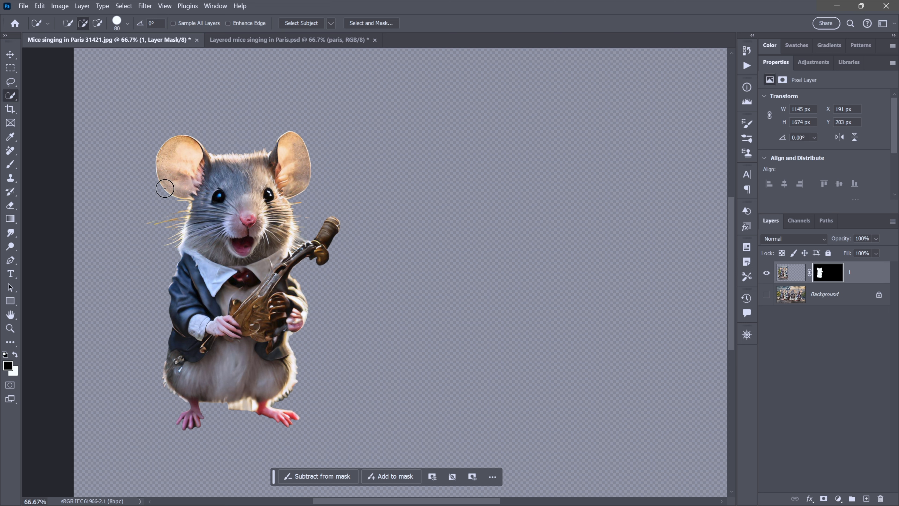
pyautogui.rightClick(10, 233)
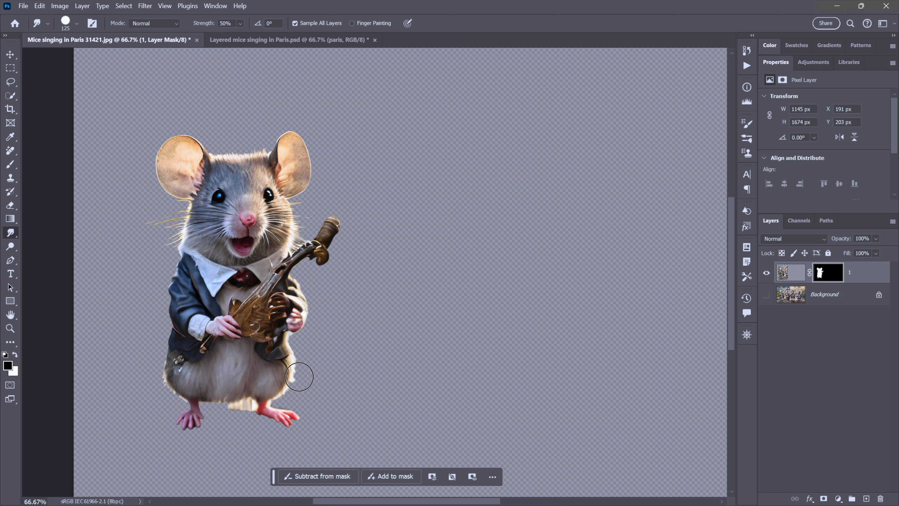
pyautogui.moveTo(150, 239)
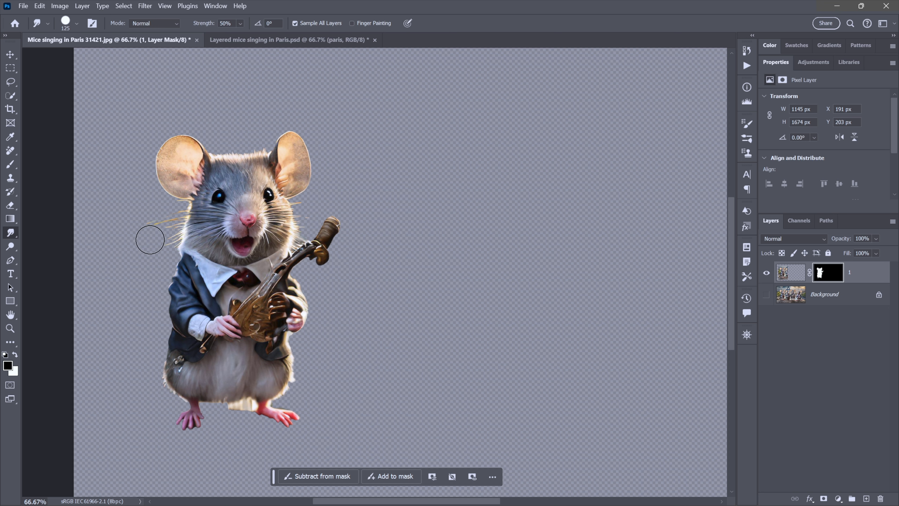
pyautogui.moveTo(217, 144)
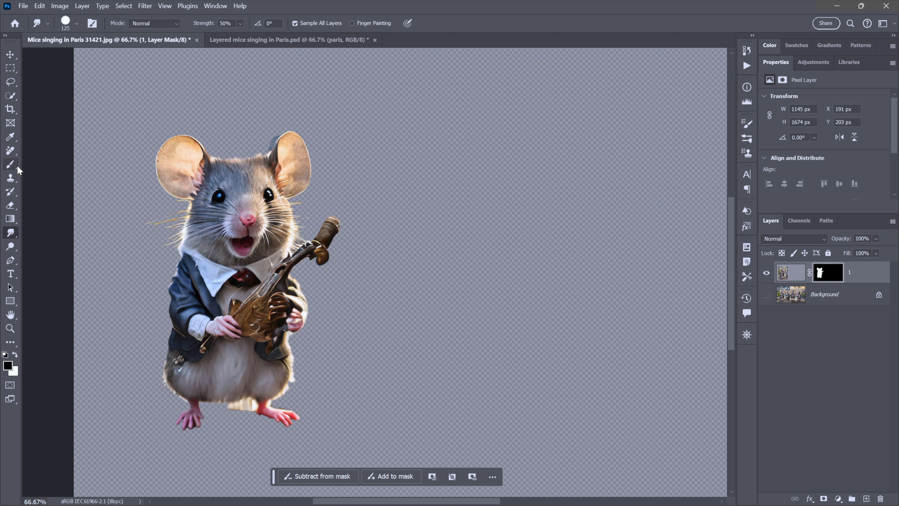
# Step: Paint on the layer 1 mask with the Brush to clean up the ears and feet edges
pyautogui.click(10, 165)
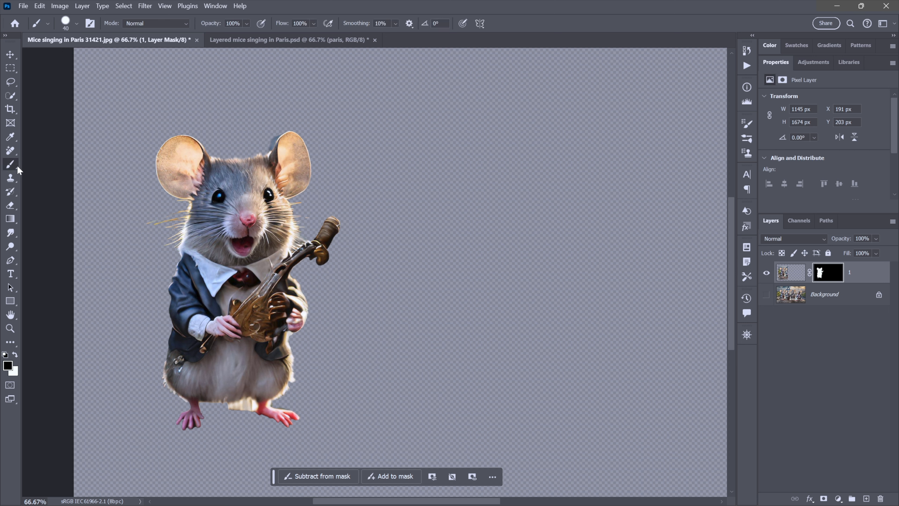
pyautogui.moveTo(66, 319)
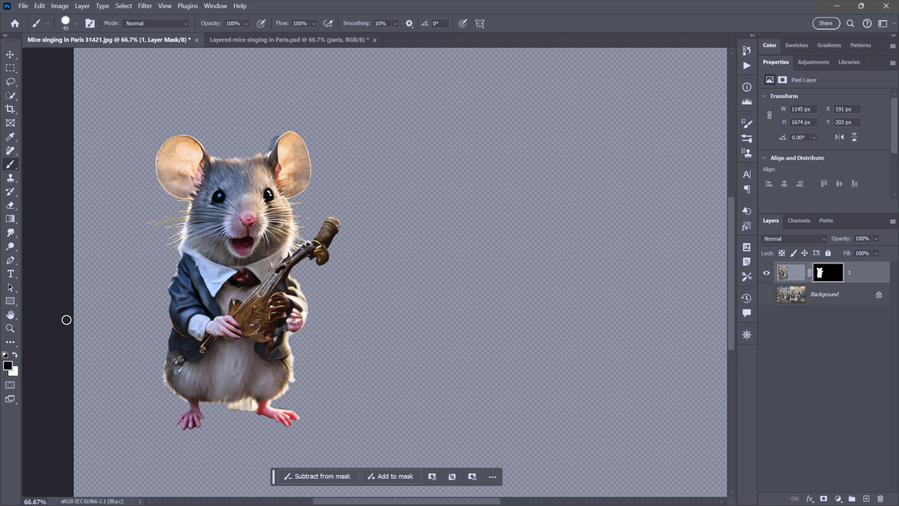
pyautogui.moveTo(270, 141)
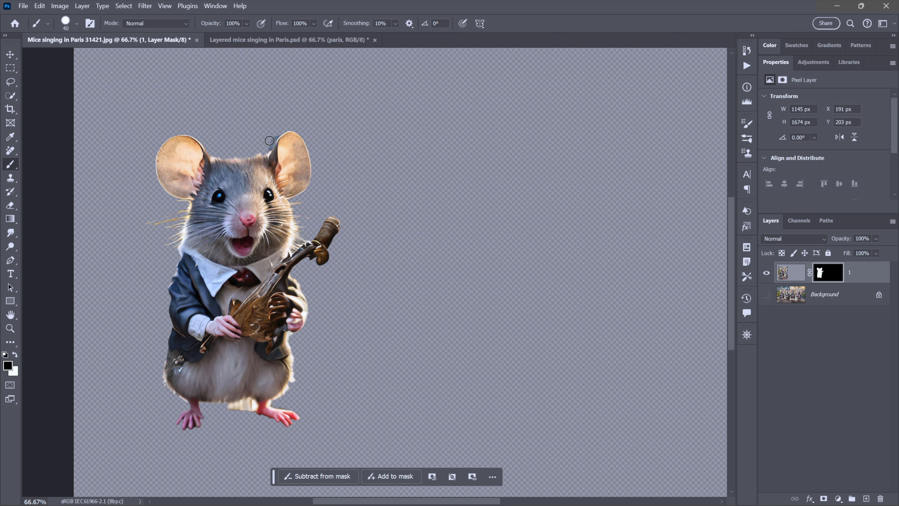
pyautogui.moveTo(279, 130)
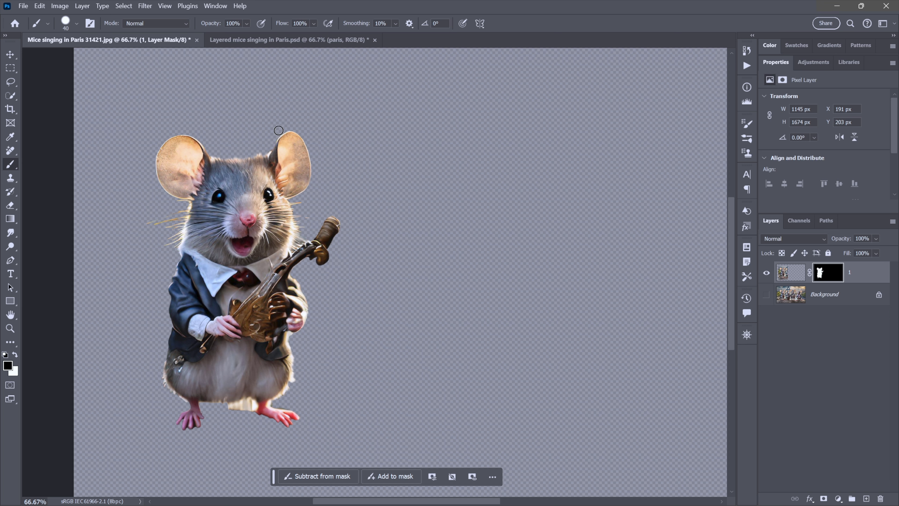
pyautogui.moveTo(281, 145)
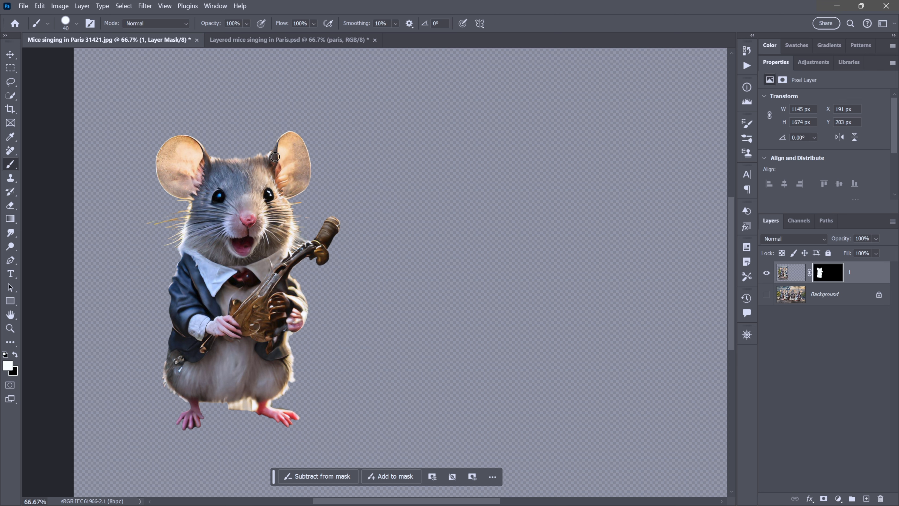
pyautogui.moveTo(224, 411)
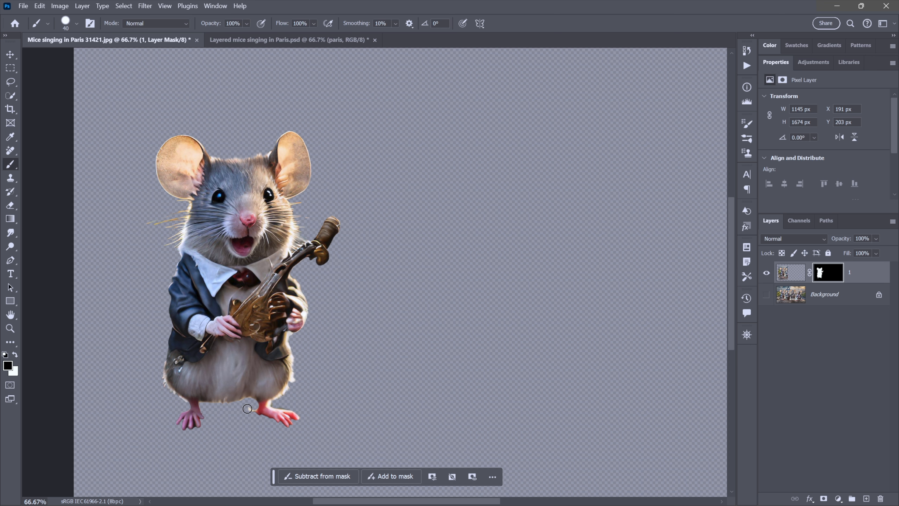
pyautogui.moveTo(187, 406)
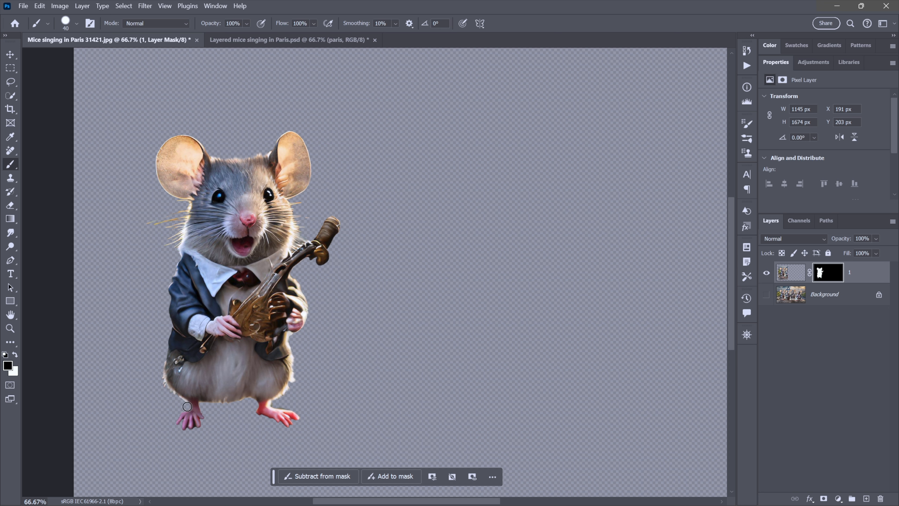
pyautogui.moveTo(465, 264)
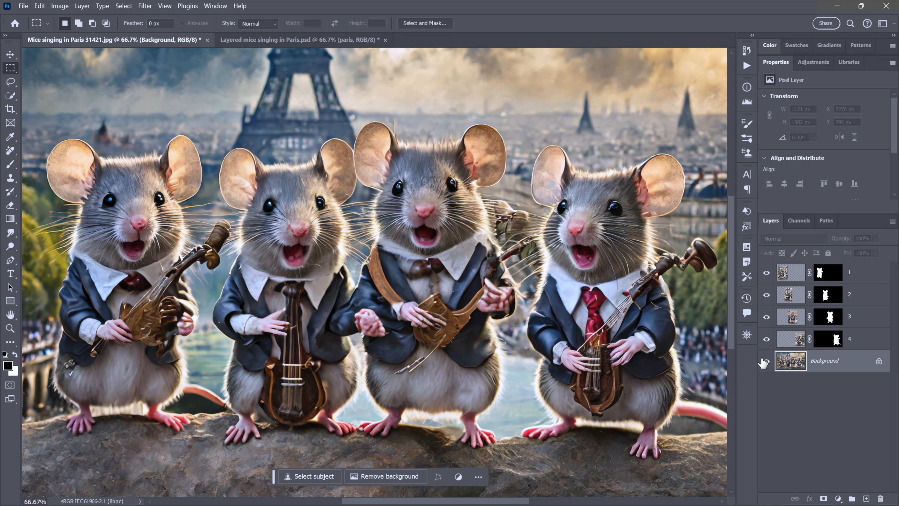
# Step: Toggle the Background and mouse layers 1–4 to inspect each cutout, leaving only the Background visible
pyautogui.click(766, 362)
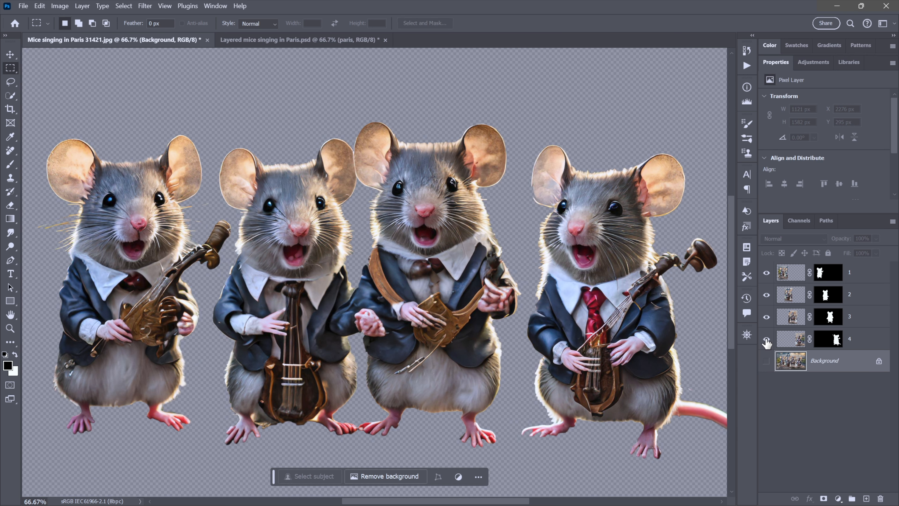
pyautogui.click(767, 317)
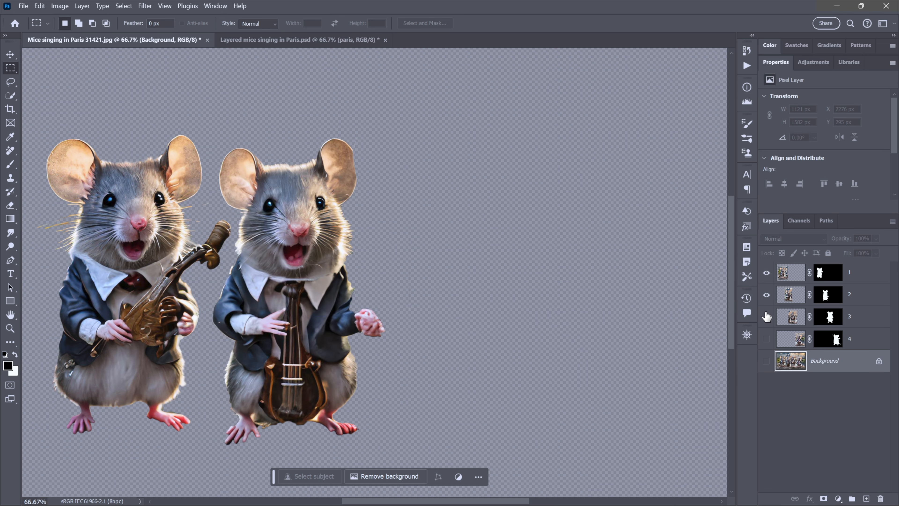
pyautogui.click(766, 338)
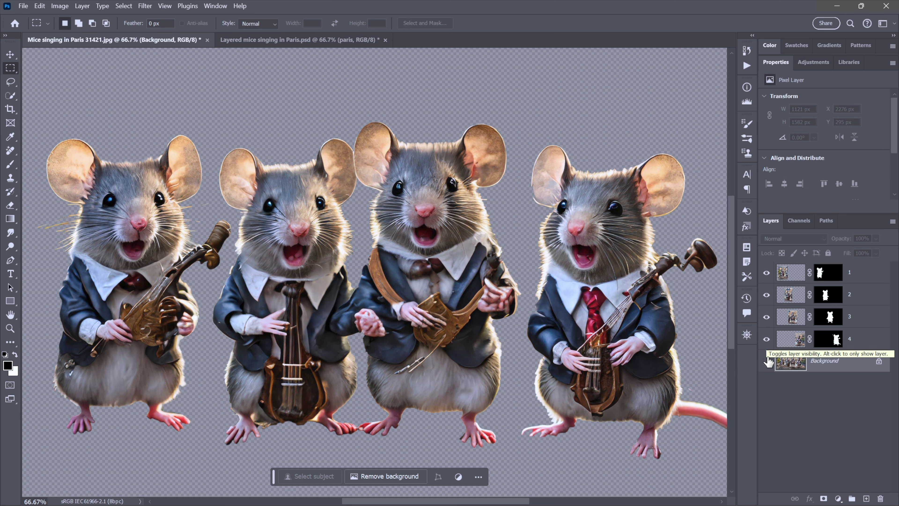
pyautogui.click(767, 366)
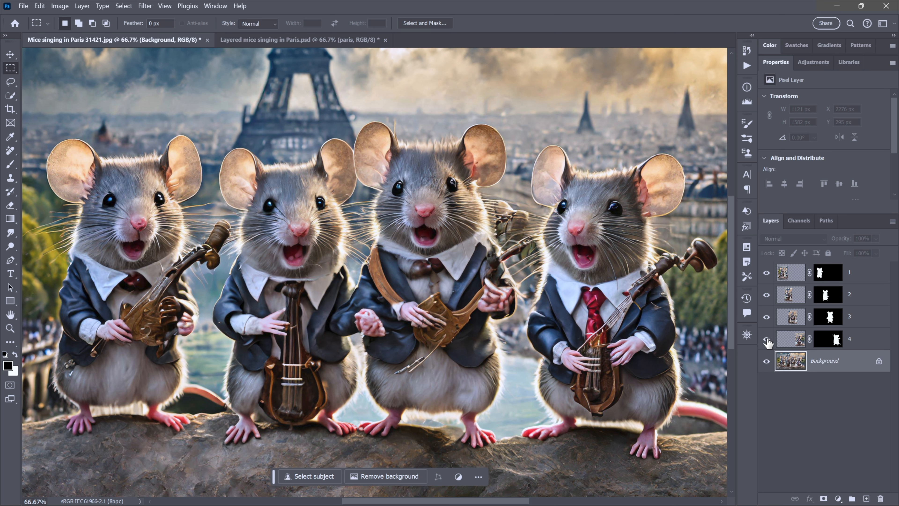
pyautogui.click(766, 272)
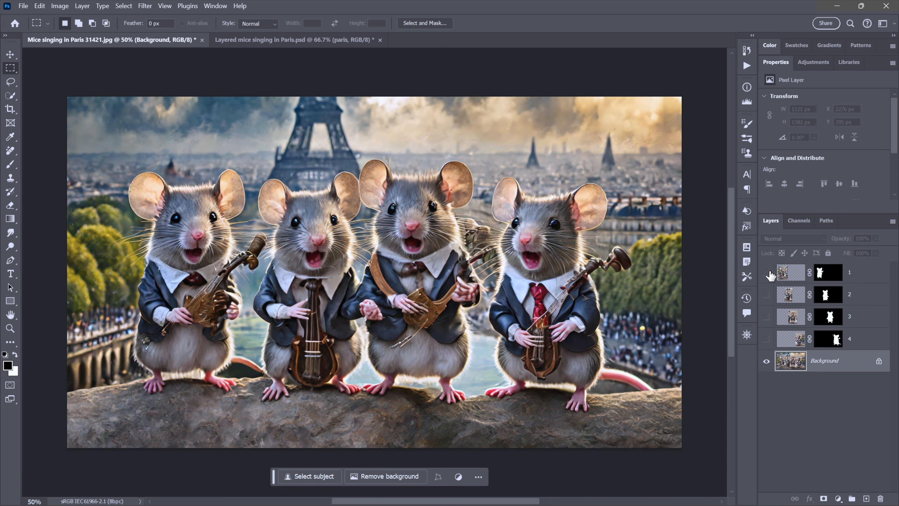
# Step: Lasso loosely around the four mice and run Generative Fill with the prompt 'paris at sunset'
pyautogui.click(10, 82)
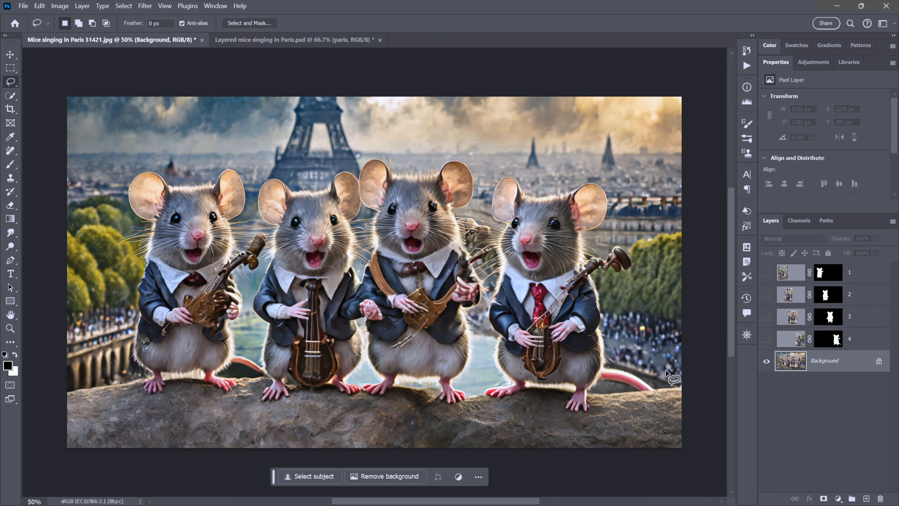
pyautogui.moveTo(639, 297)
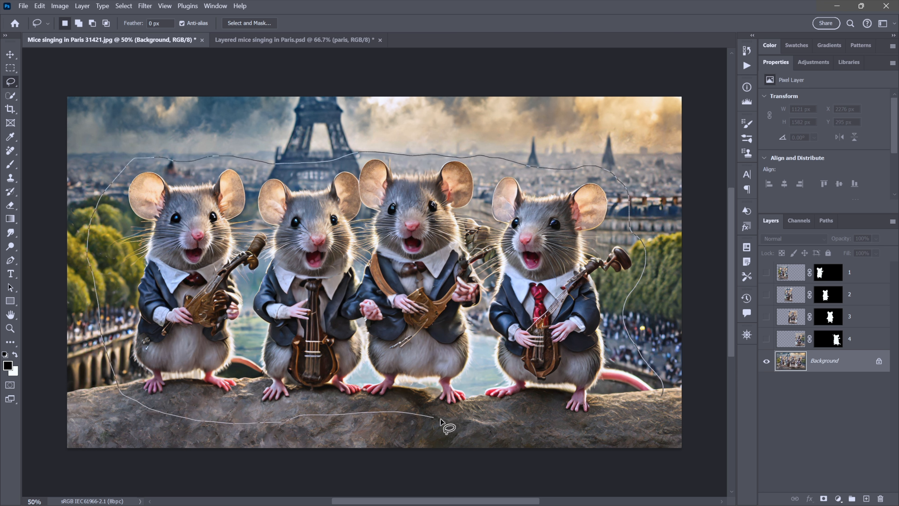
pyautogui.click(495, 421)
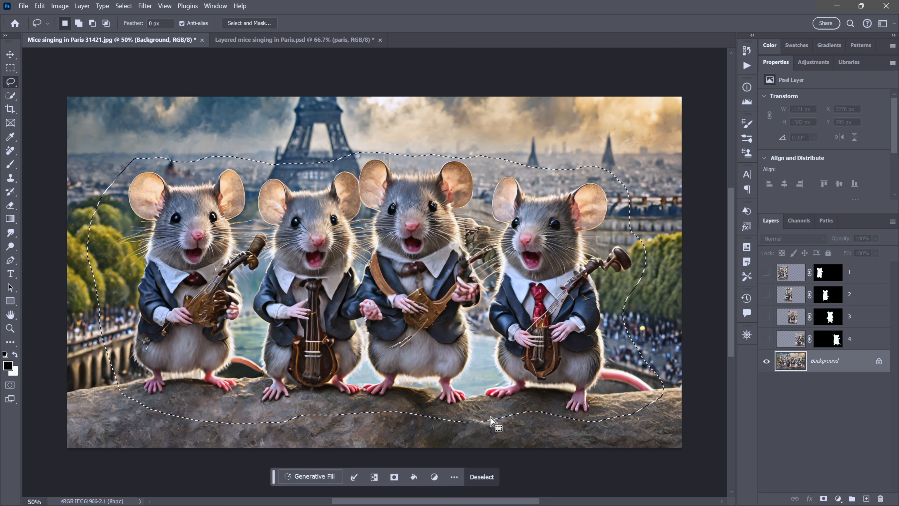
pyautogui.click(313, 475)
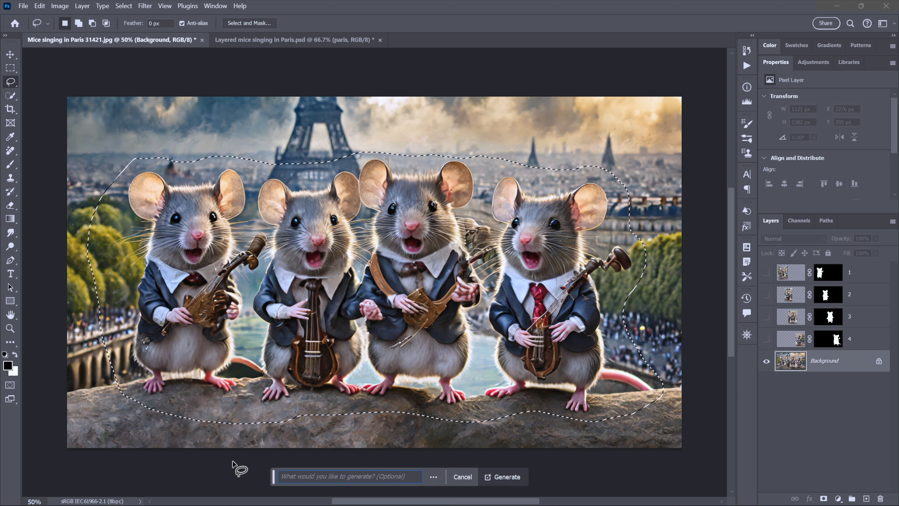
pyautogui.write('paris')
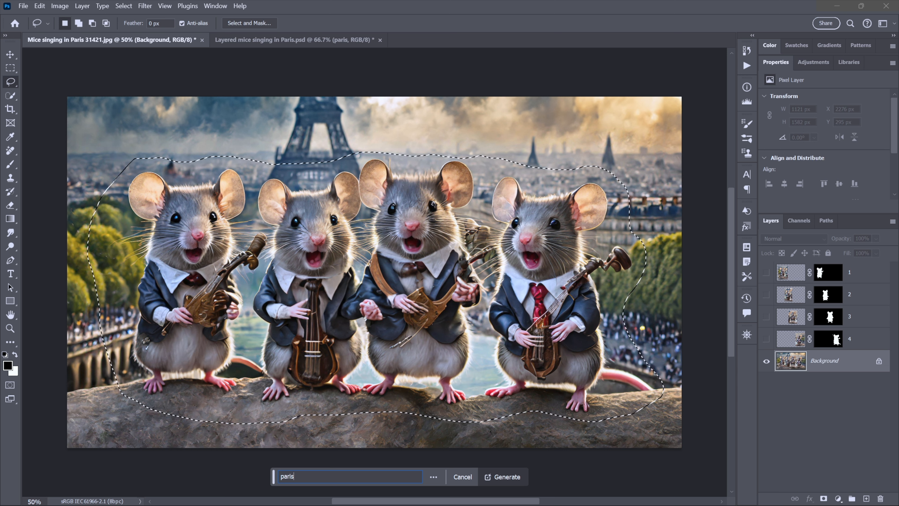
pyautogui.write('at su')
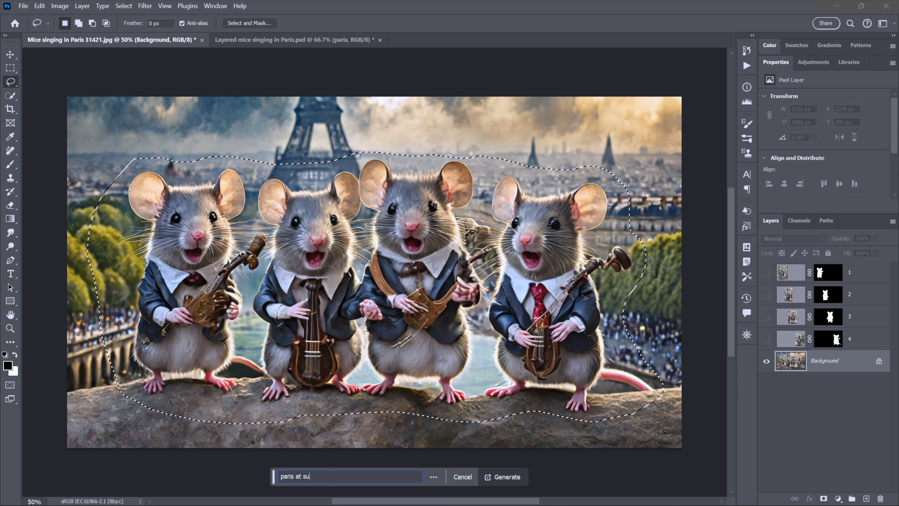
pyautogui.write('nset')
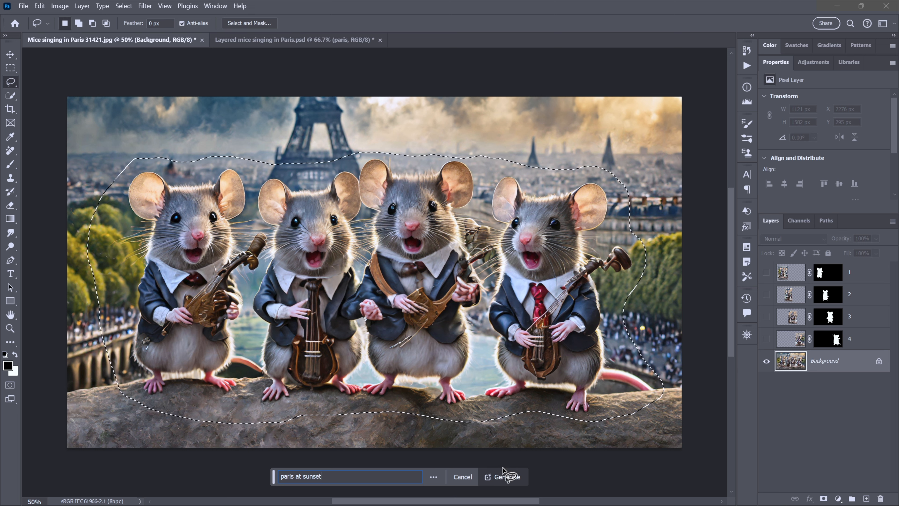
pyautogui.click(507, 477)
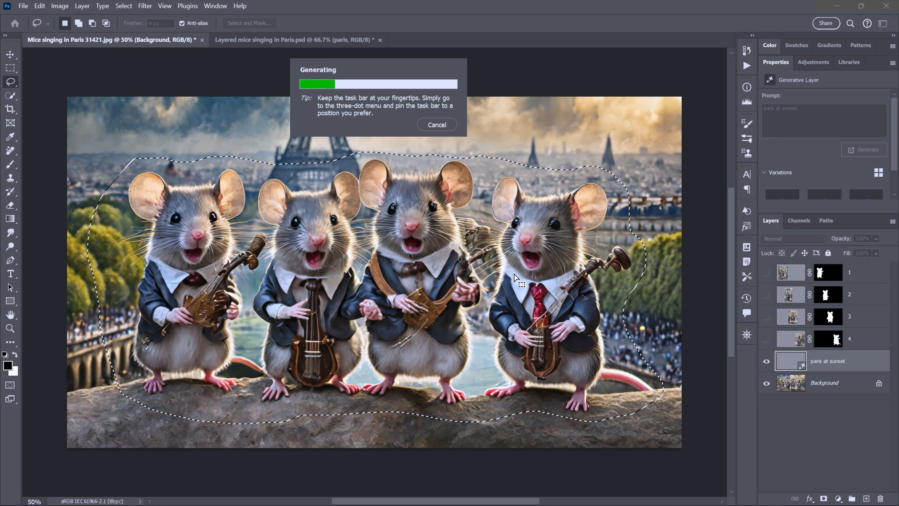
pyautogui.moveTo(675, 256)
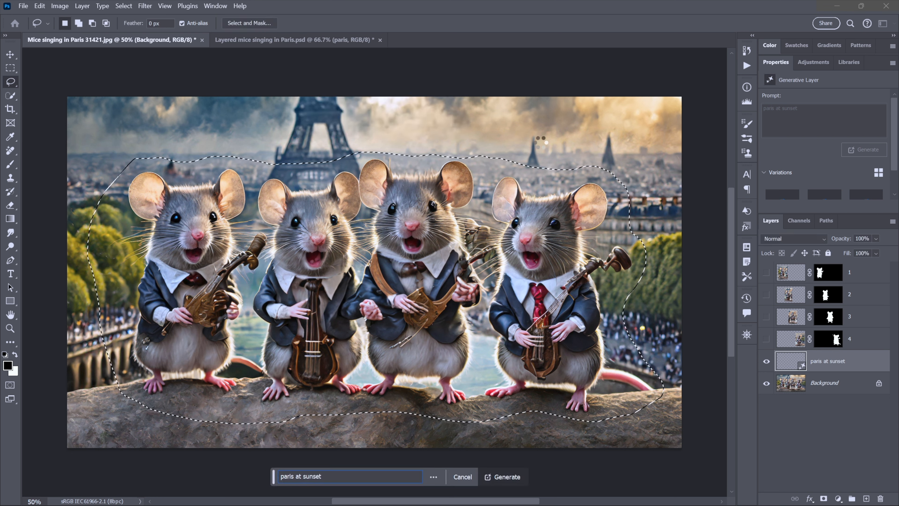
# Step: Cycle the generated variations and settle on 2/3 with the two stone statues on the ledge
pyautogui.click(506, 477)
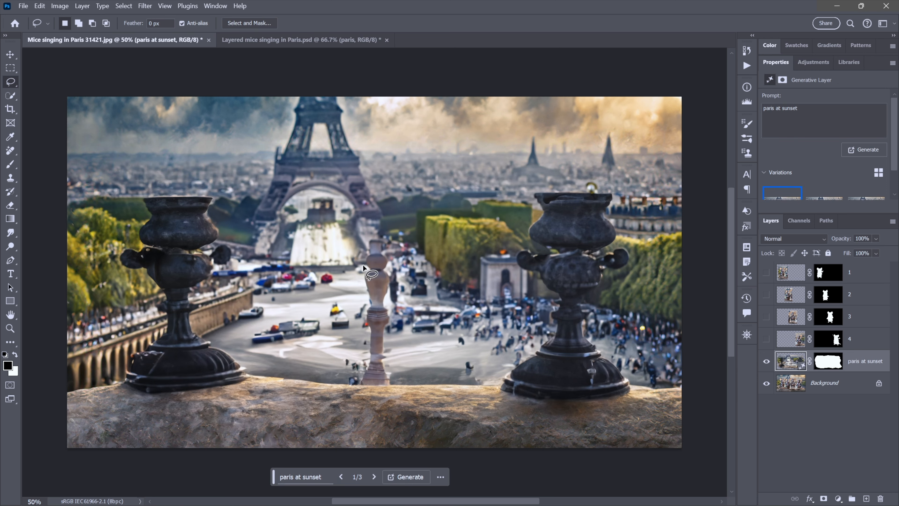
pyautogui.moveTo(452, 279)
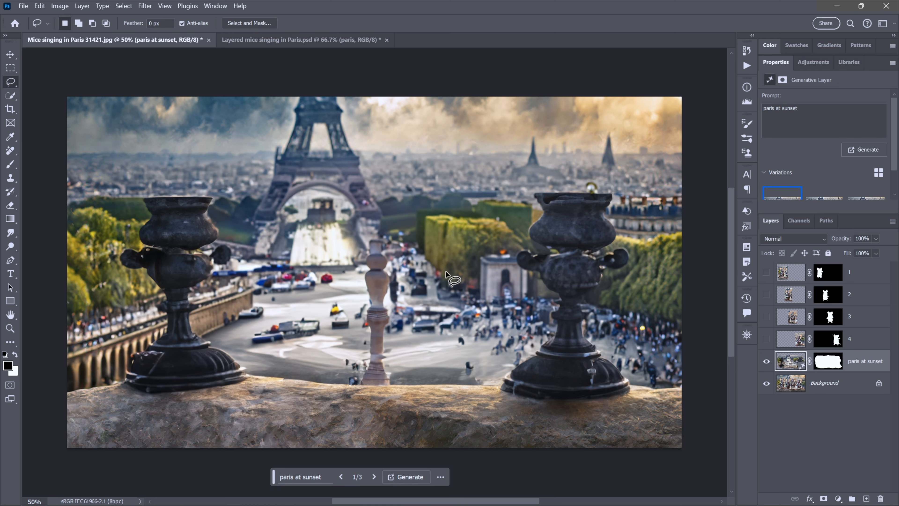
pyautogui.moveTo(437, 304)
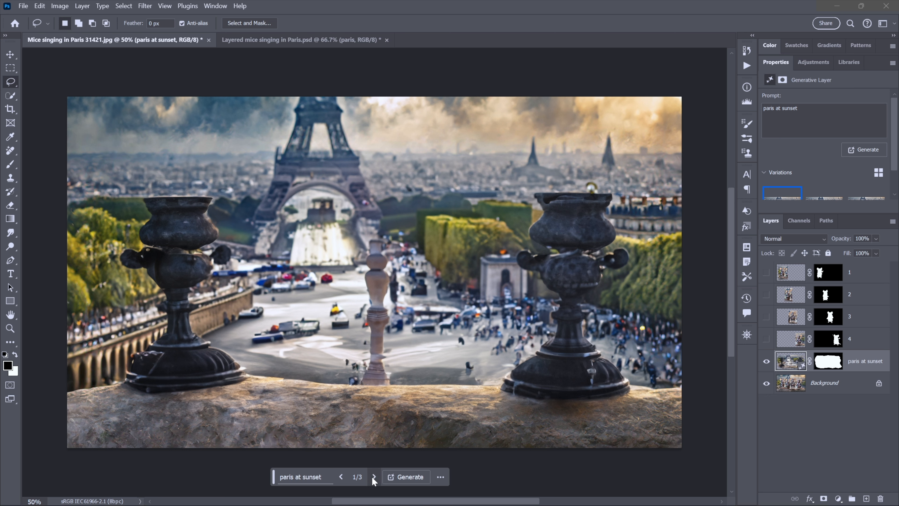
pyautogui.click(373, 476)
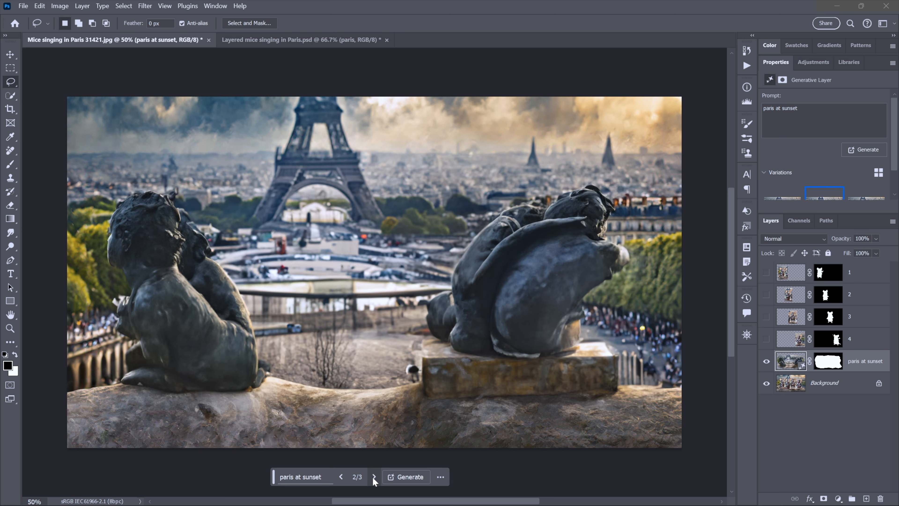
pyautogui.click(373, 477)
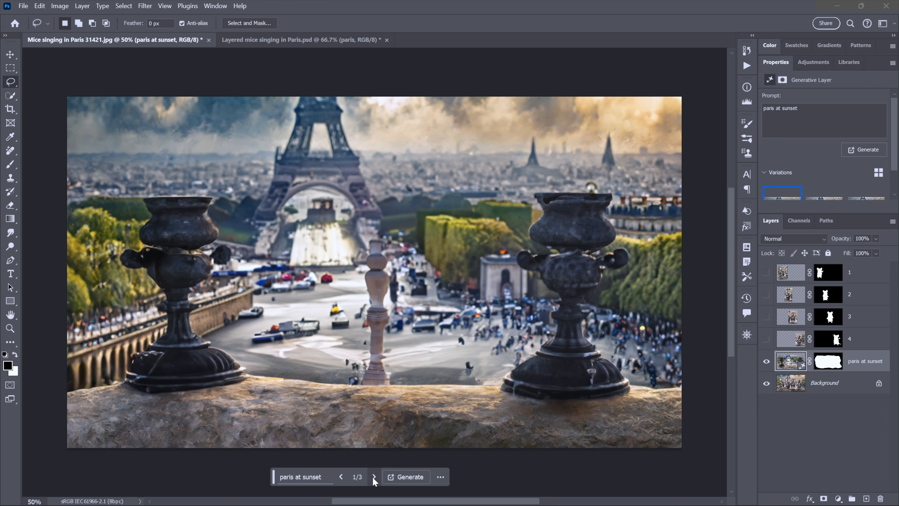
pyautogui.click(374, 477)
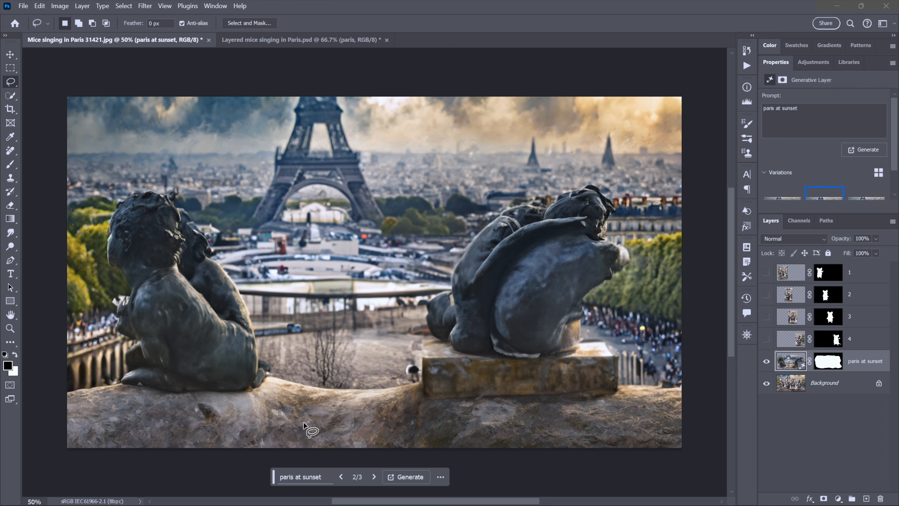
pyautogui.moveTo(285, 386)
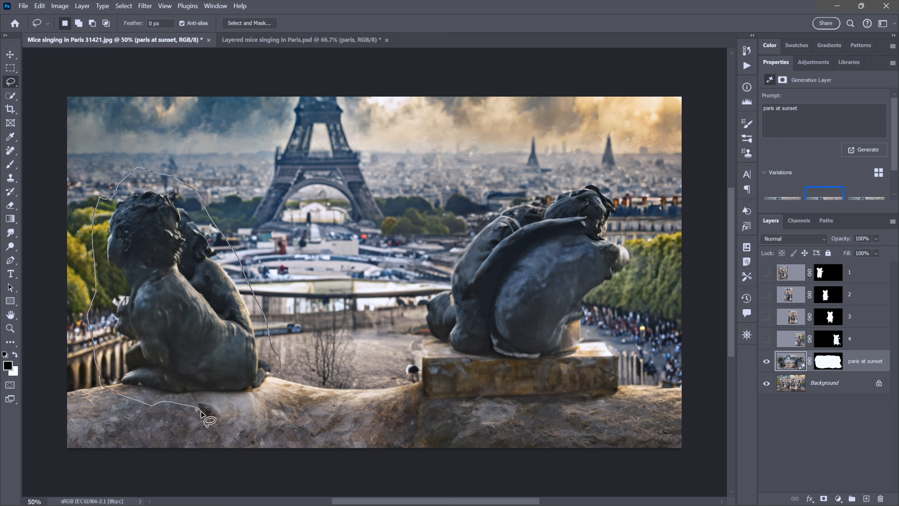
# Step: Lasso the left statue and run a promptless Generative Fill to replace it with scenery
pyautogui.click(206, 416)
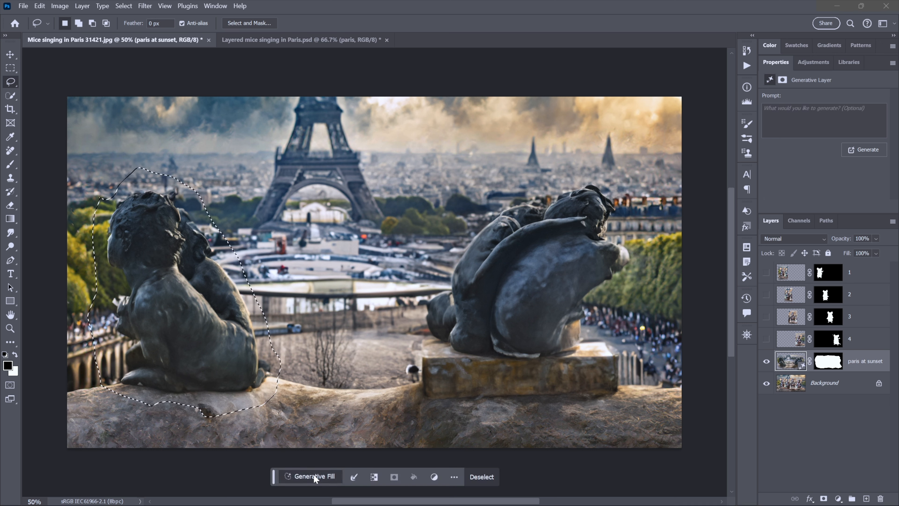
pyautogui.click(313, 477)
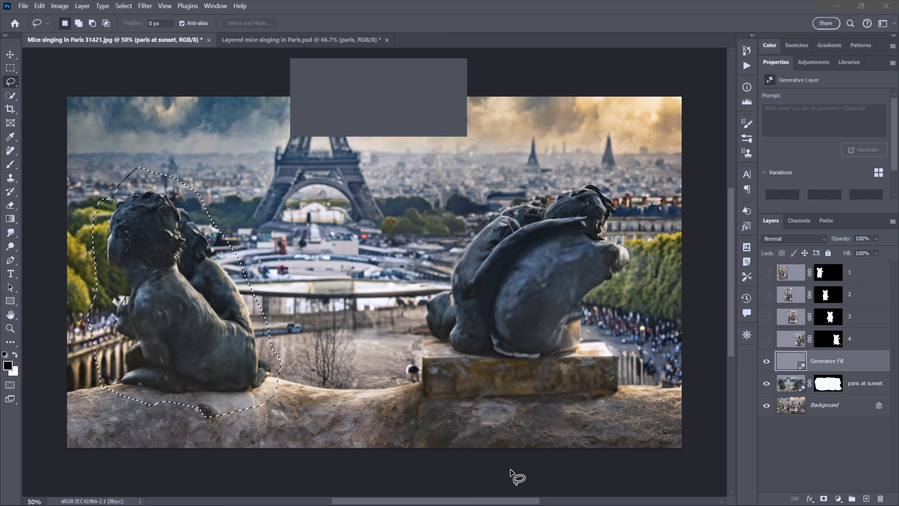
pyautogui.click(867, 149)
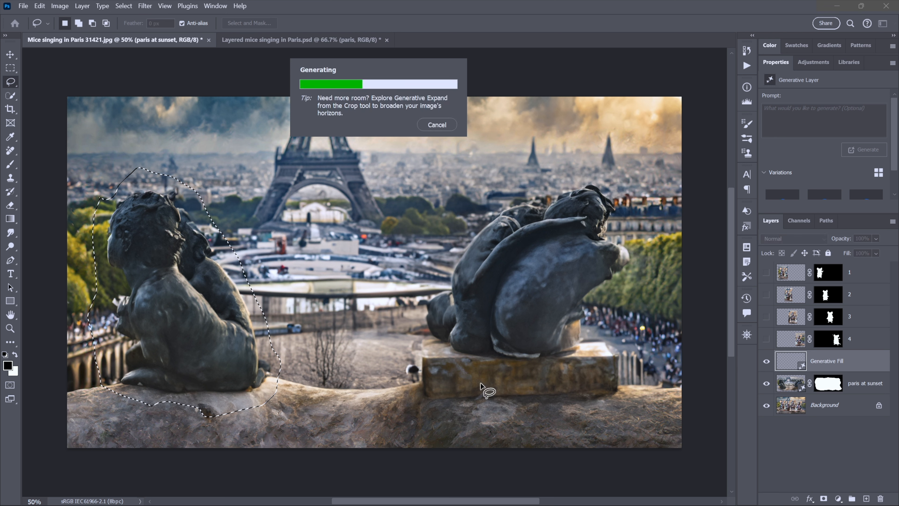
pyautogui.moveTo(407, 329)
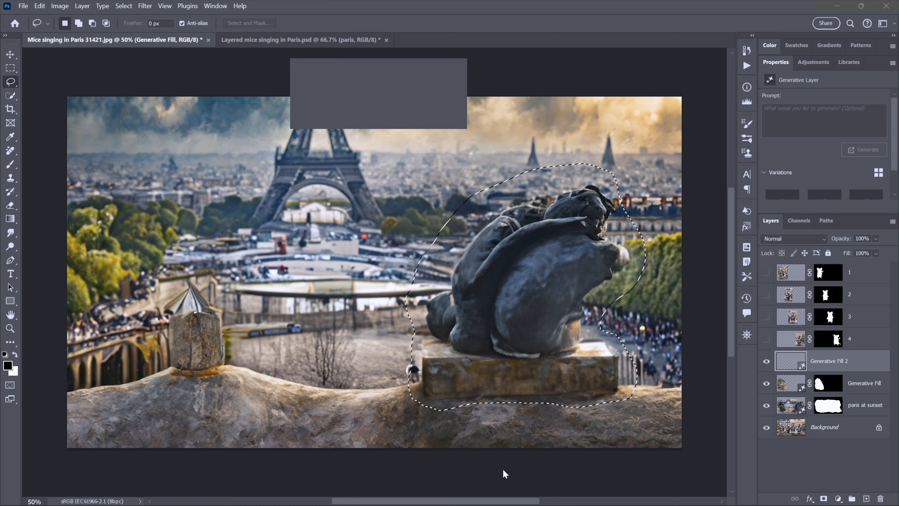
# Step: Generate scenery over the lassoed right statue and cycle to variation 1/3
pyautogui.click(863, 149)
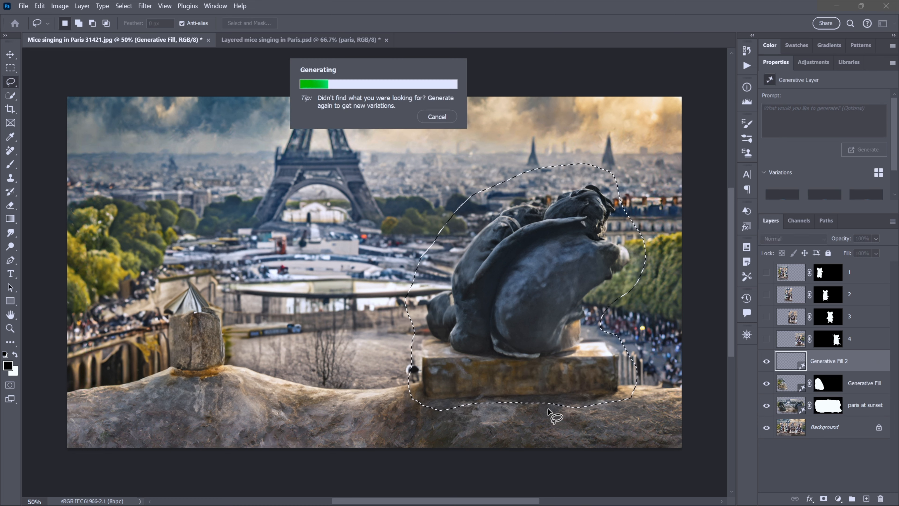
pyautogui.moveTo(287, 381)
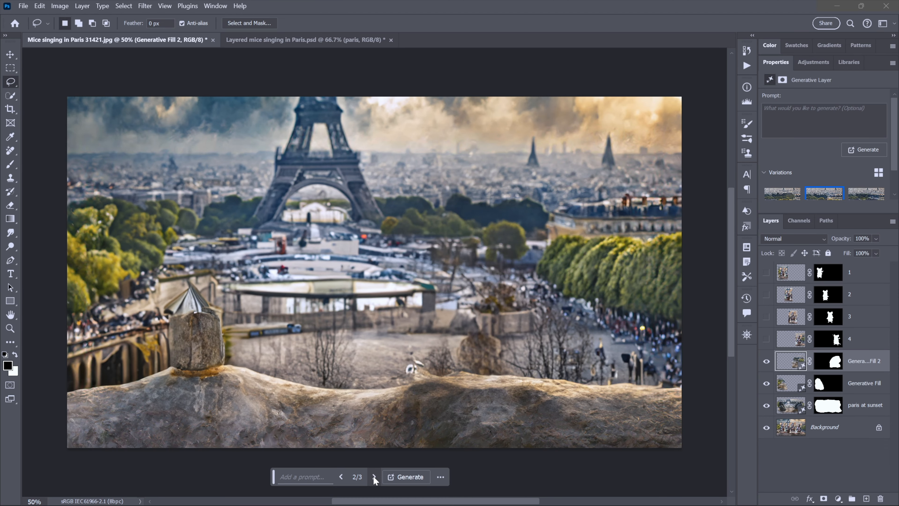
pyautogui.click(341, 477)
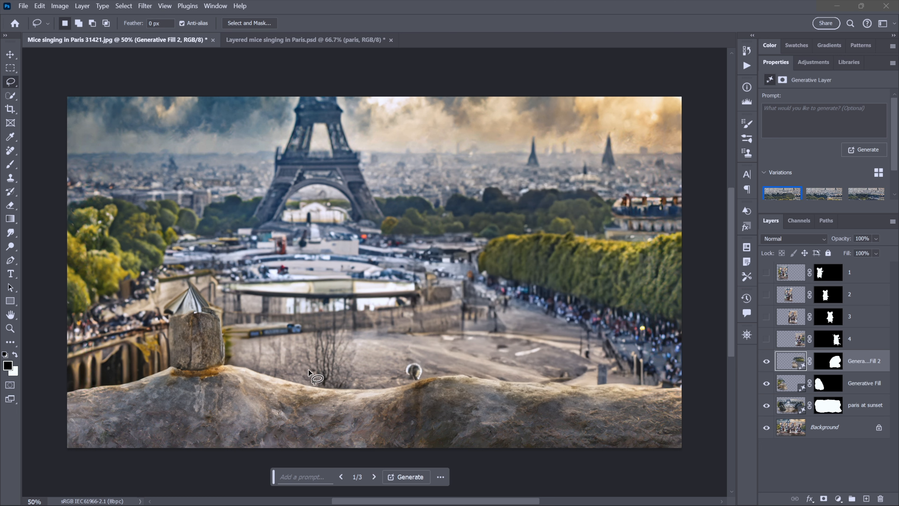
pyautogui.moveTo(544, 322)
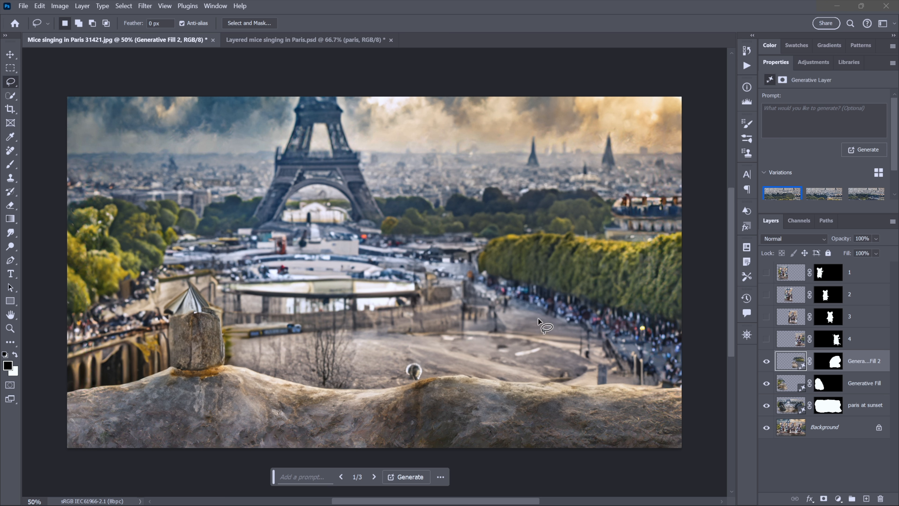
pyautogui.moveTo(610, 358)
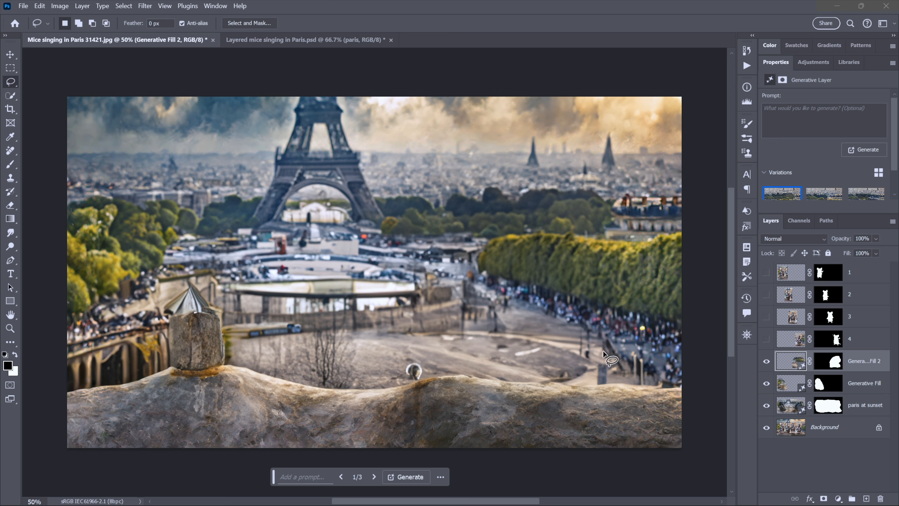
pyautogui.moveTo(611, 358)
pyautogui.write('re')
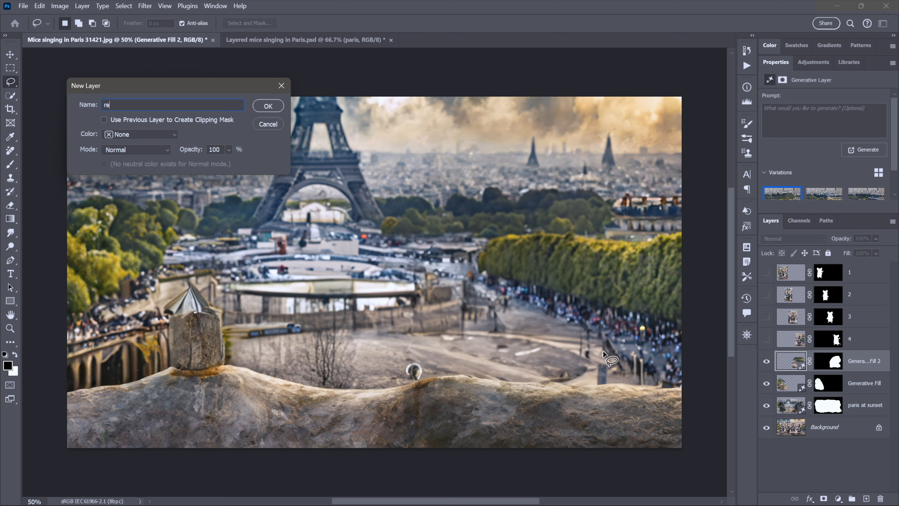
# Step: Name the new empty layer 'removal' and confirm it above the fill layers
pyautogui.write('moval')
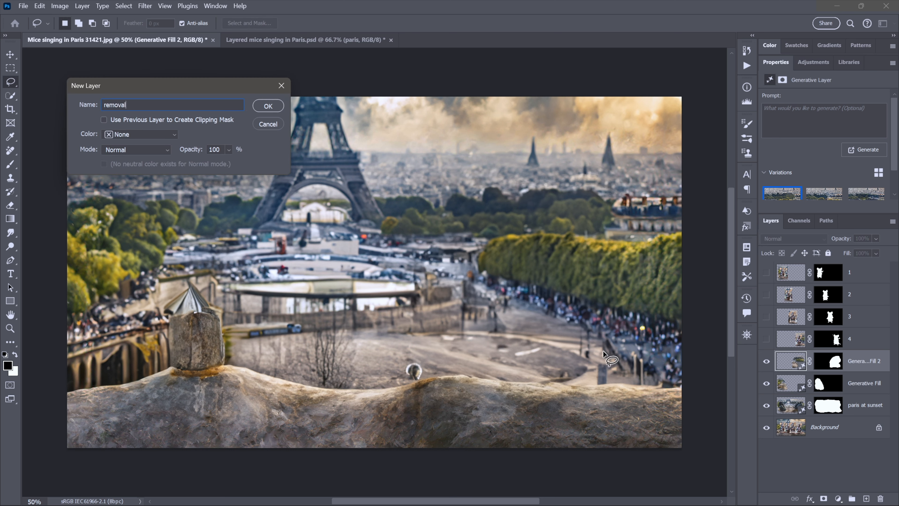
pyautogui.click(268, 105)
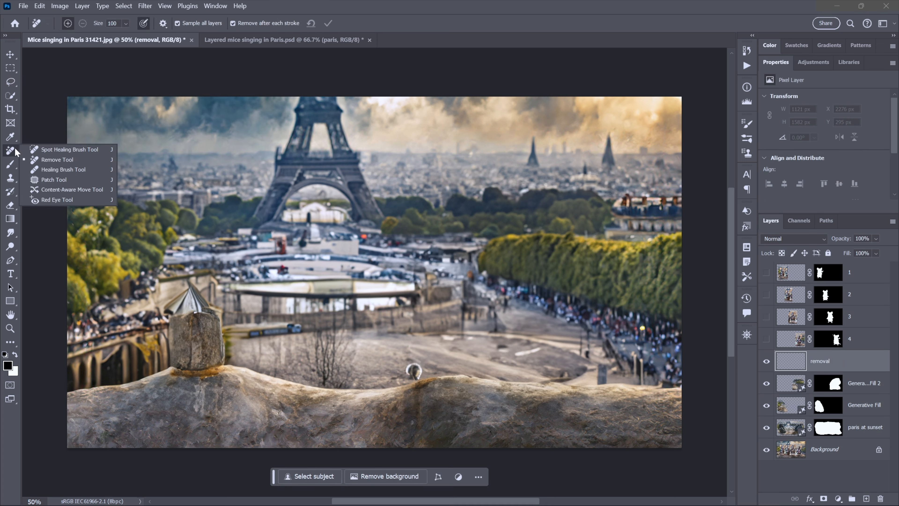
# Step: Switch to the Remove Tool to paint away the leftover post and grey object
pyautogui.click(71, 149)
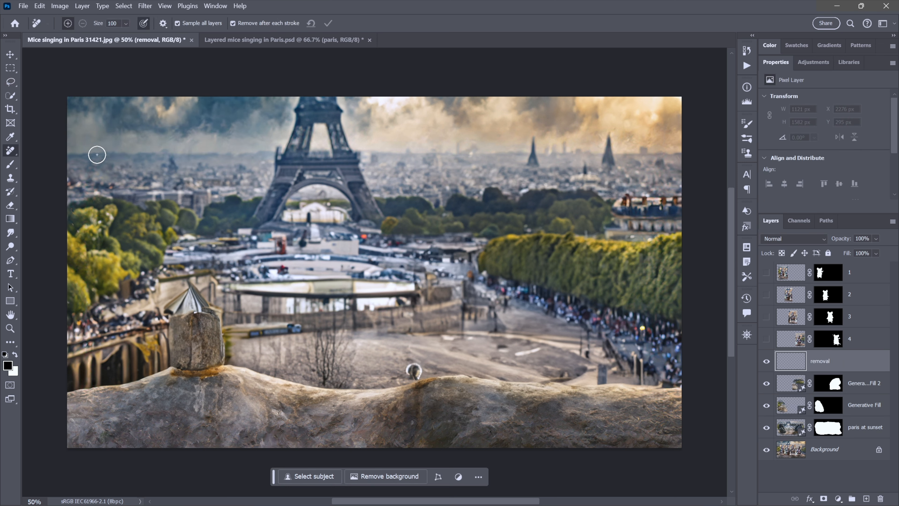
pyautogui.moveTo(205, 32)
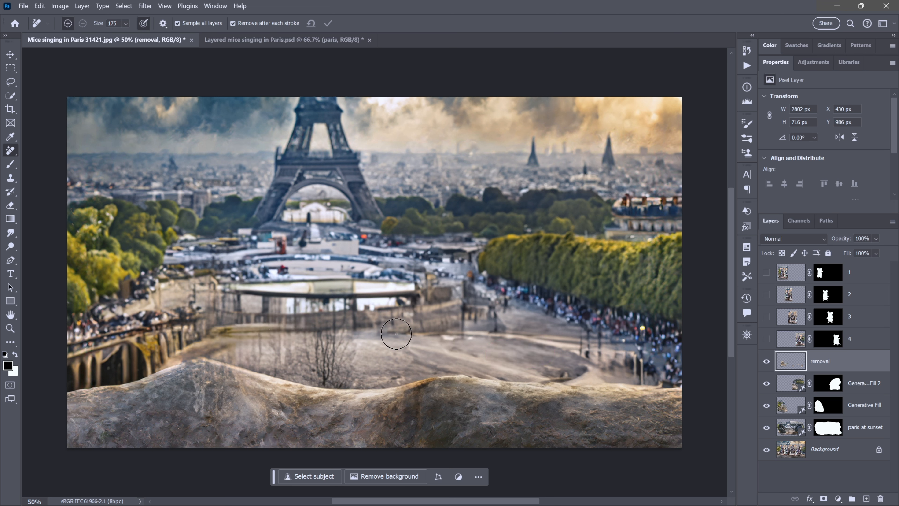
pyautogui.moveTo(552, 313)
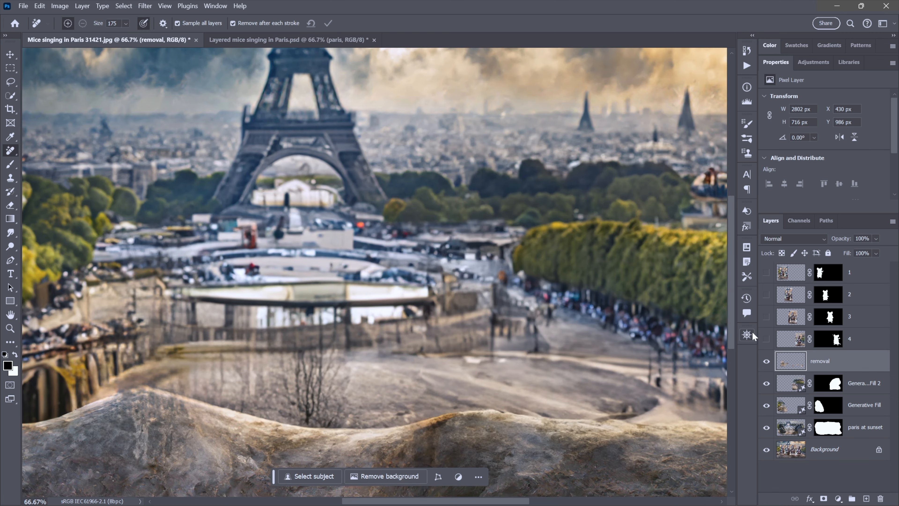
# Step: Turn mouse layers 4, 3, 2 and 1 visible again over the cleaned background
pyautogui.click(766, 273)
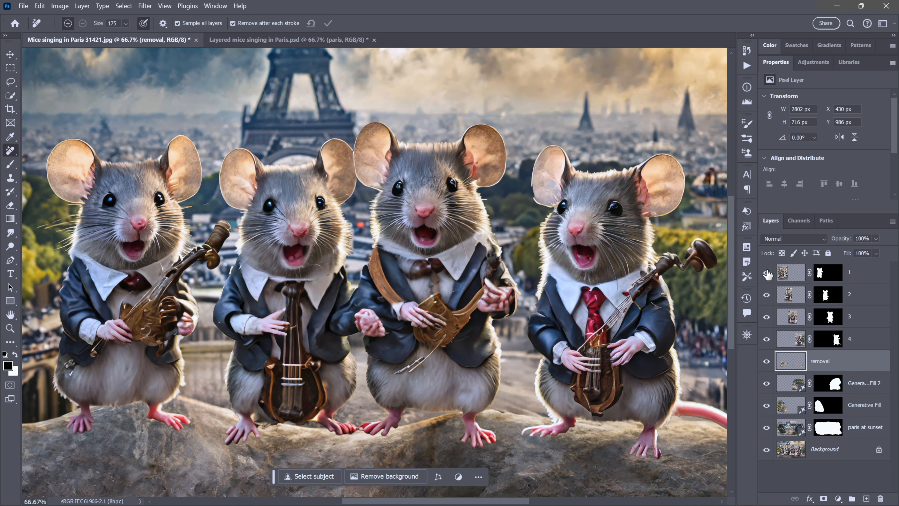
pyautogui.moveTo(767, 272)
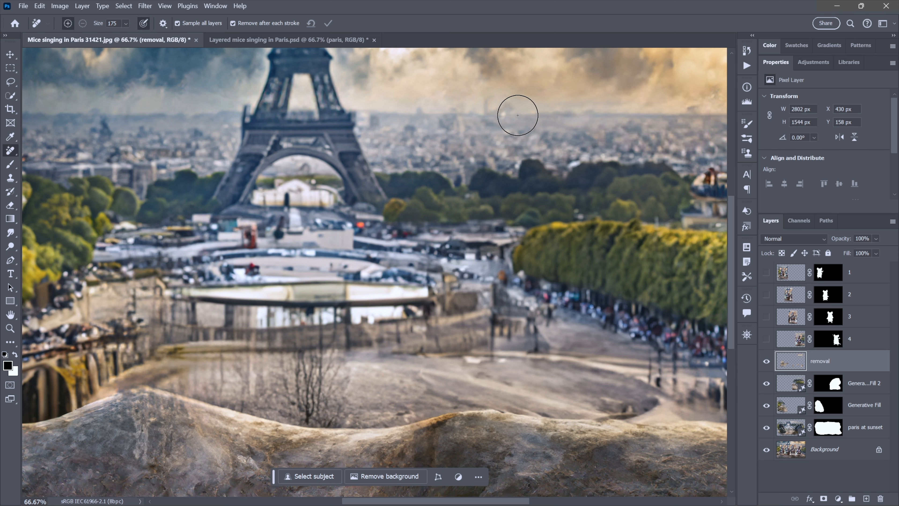
pyautogui.moveTo(690, 109)
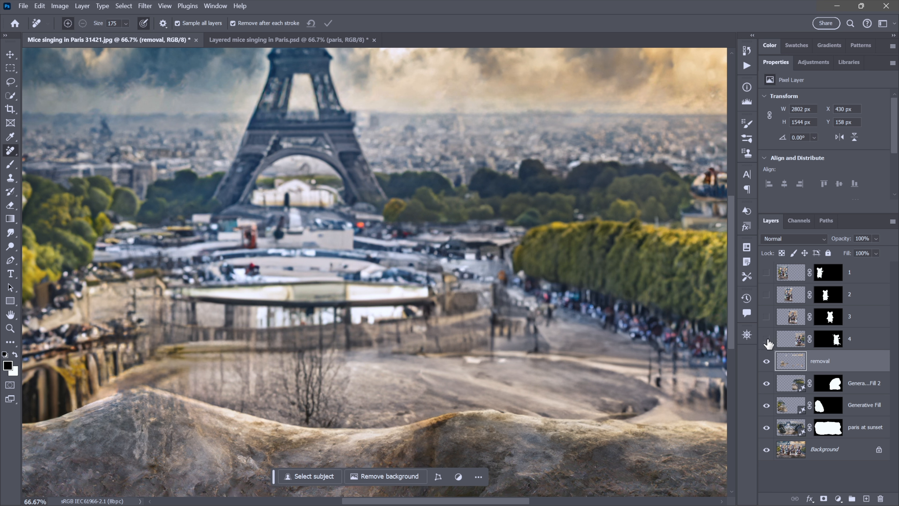
pyautogui.moveTo(767, 342)
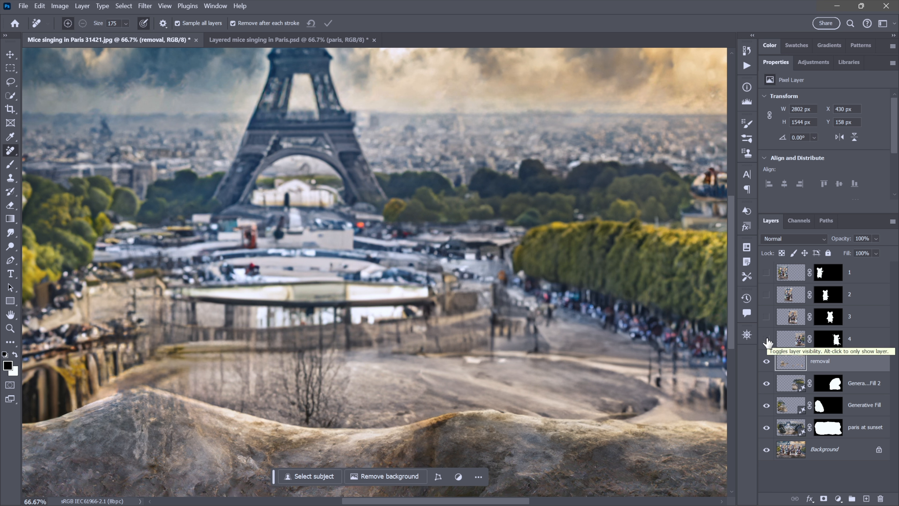
pyautogui.click(767, 272)
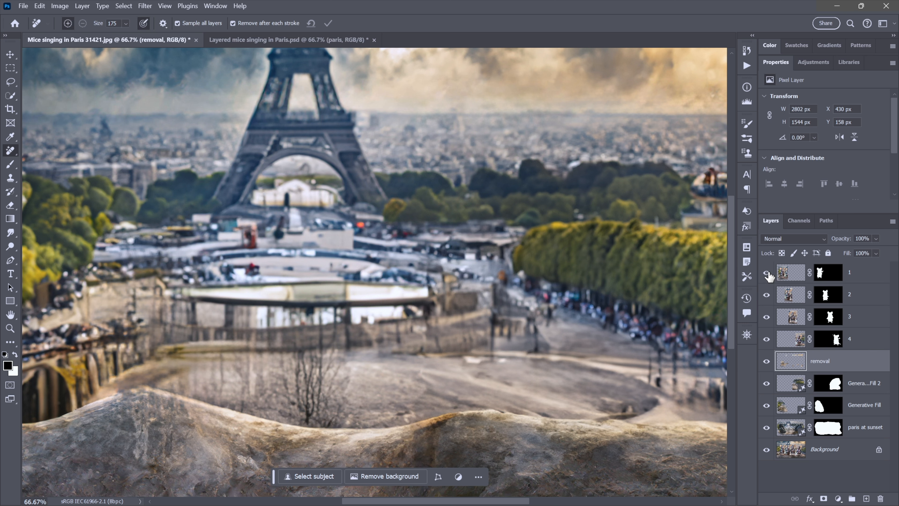
pyautogui.click(766, 272)
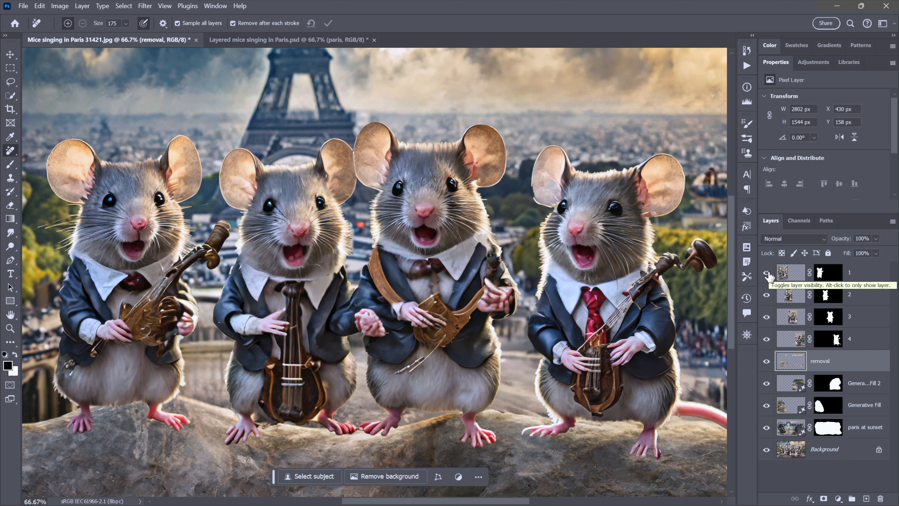
pyautogui.moveTo(794, 360)
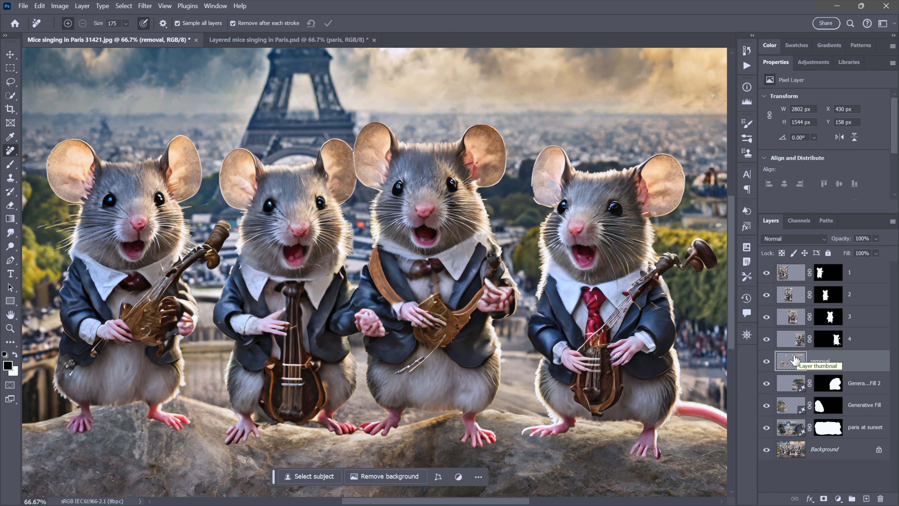
# Step: Add a Photo Filter adjustment set to Cooling Filter (82) and raise its density to 77%
pyautogui.click(838, 498)
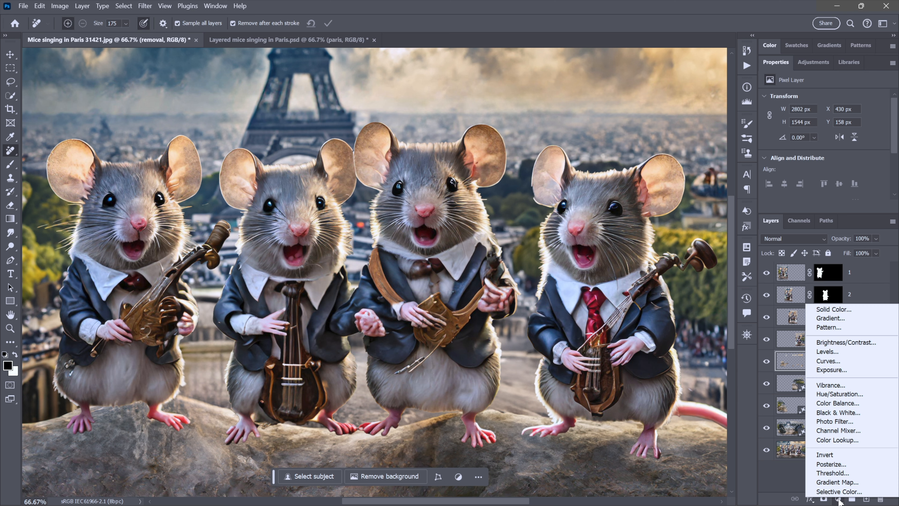
pyautogui.moveTo(835, 421)
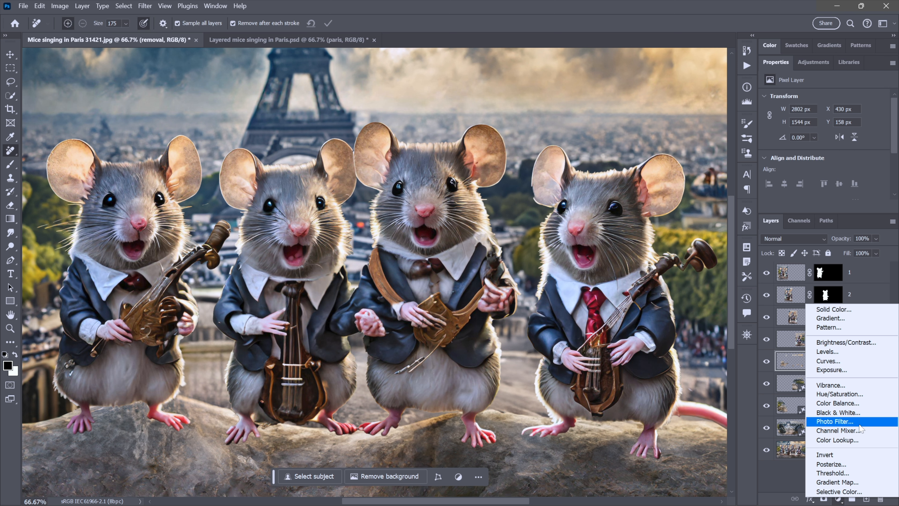
pyautogui.click(836, 421)
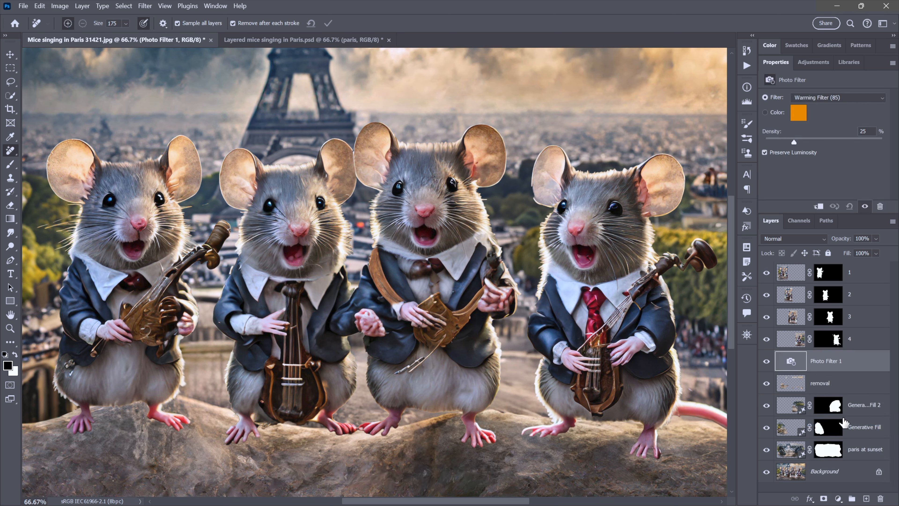
pyautogui.click(837, 97)
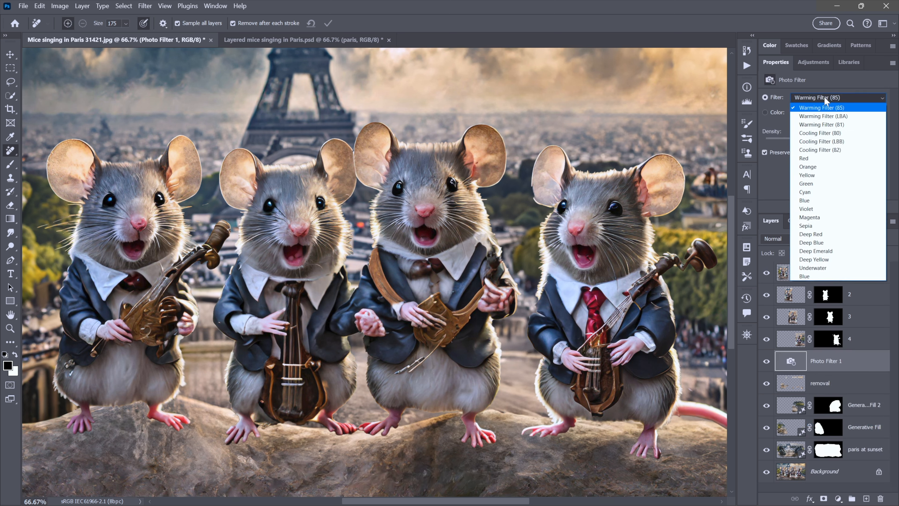
pyautogui.moveTo(820, 150)
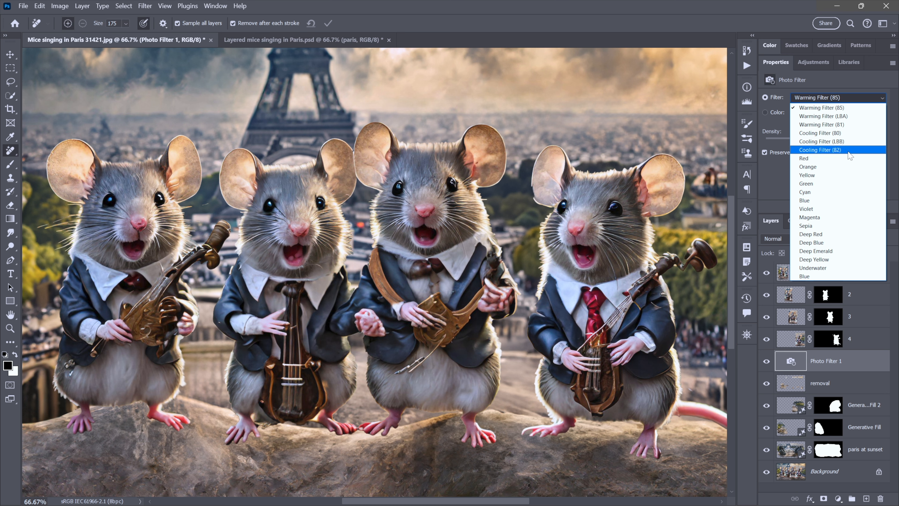
pyautogui.click(820, 150)
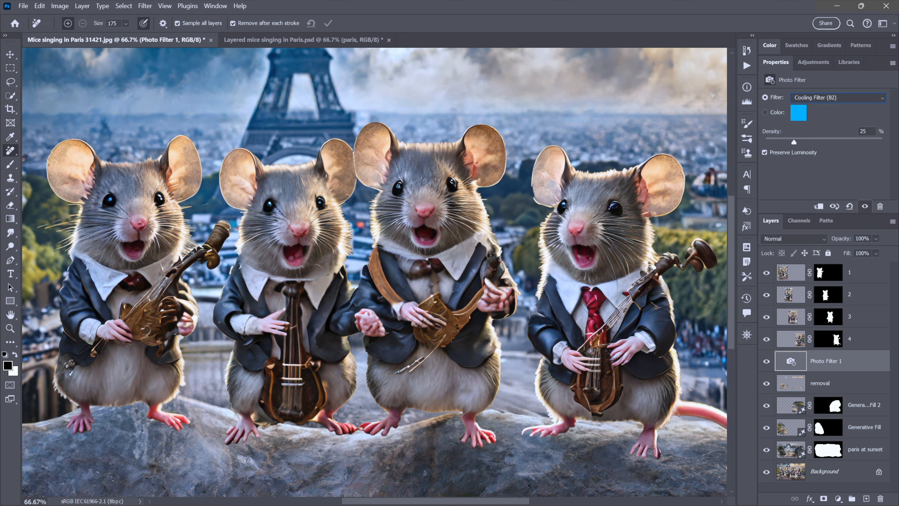
pyautogui.tripleClick(862, 131)
pyautogui.write('77')
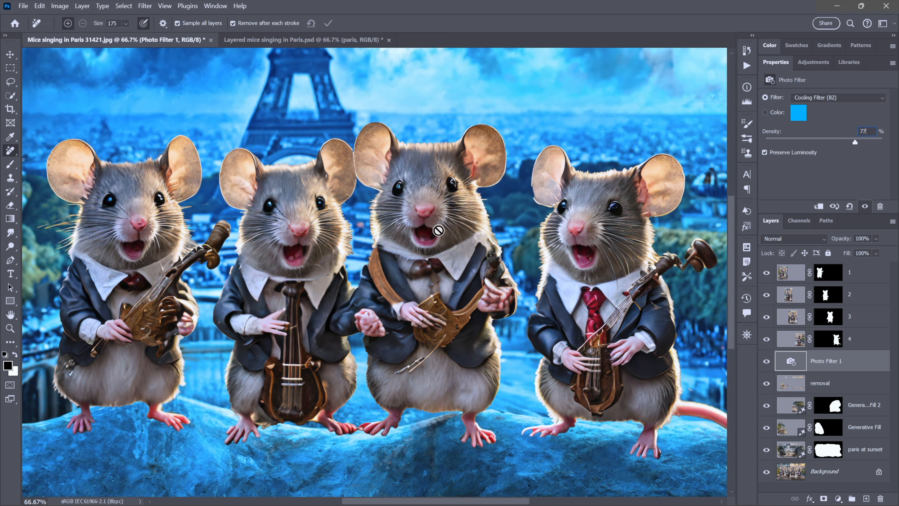
pyautogui.moveTo(421, 220)
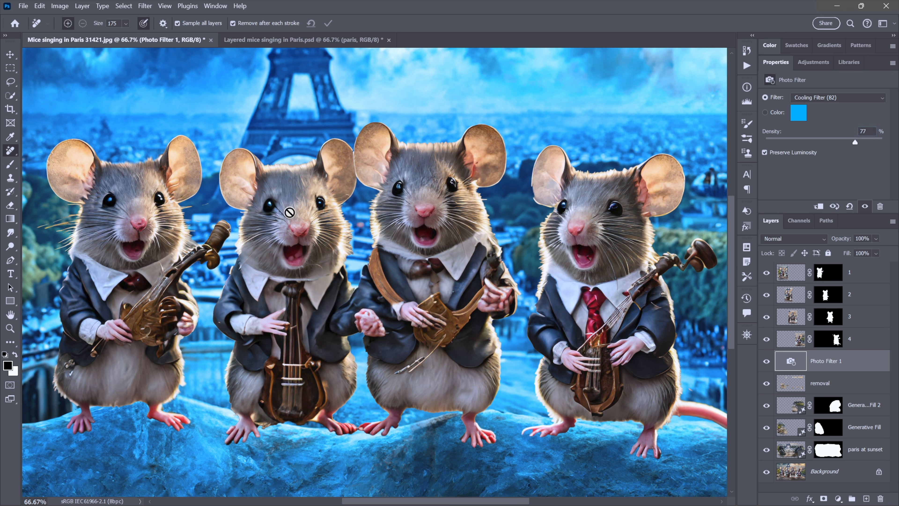
pyautogui.moveTo(409, 262)
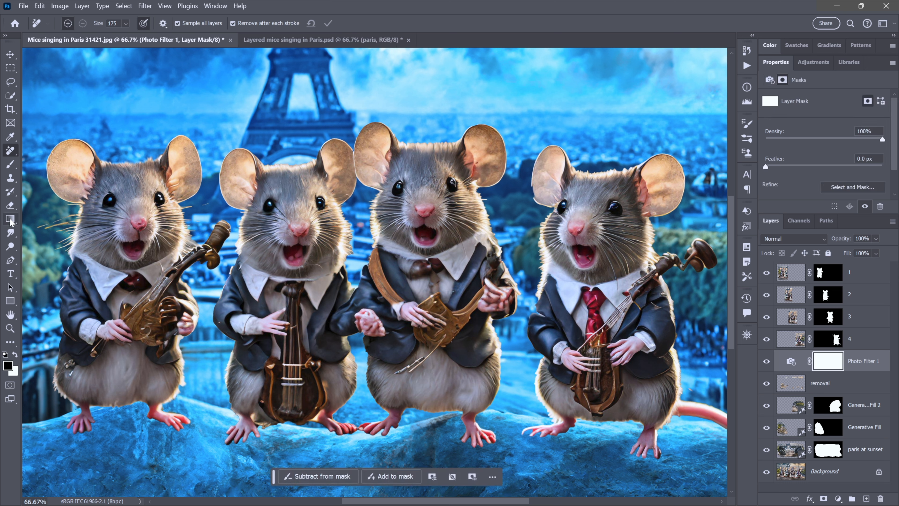
# Step: Switch to the Gradient tool to fade the filter mask toward the bottom
pyautogui.click(10, 219)
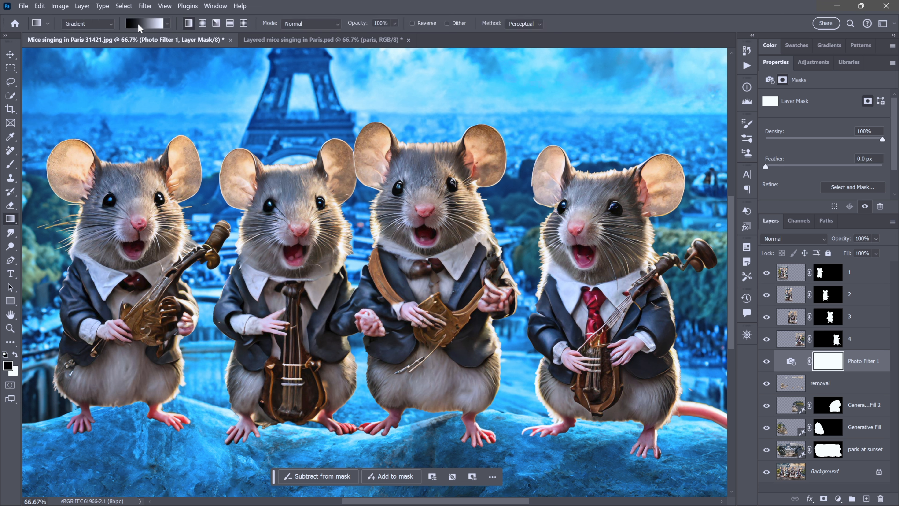
pyautogui.moveTo(141, 23)
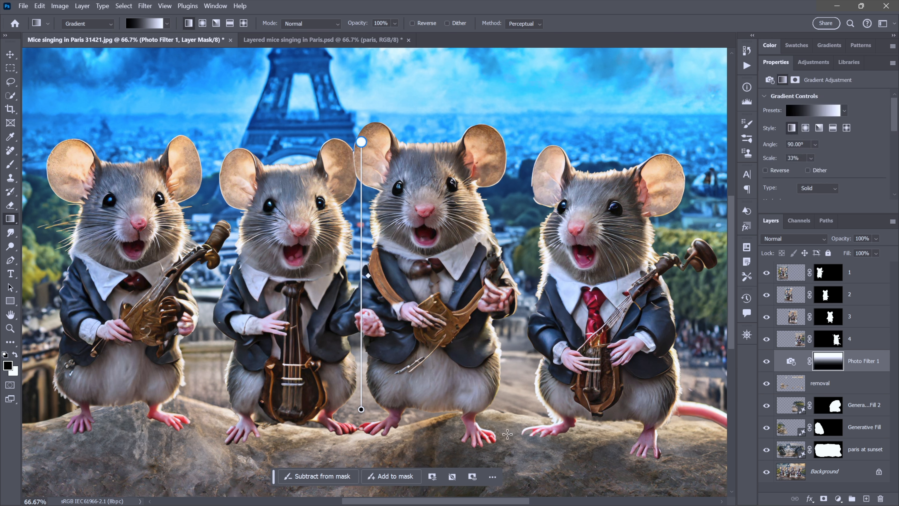
pyautogui.moveTo(408, 153)
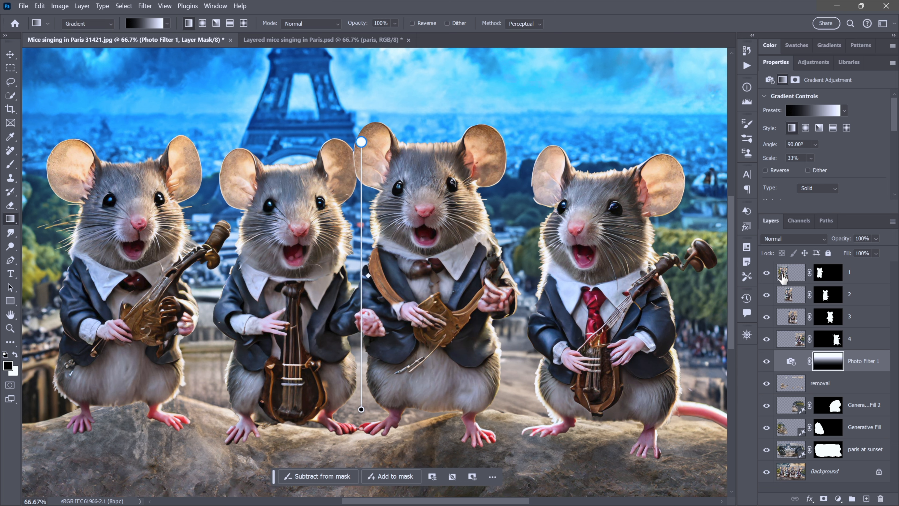
pyautogui.moveTo(805, 308)
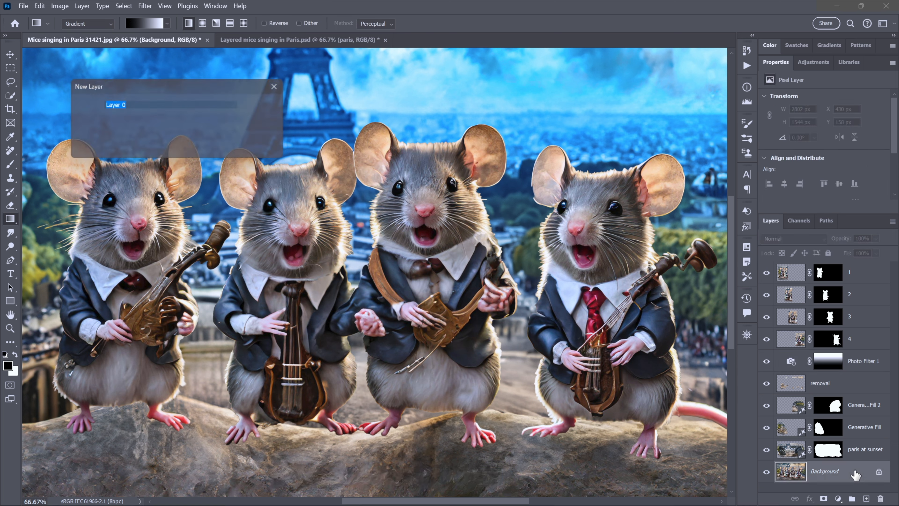
# Step: Rename the background layer 'firefly'
pyautogui.write('firefl')
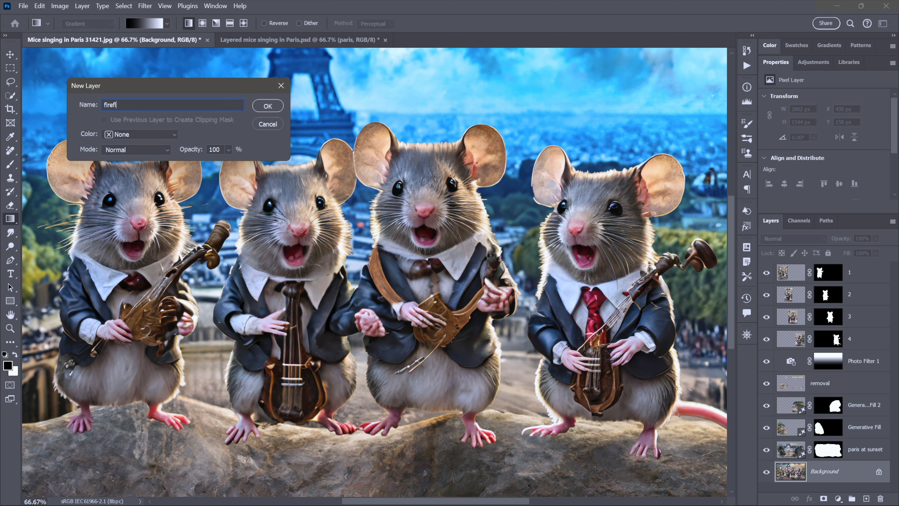
pyautogui.click(268, 106)
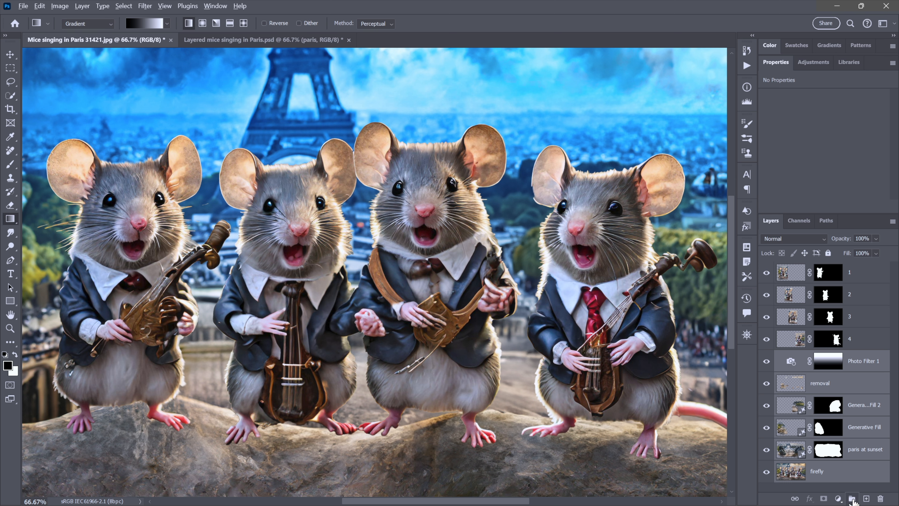
# Step: Group the background layers as 'paris' and briefly hide the mice to check it
pyautogui.click(852, 498)
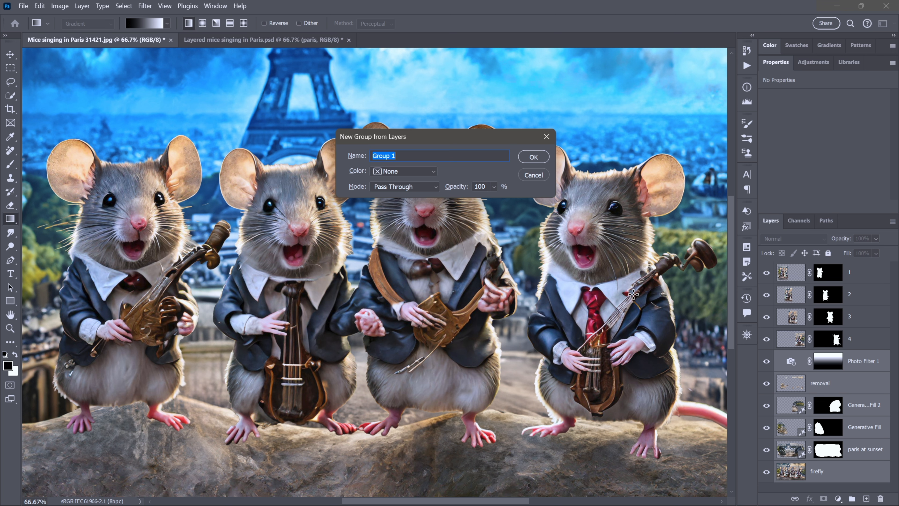
pyautogui.write('par')
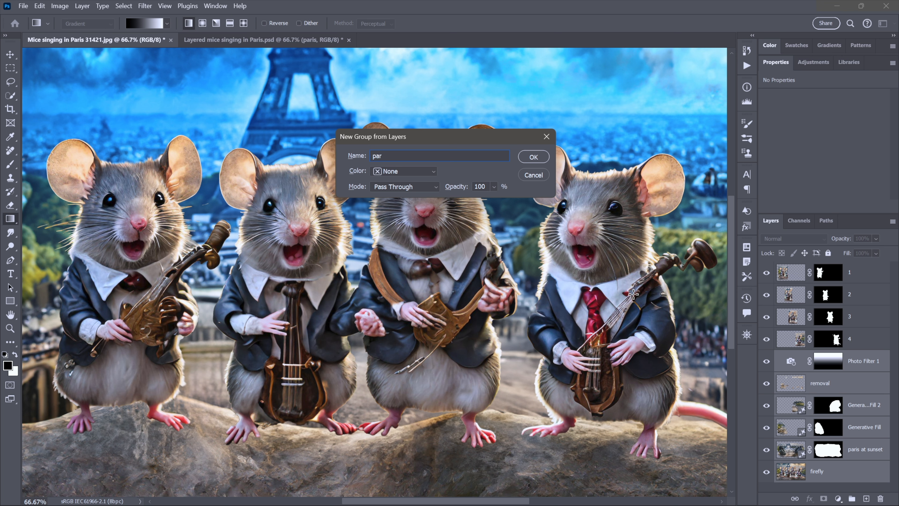
pyautogui.click(532, 157)
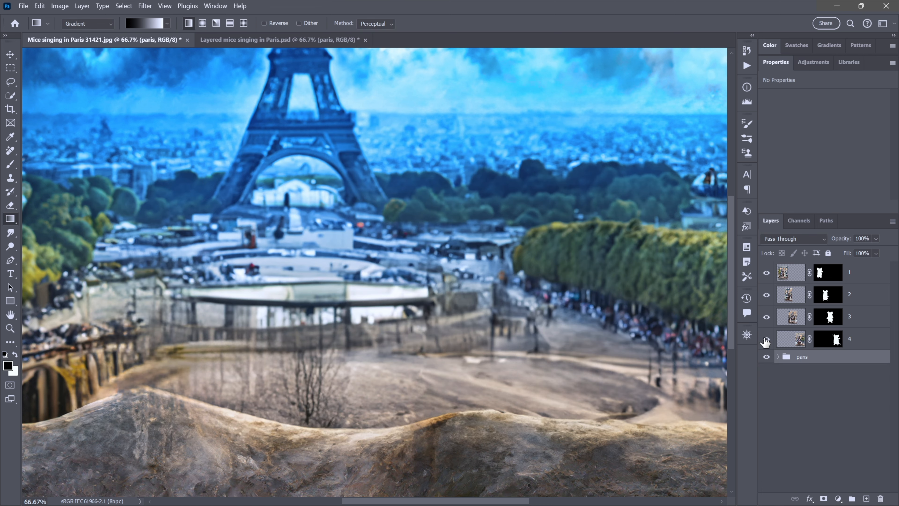
pyautogui.click(766, 338)
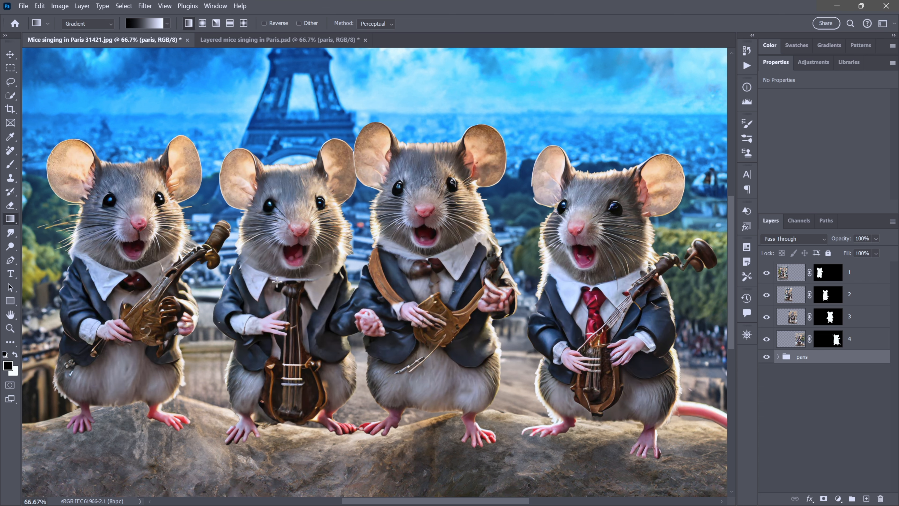
# Step: Select the Move tool and pick the first mouse layer to swap the two leftmost mice
pyautogui.click(10, 53)
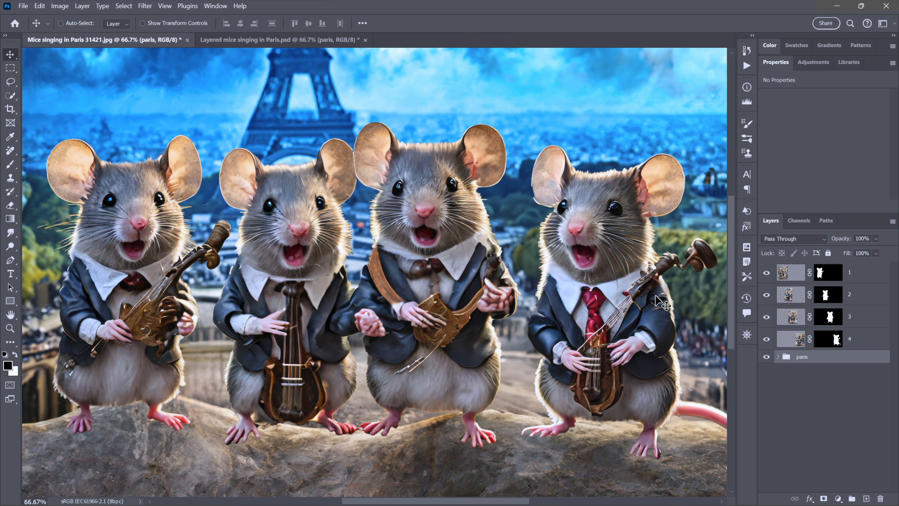
pyautogui.click(790, 272)
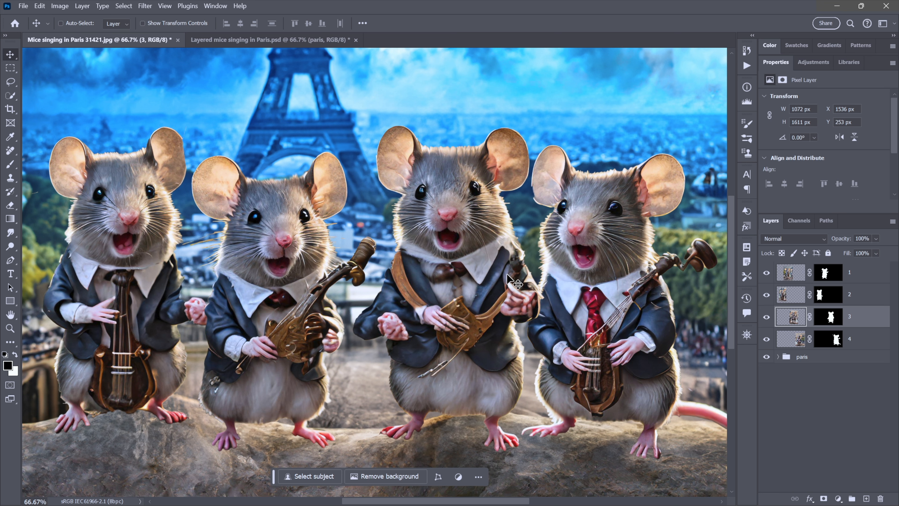
pyautogui.moveTo(222, 265)
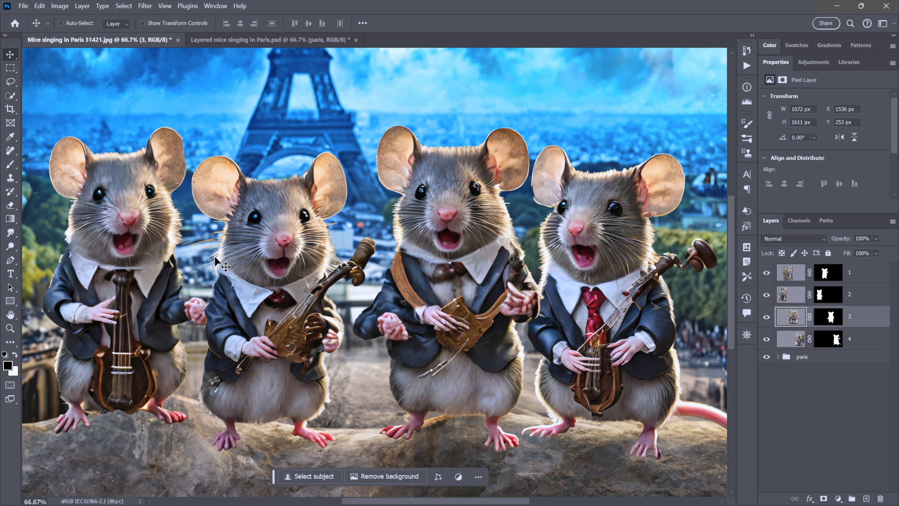
pyautogui.moveTo(427, 327)
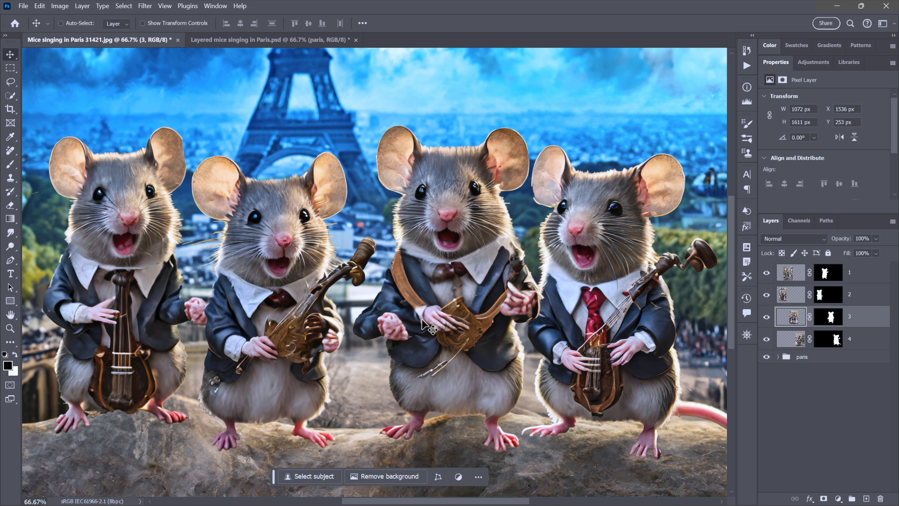
pyautogui.moveTo(410, 279)
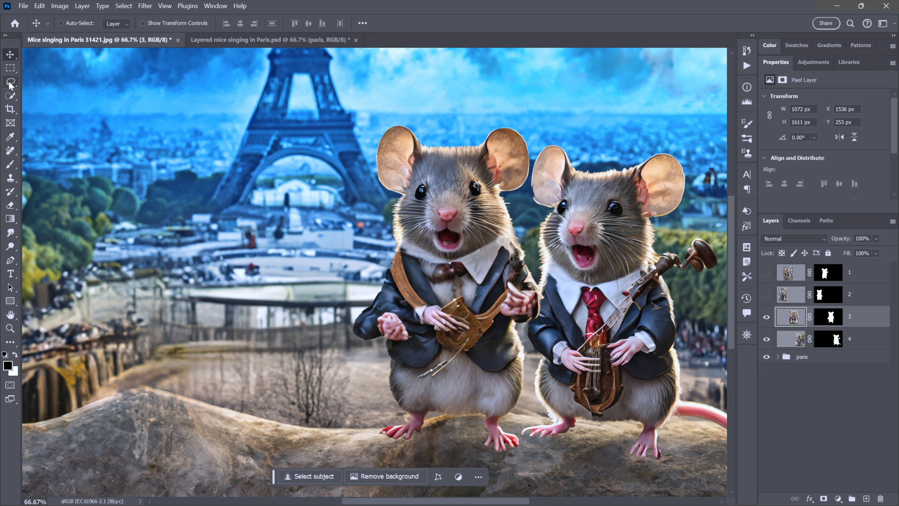
# Step: Lasso the strap-wearing mouse's bad hand and generate a replacement for it
pyautogui.click(11, 82)
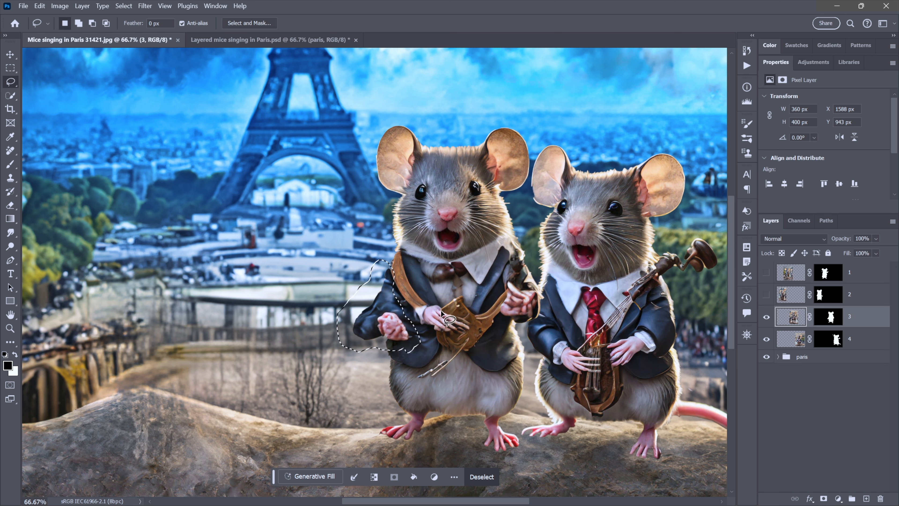
pyautogui.click(309, 476)
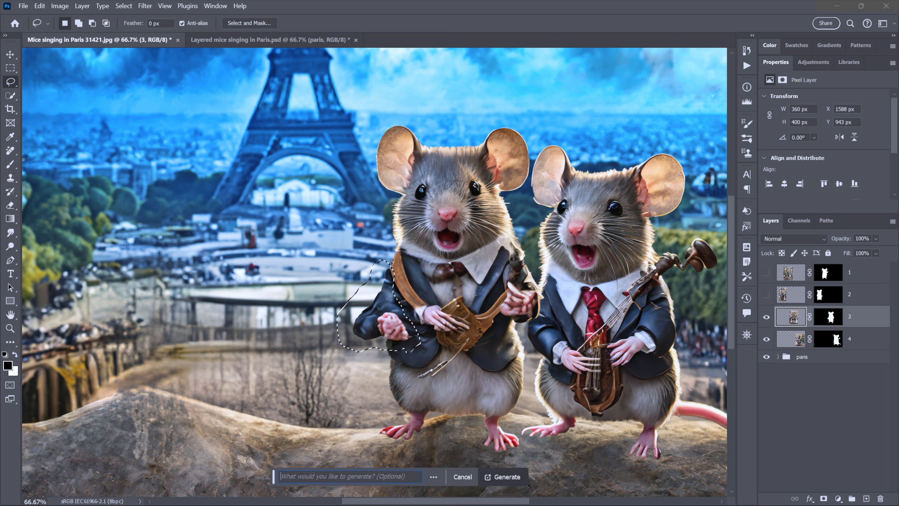
pyautogui.click(507, 476)
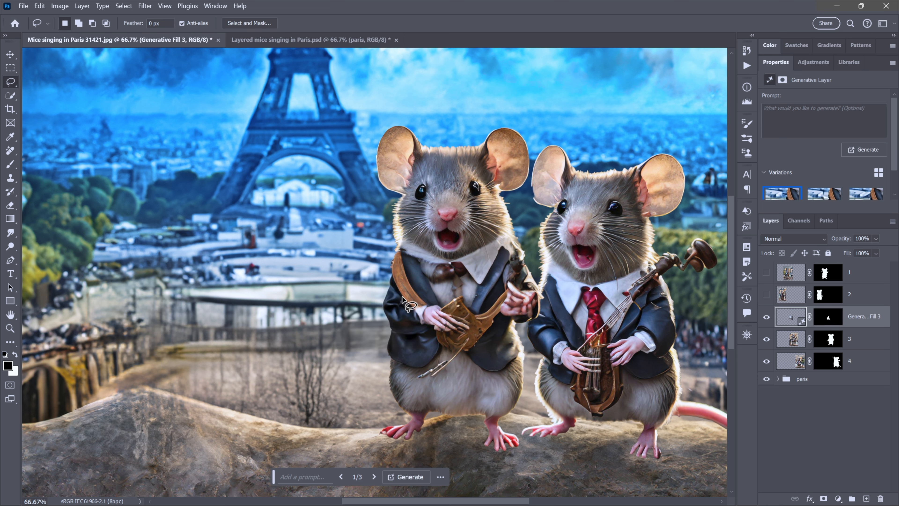
pyautogui.moveTo(406, 310)
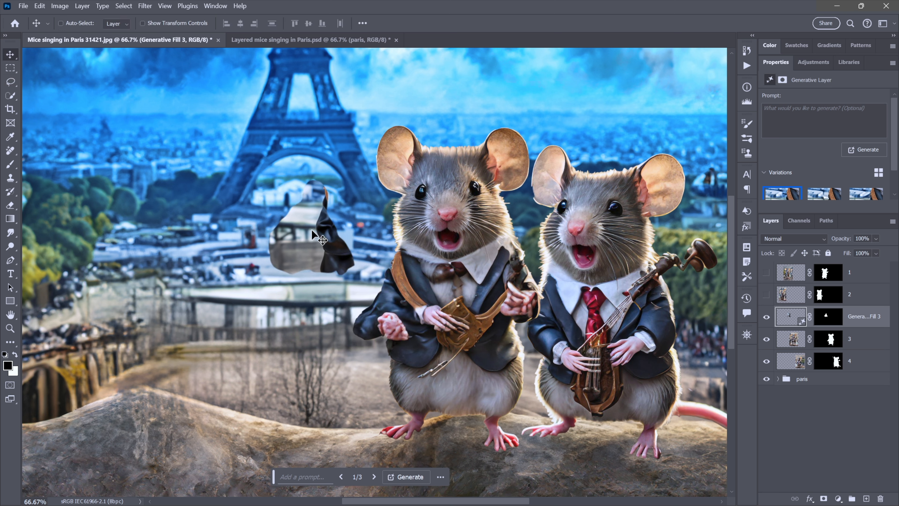
pyautogui.moveTo(264, 215)
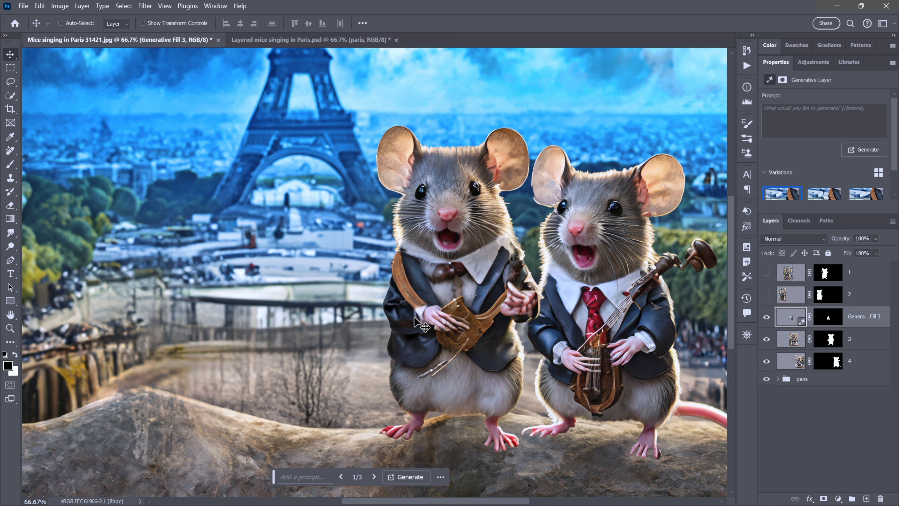
pyautogui.moveTo(370, 327)
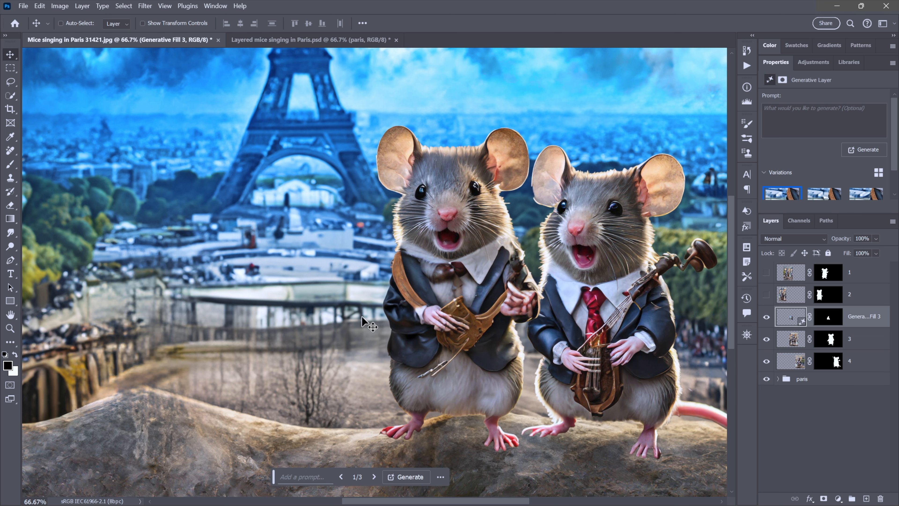
pyautogui.moveTo(402, 341)
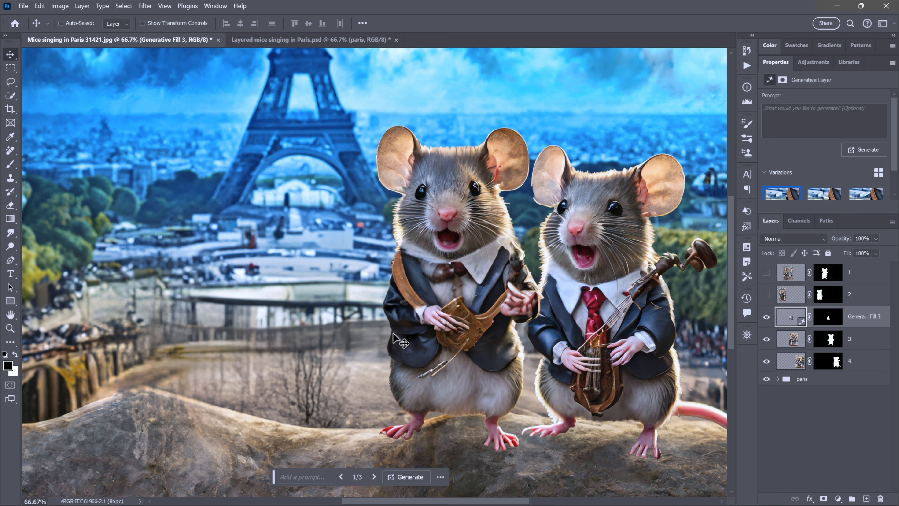
pyautogui.moveTo(385, 400)
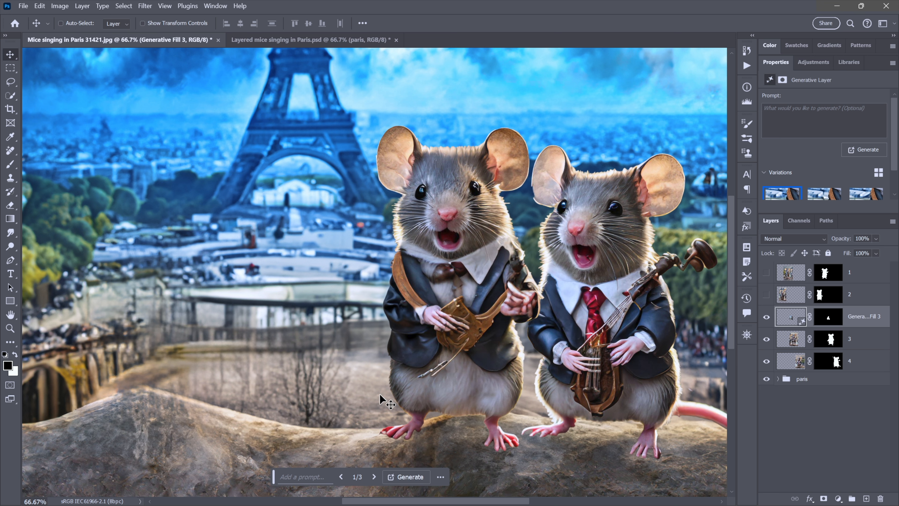
pyautogui.moveTo(257, 322)
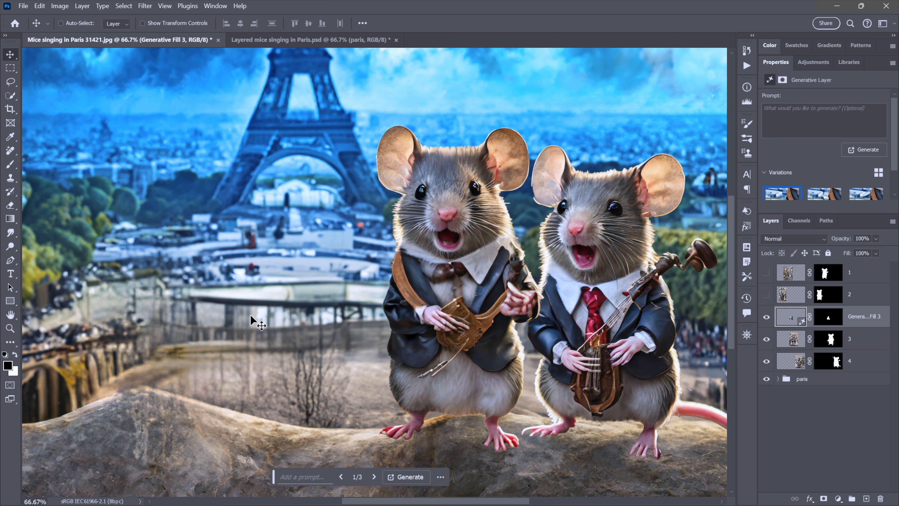
pyautogui.moveTo(383, 326)
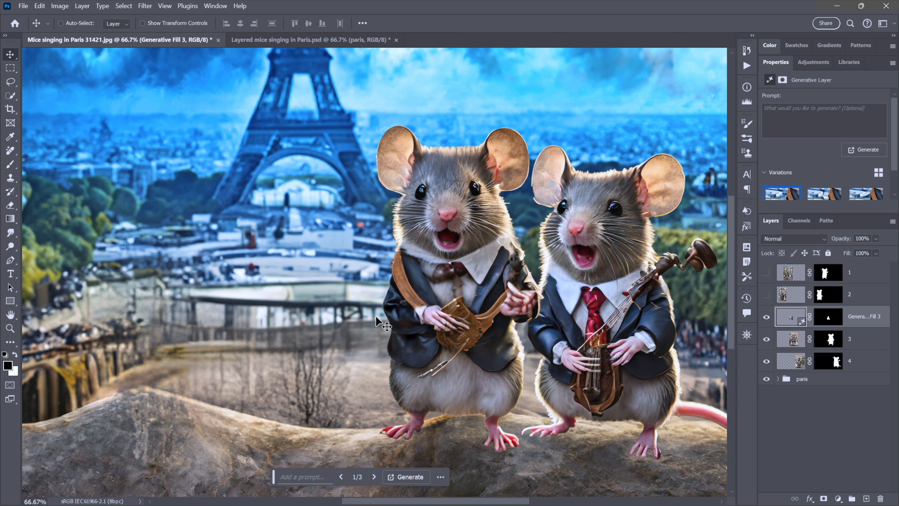
pyautogui.moveTo(418, 327)
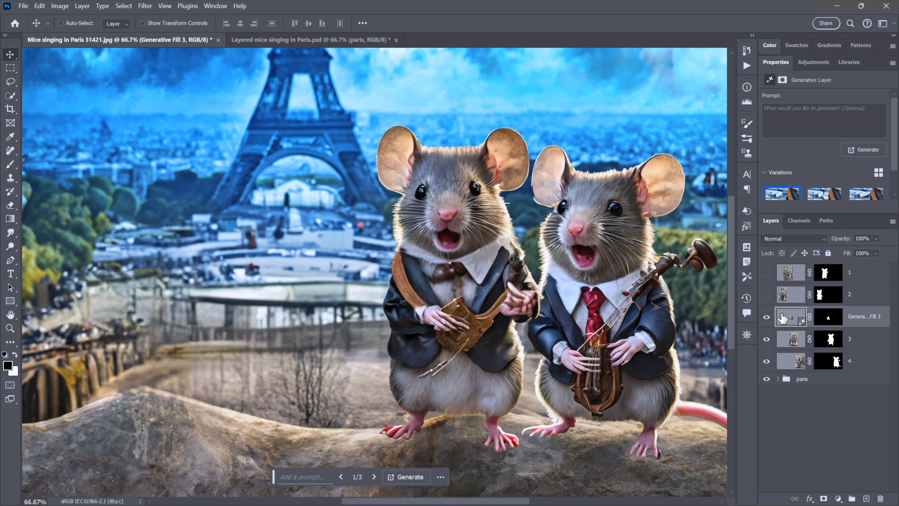
# Step: Hide Generative Fill 3 to show the left mouse's original hand version
pyautogui.click(791, 338)
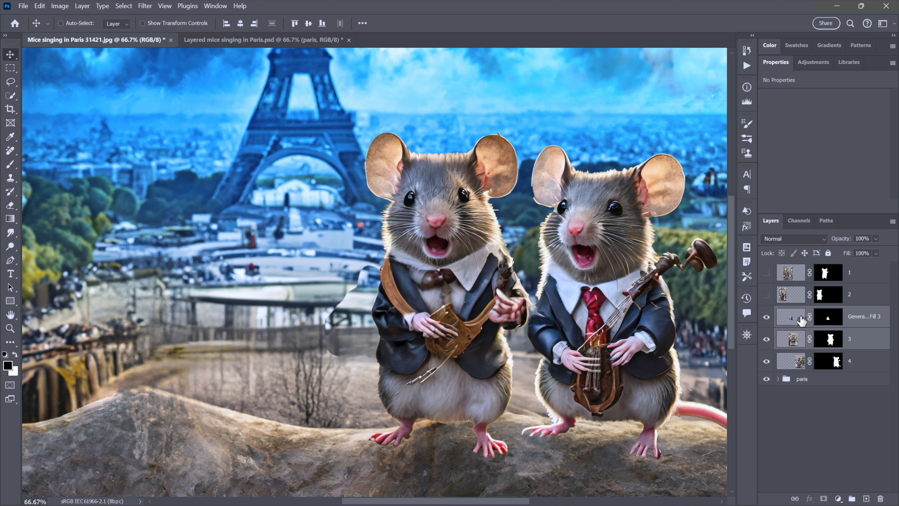
# Step: Regenerate the Generative Fill 3 layer so six variations are offered, with the first one showing
pyautogui.click(790, 318)
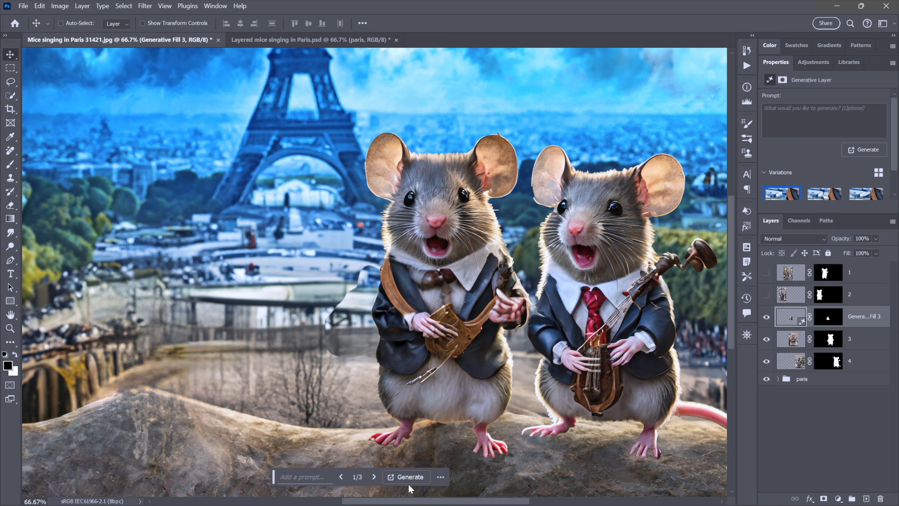
pyautogui.click(409, 476)
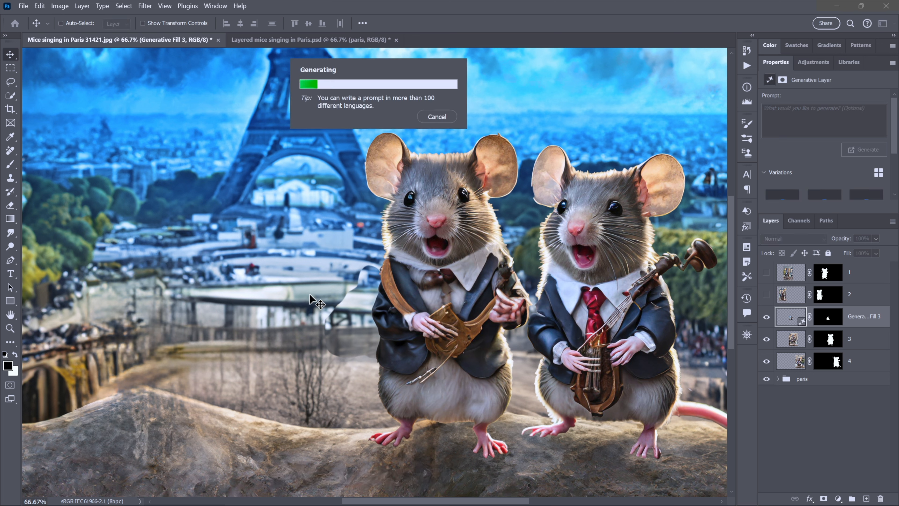
pyautogui.moveTo(373, 314)
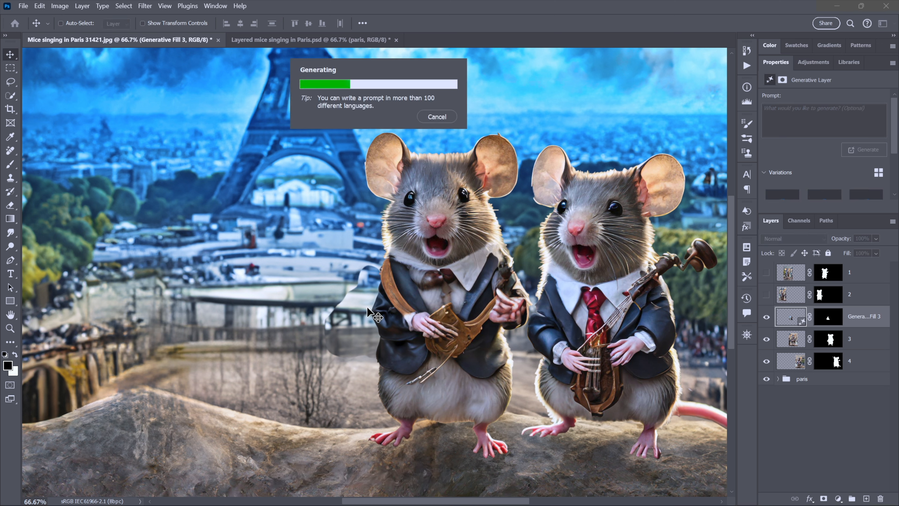
pyautogui.moveTo(370, 276)
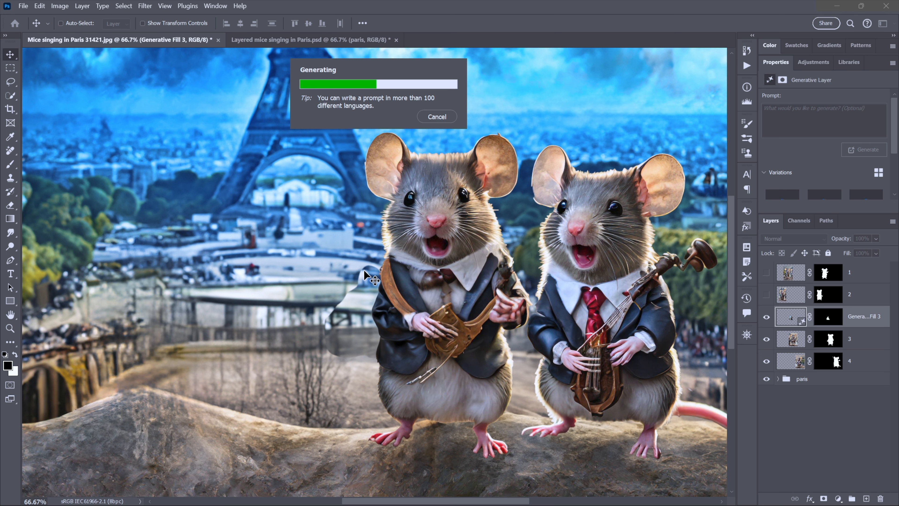
pyautogui.moveTo(344, 356)
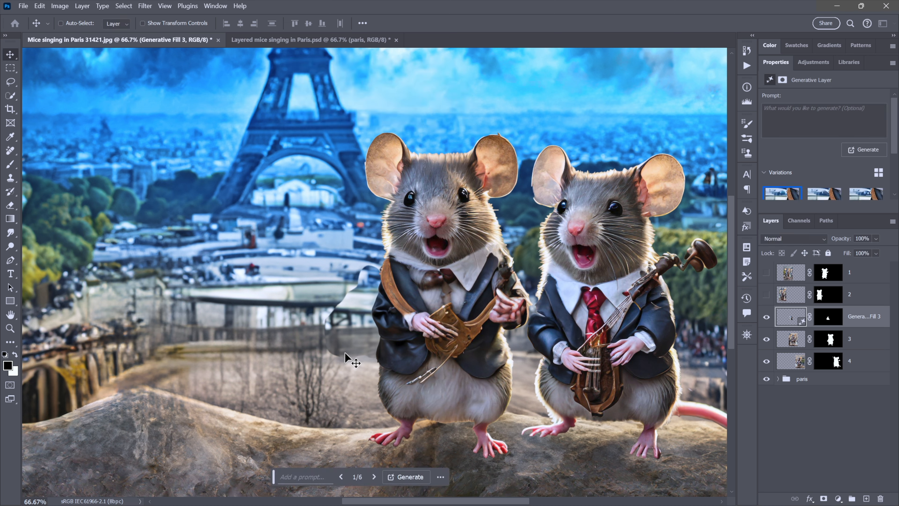
pyautogui.moveTo(372, 278)
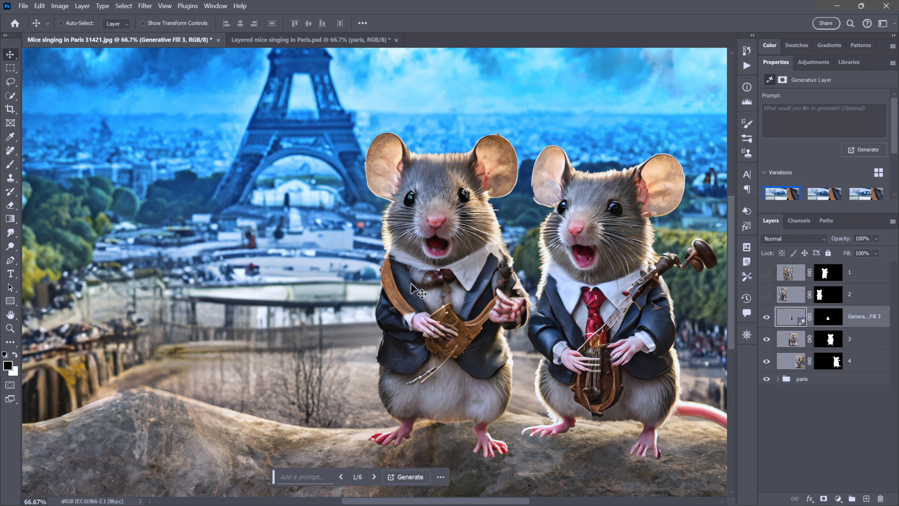
pyautogui.moveTo(467, 290)
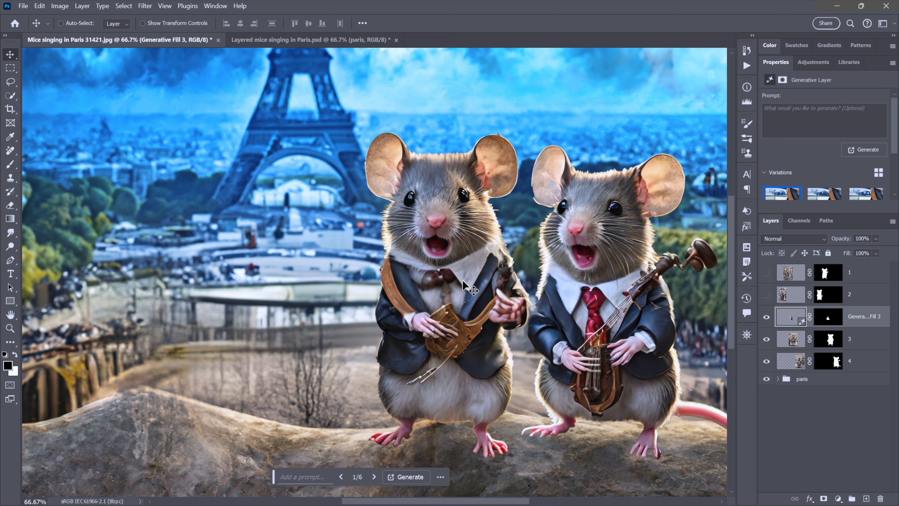
pyautogui.moveTo(562, 281)
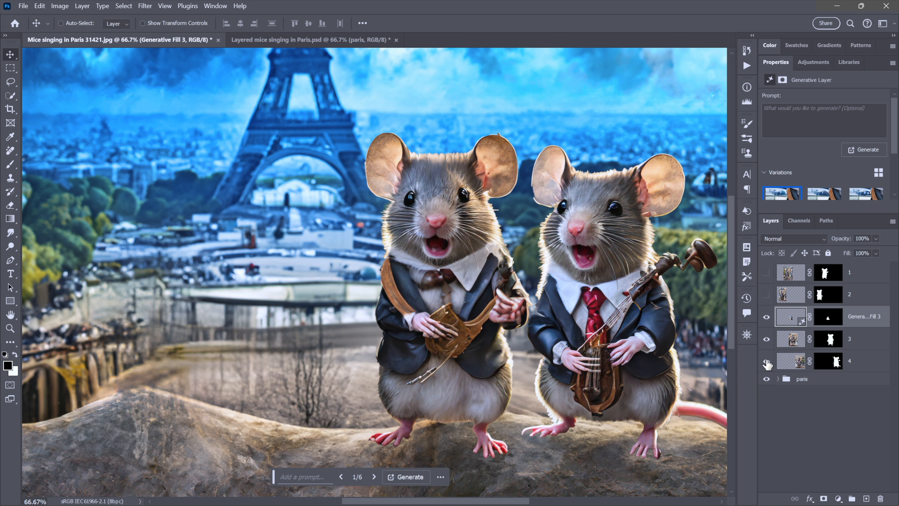
pyautogui.click(766, 361)
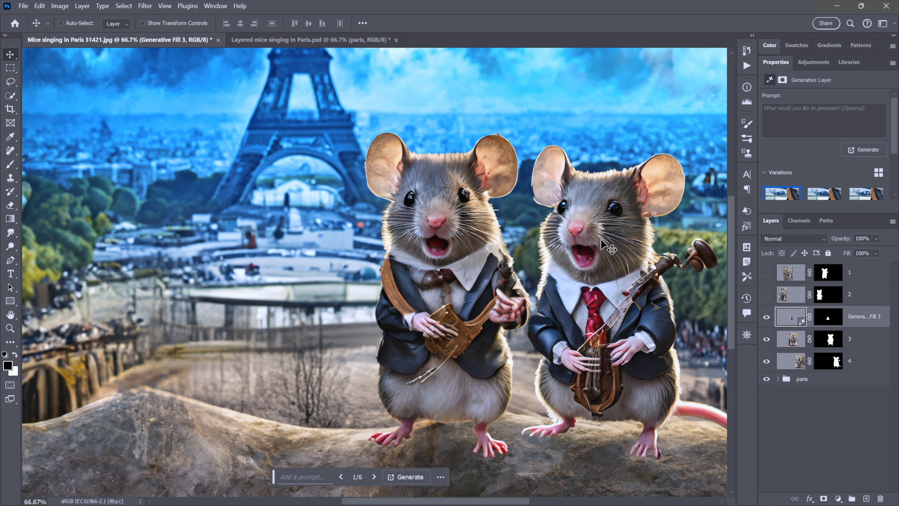
pyautogui.moveTo(509, 270)
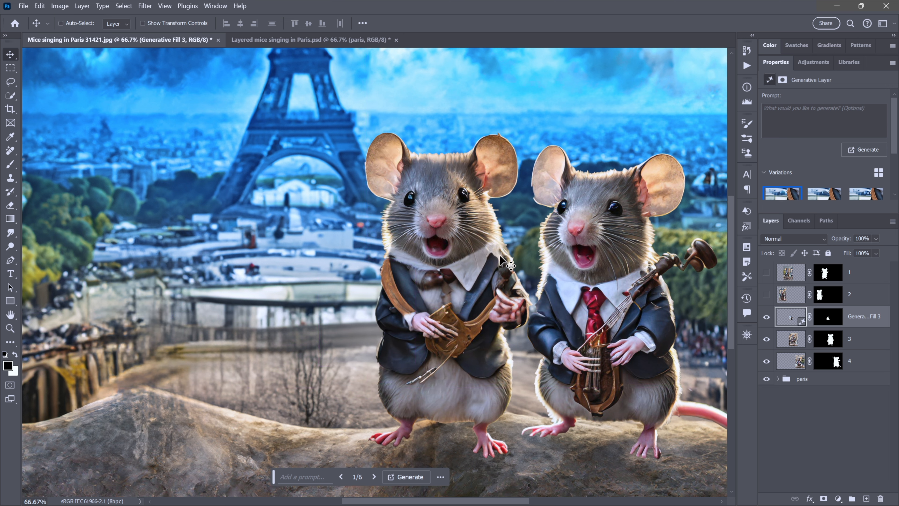
# Step: Lasso the centre-left mouse's bad hand and generate a fill with the prompt 'mouse hand in sleeve'
pyautogui.click(10, 82)
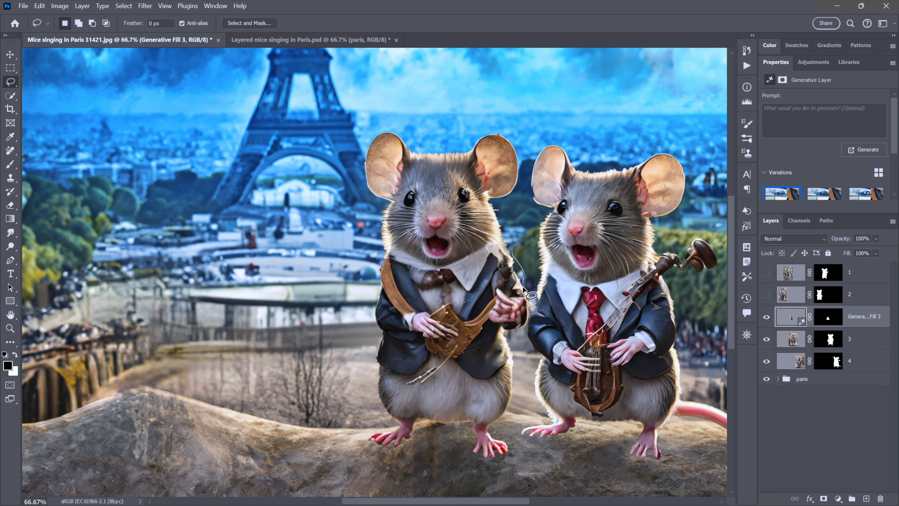
pyautogui.moveTo(496, 334)
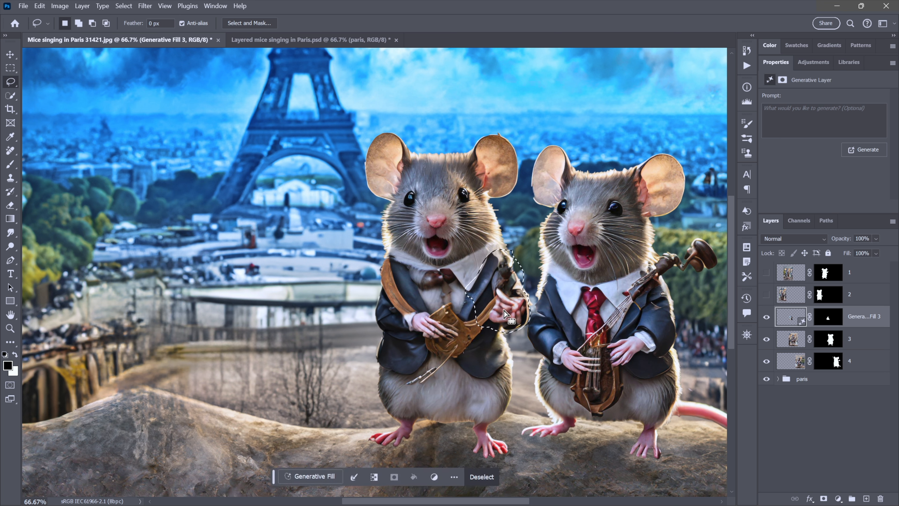
pyautogui.click(312, 477)
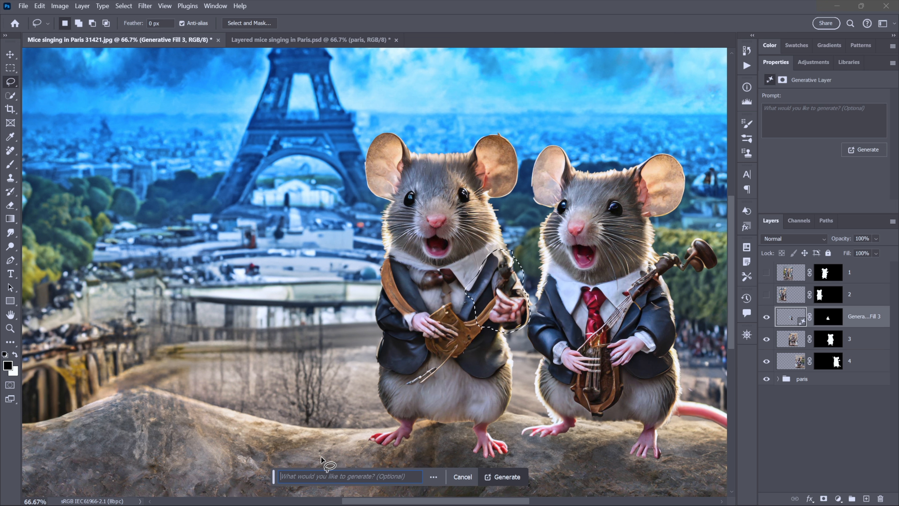
pyautogui.write('mouse hand')
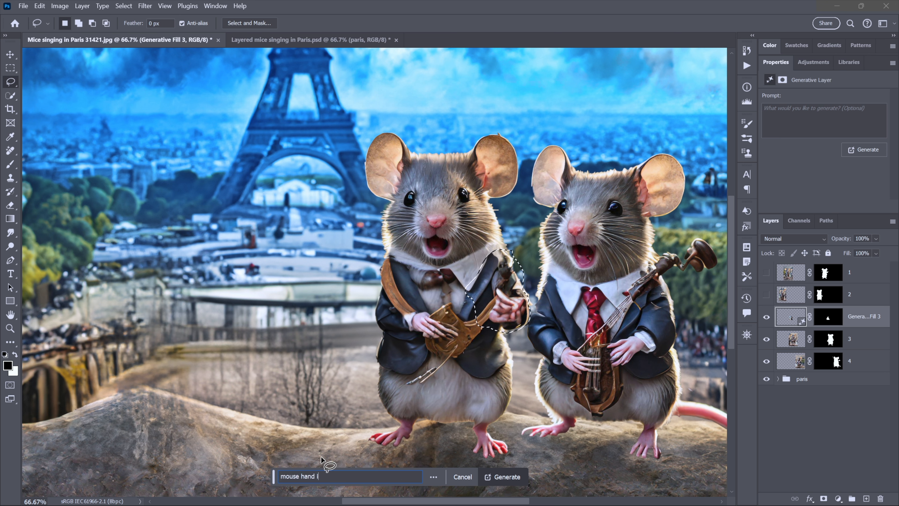
pyautogui.write('in sleev')
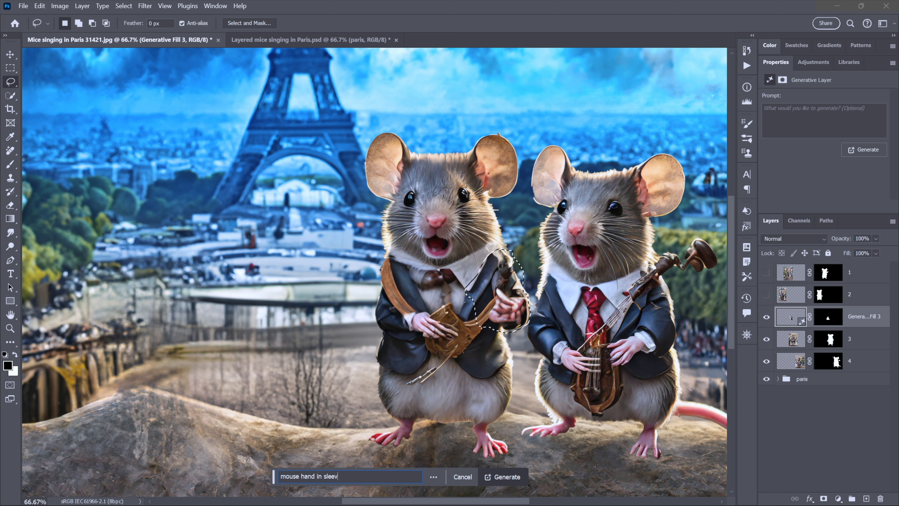
pyautogui.write('e')
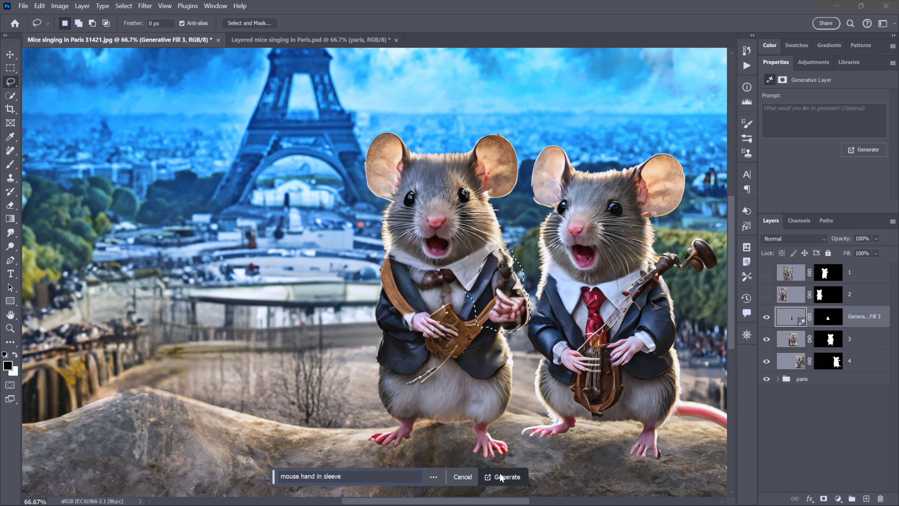
pyautogui.click(507, 477)
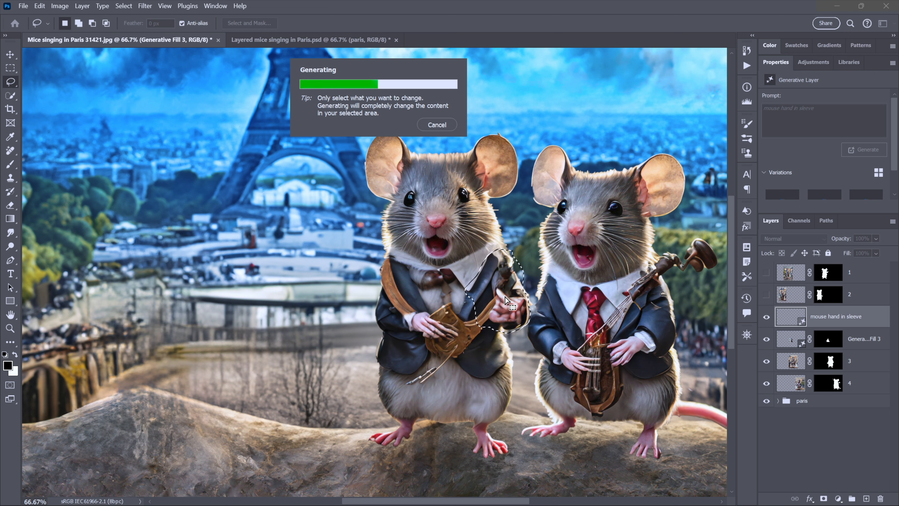
pyautogui.moveTo(528, 307)
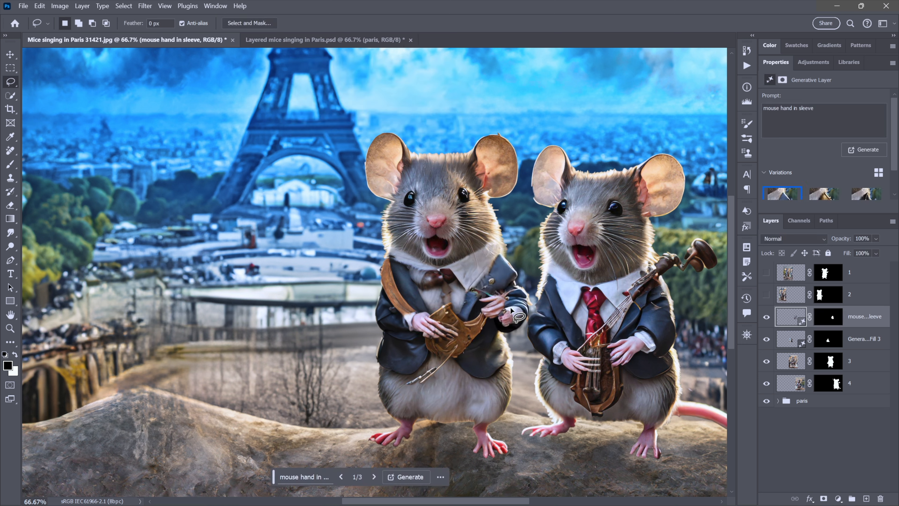
pyautogui.moveTo(478, 304)
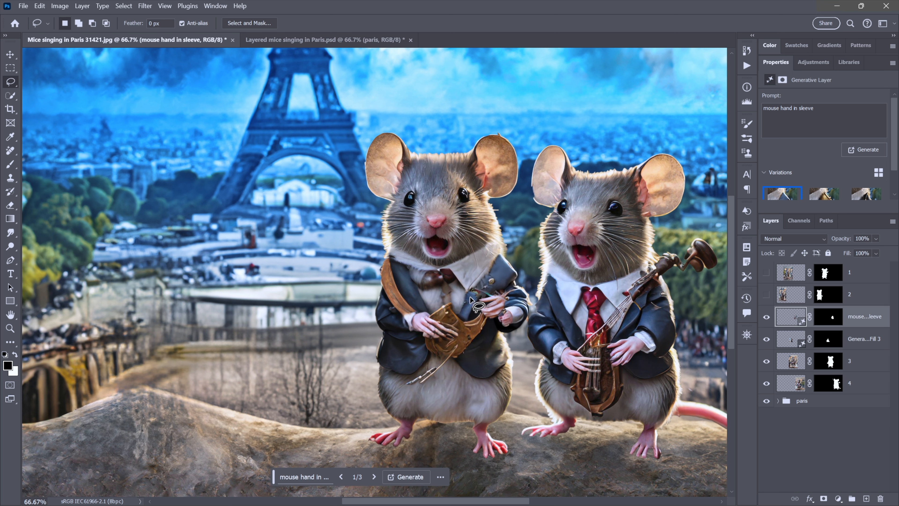
# Step: Review the three generated hand variations and settle on variation 2
pyautogui.click(375, 477)
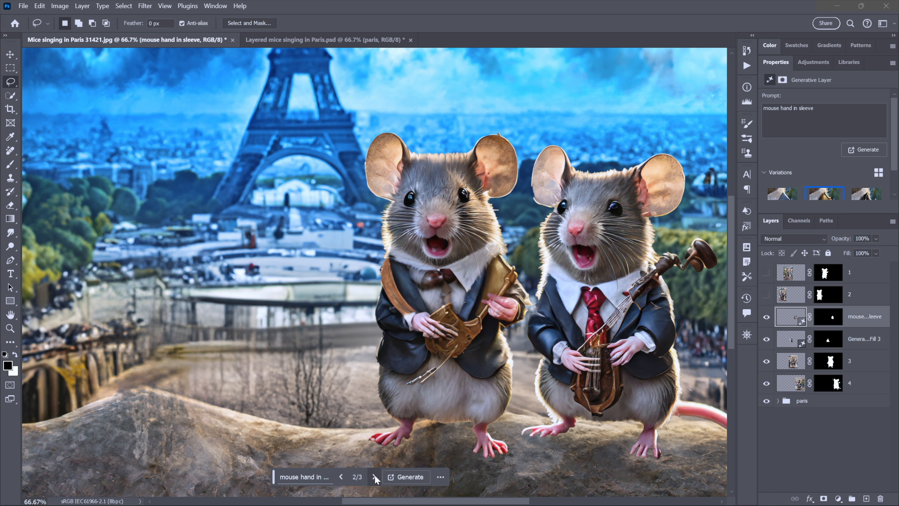
pyautogui.moveTo(373, 477)
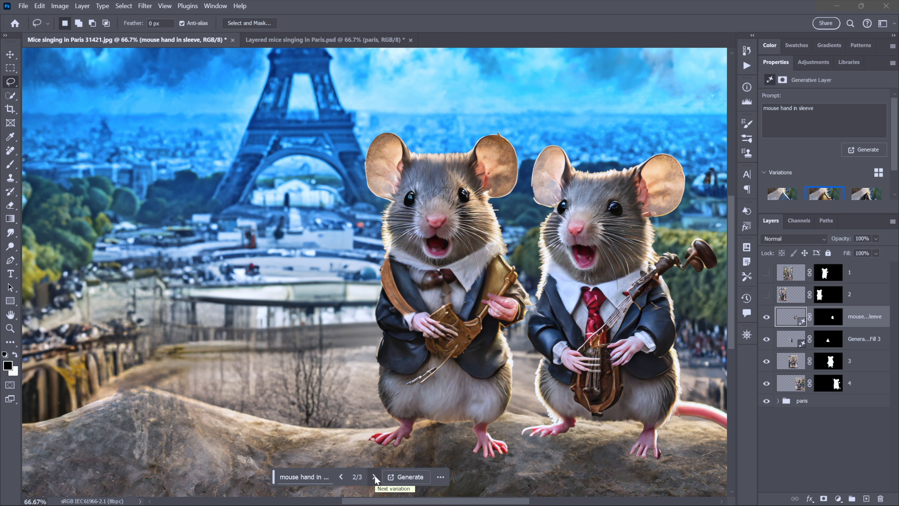
pyautogui.click(374, 476)
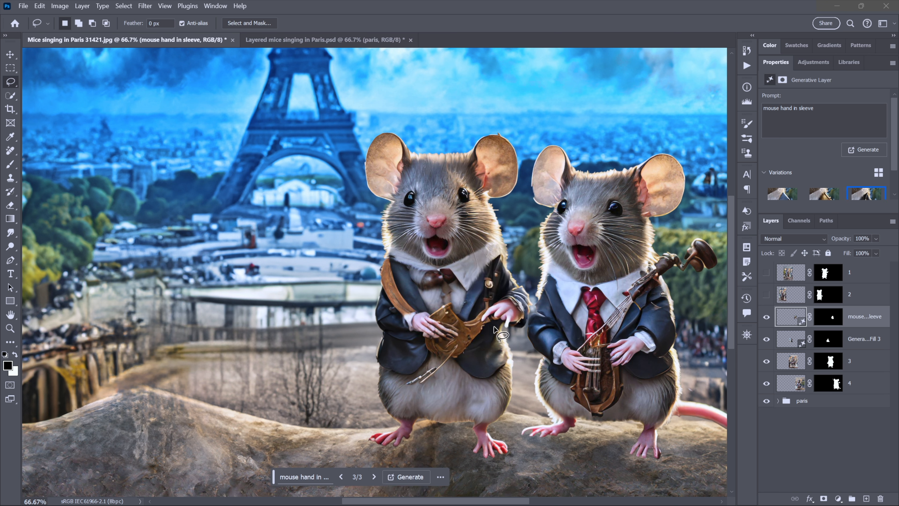
pyautogui.moveTo(410, 427)
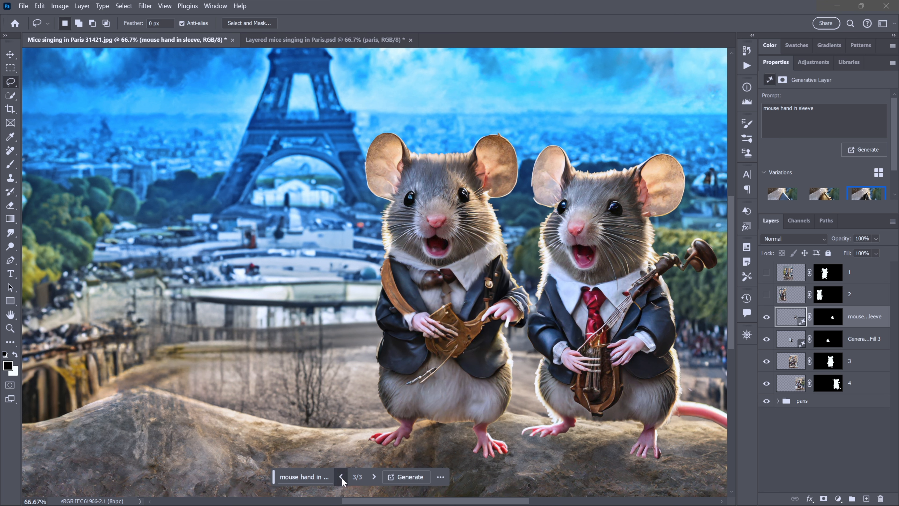
pyautogui.click(341, 477)
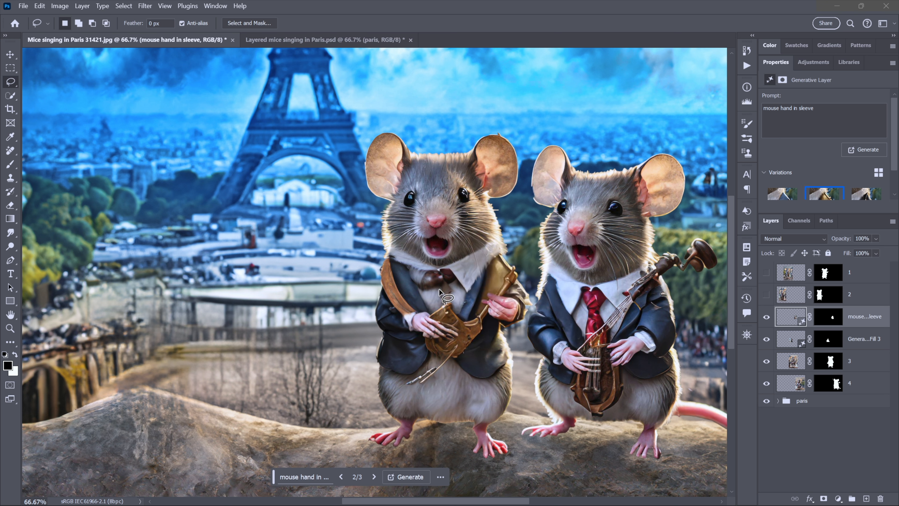
pyautogui.moveTo(539, 287)
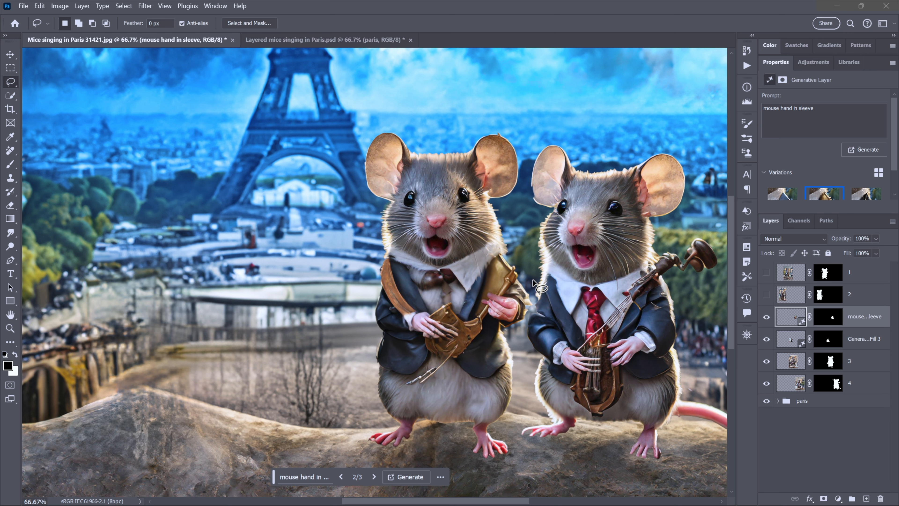
pyautogui.moveTo(541, 292)
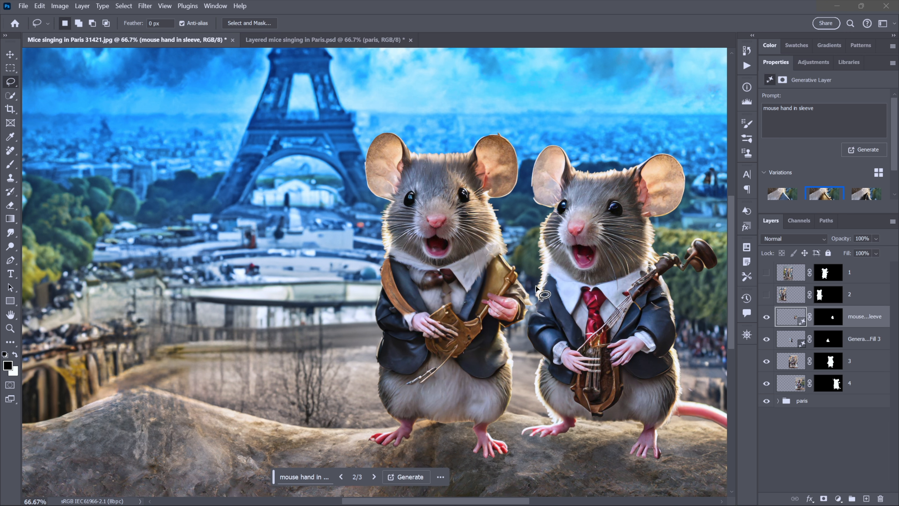
pyautogui.moveTo(871, 278)
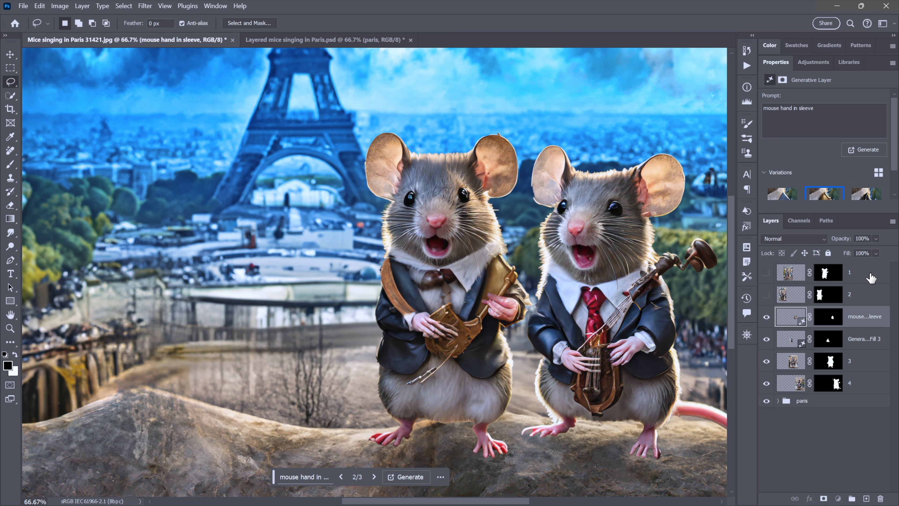
# Step: Add a new top layer named 'repair' and use the Remove tool to clean the fringe beside the right mouse
pyautogui.click(791, 272)
pyautogui.write('repai')
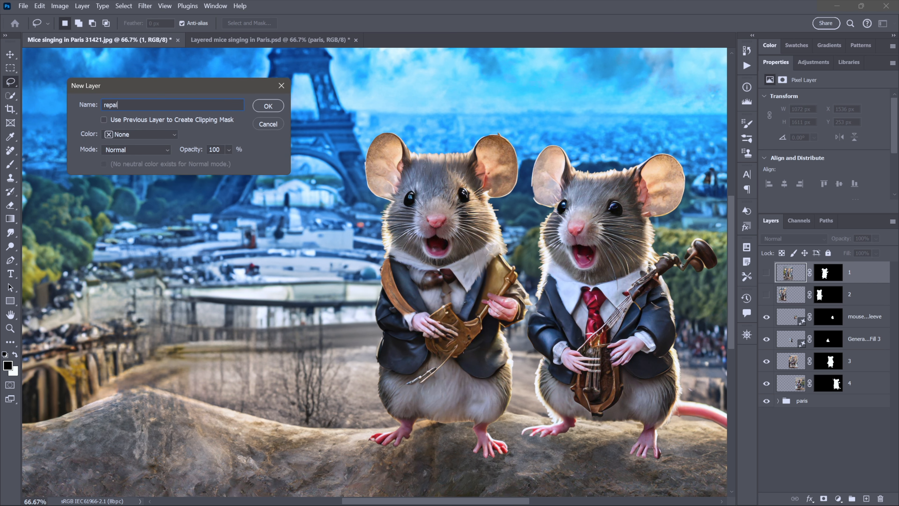
pyautogui.click(267, 124)
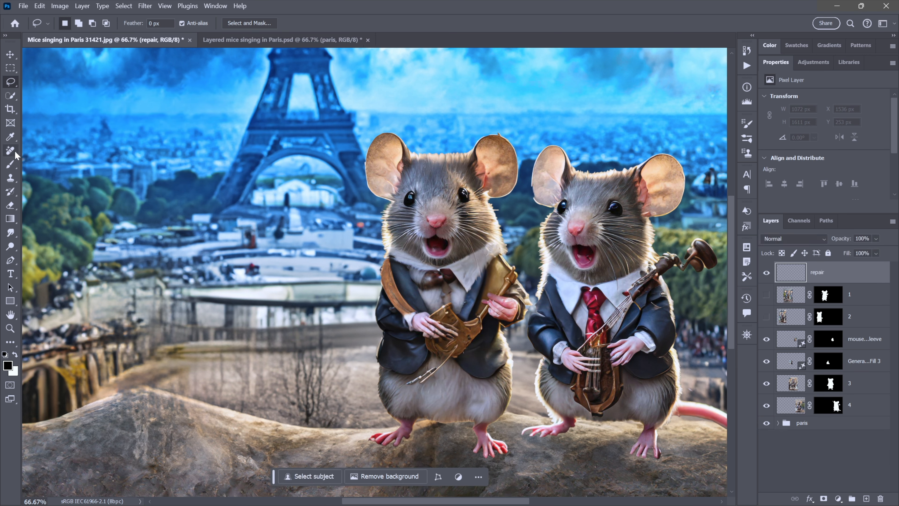
pyautogui.click(10, 151)
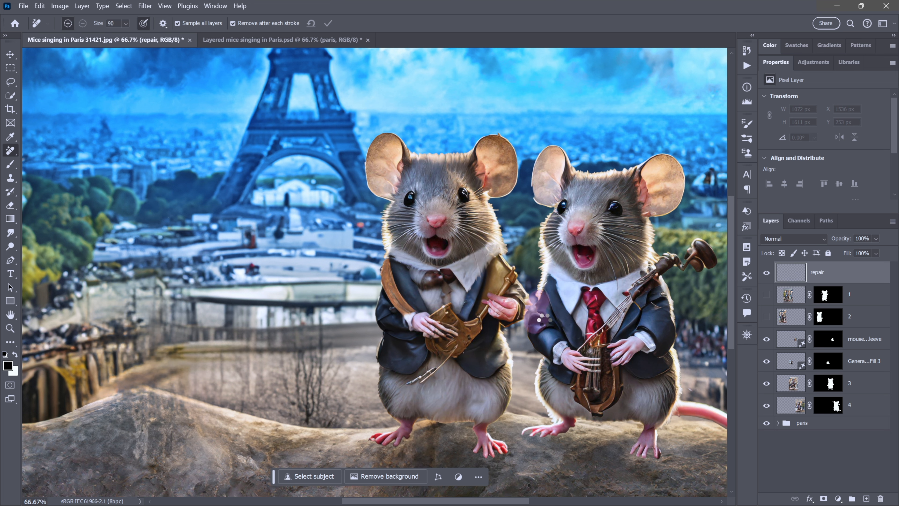
pyautogui.click(527, 308)
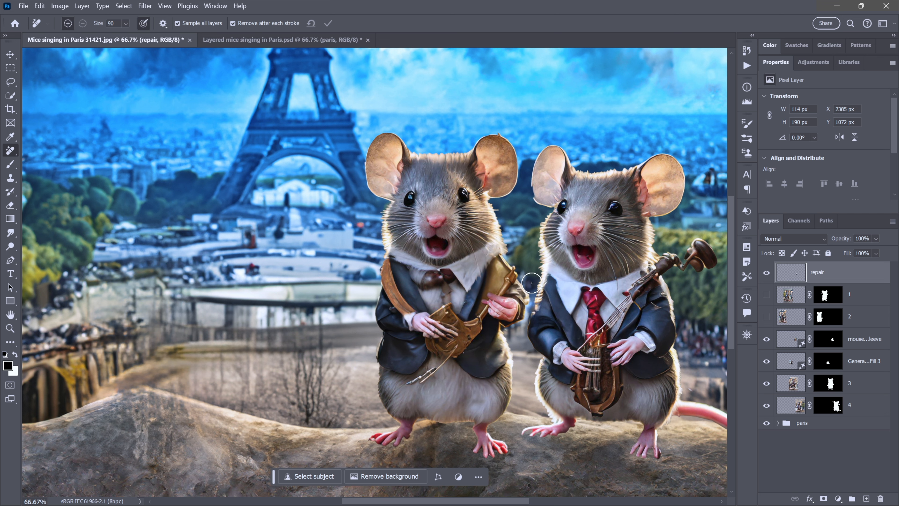
pyautogui.moveTo(526, 294)
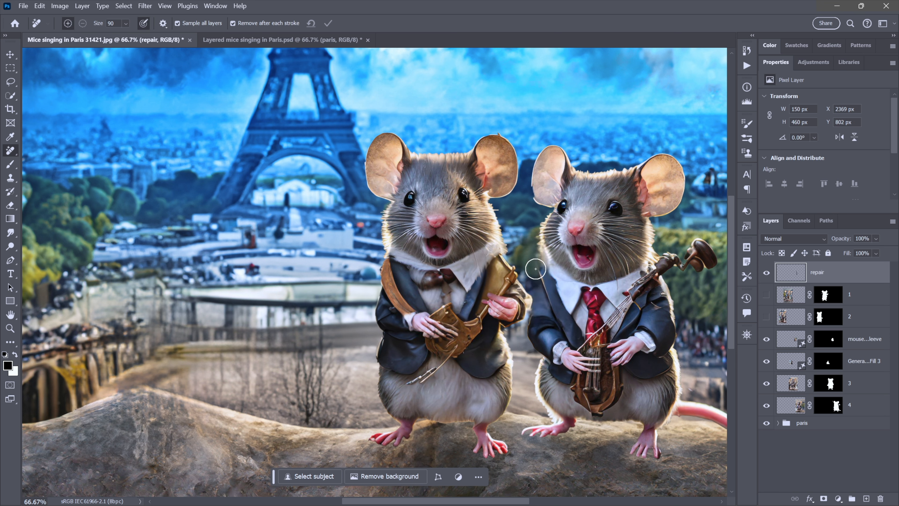
pyautogui.moveTo(590, 283)
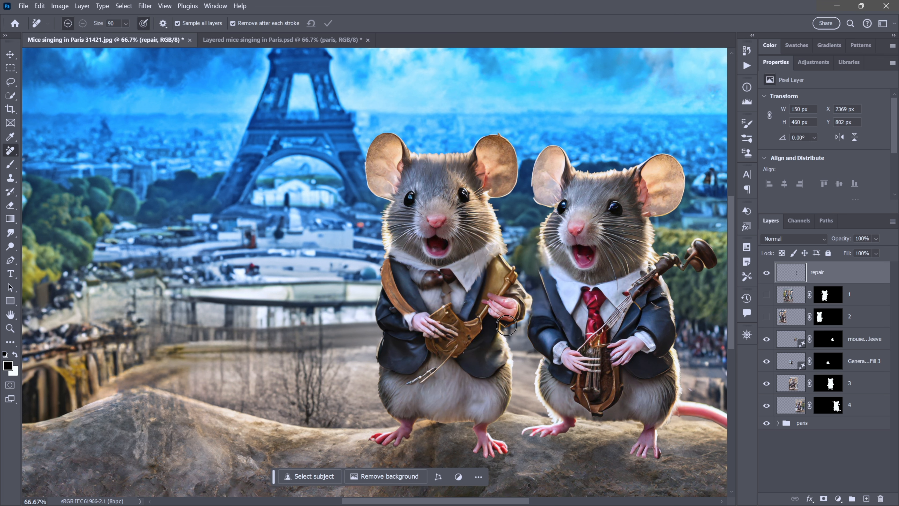
pyautogui.moveTo(545, 309)
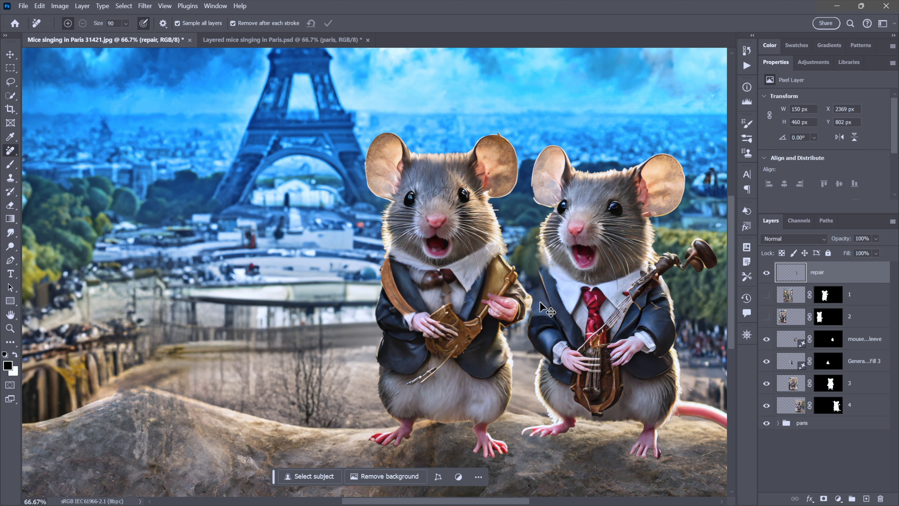
pyautogui.click(828, 404)
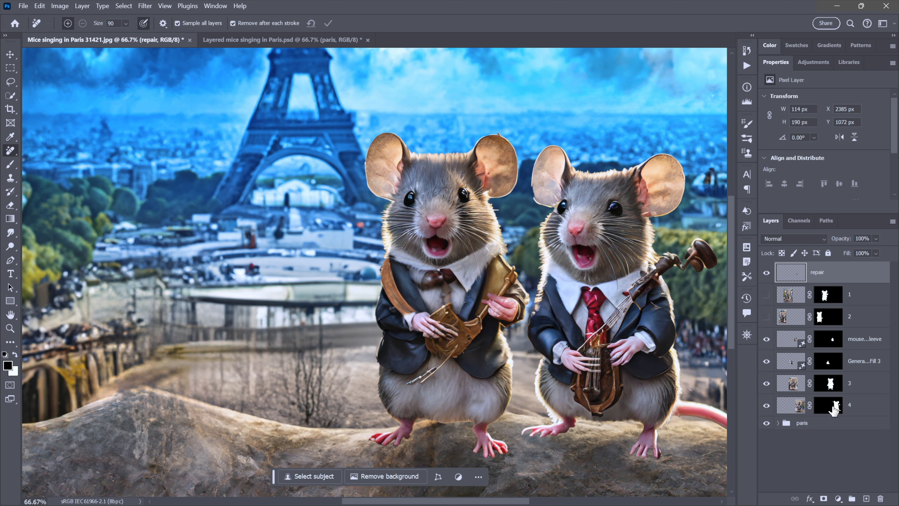
# Step: Smudge the edges of layer 4's mask, then make the hidden mouse layers visible so all four show
pyautogui.click(827, 405)
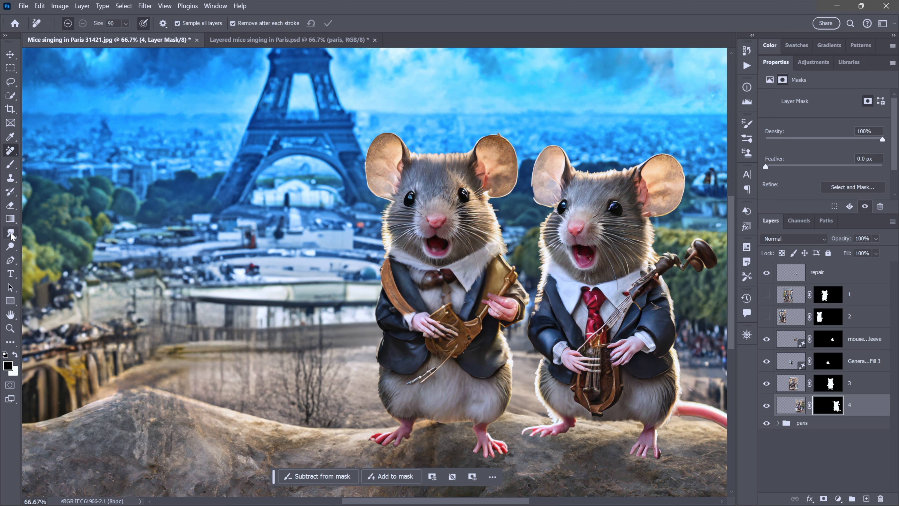
pyautogui.rightClick(10, 233)
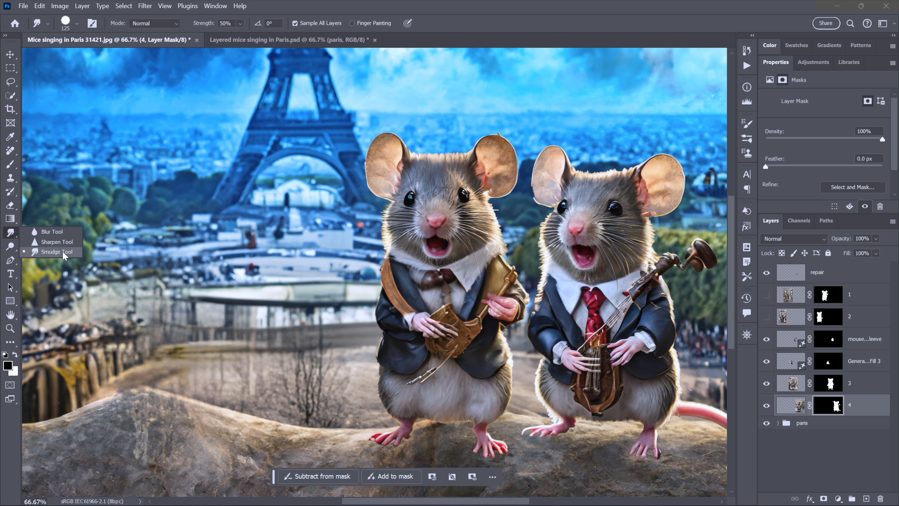
pyautogui.click(55, 251)
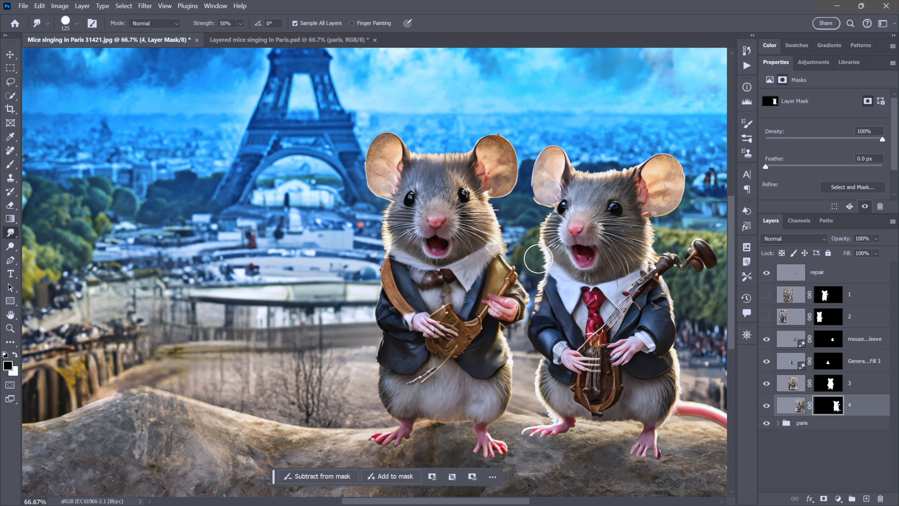
pyautogui.moveTo(538, 287)
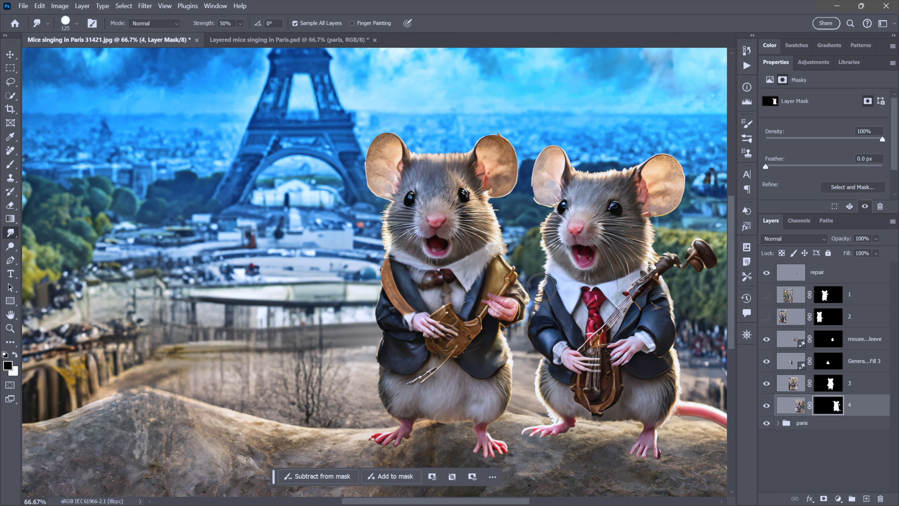
pyautogui.moveTo(522, 302)
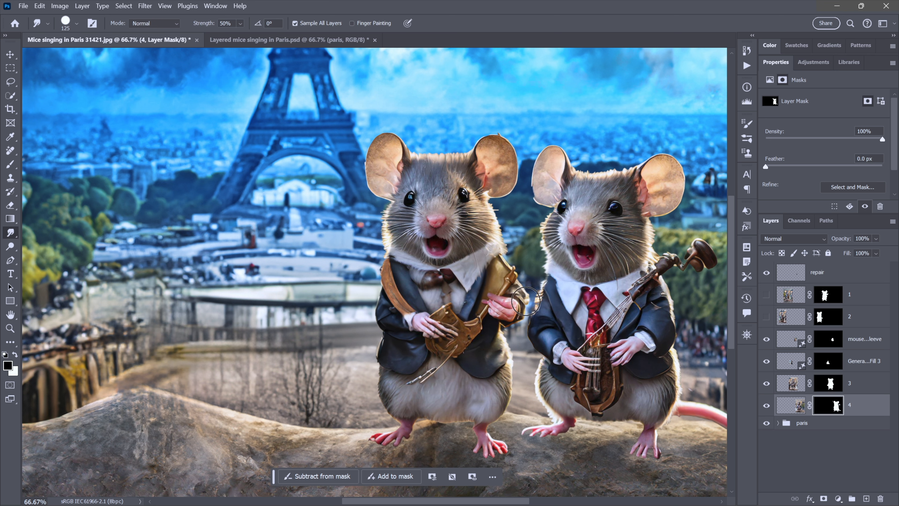
pyautogui.moveTo(543, 257)
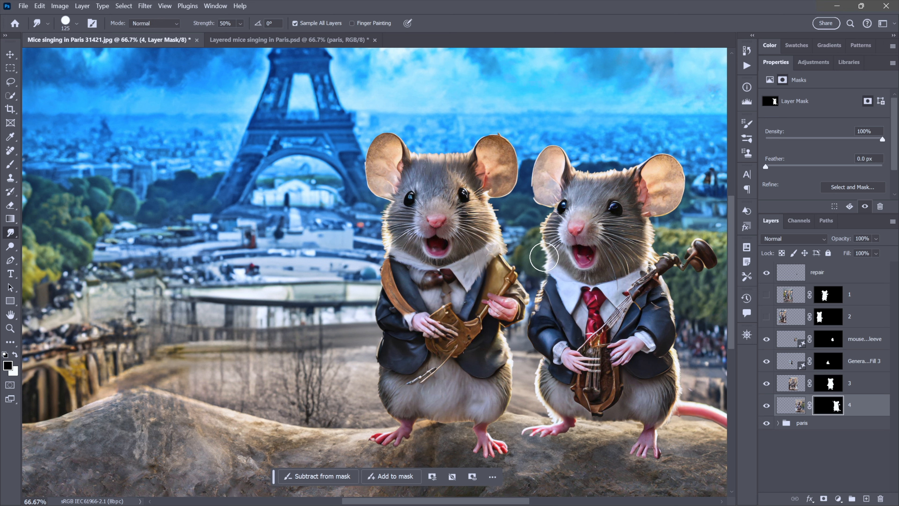
pyautogui.moveTo(538, 199)
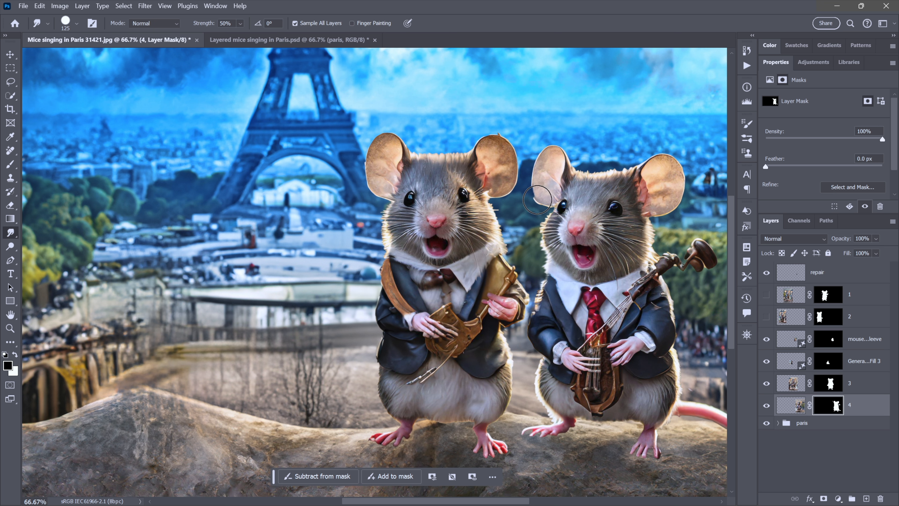
pyautogui.moveTo(532, 189)
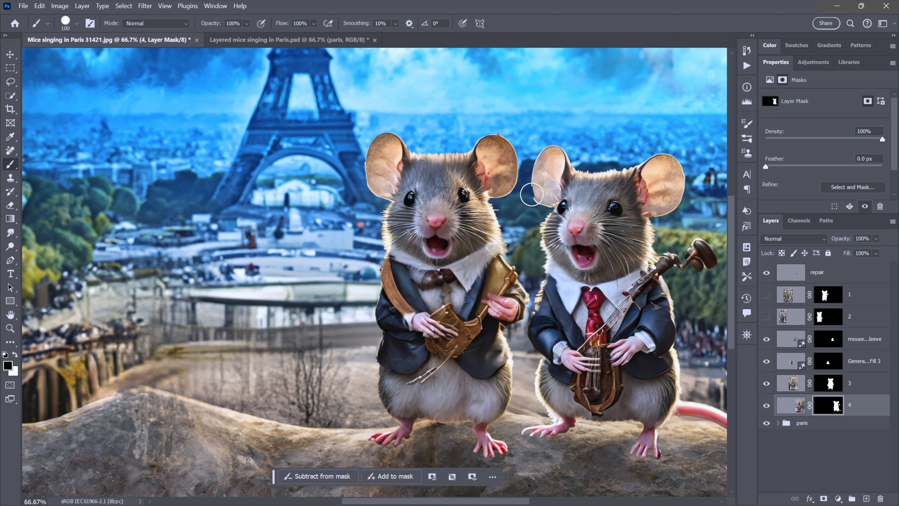
pyautogui.moveTo(541, 189)
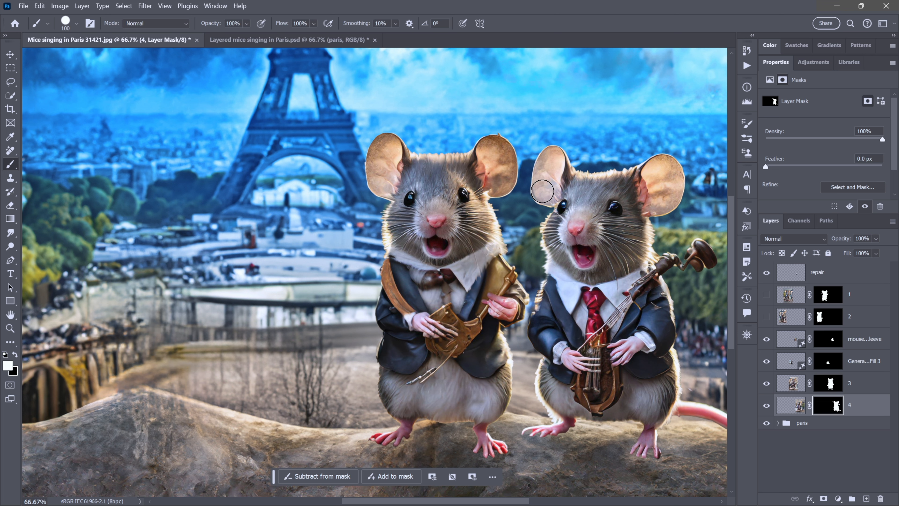
pyautogui.moveTo(594, 186)
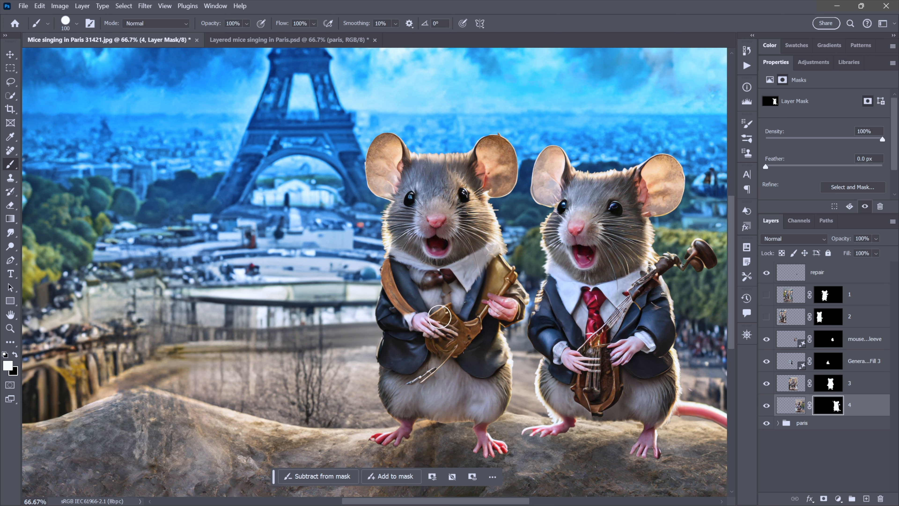
pyautogui.click(766, 294)
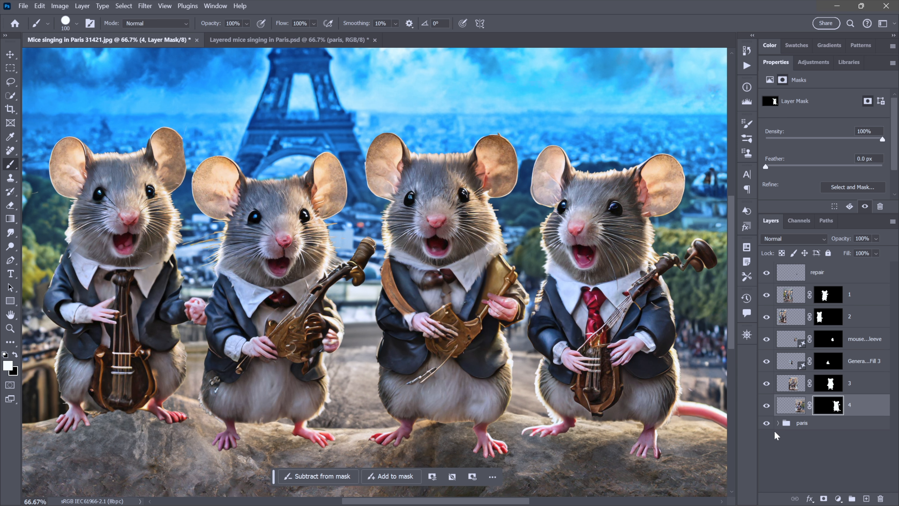
# Step: With the Move tool, nudge layer 2's leftmost mouse to the right for more even spacing
pyautogui.click(11, 54)
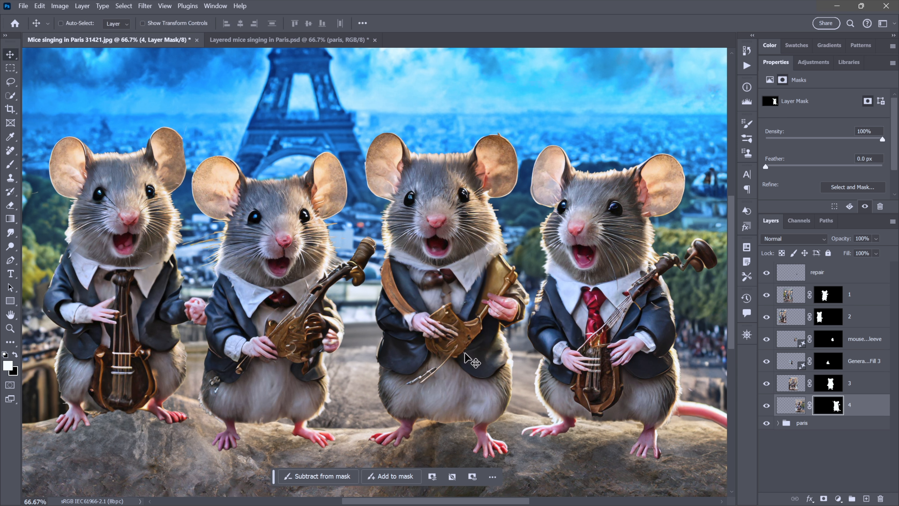
pyautogui.click(791, 316)
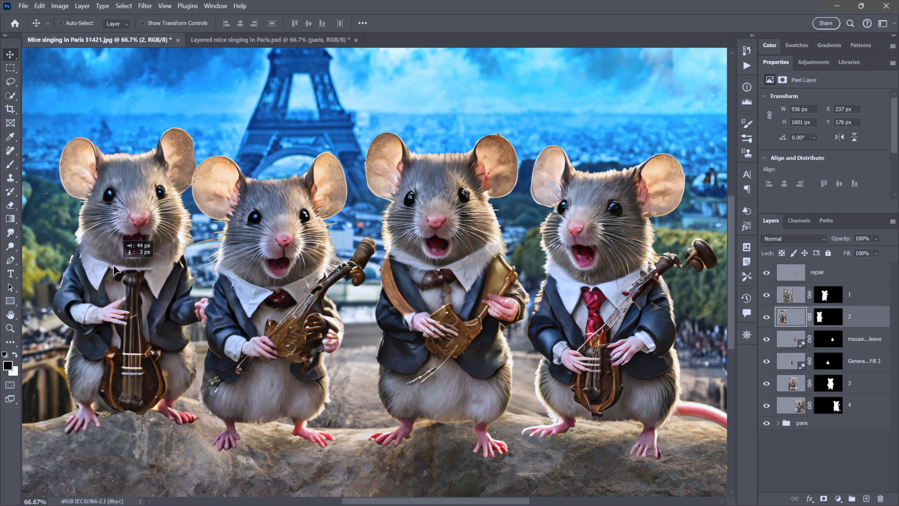
pyautogui.moveTo(126, 253); pyautogui.dragTo(118, 252)
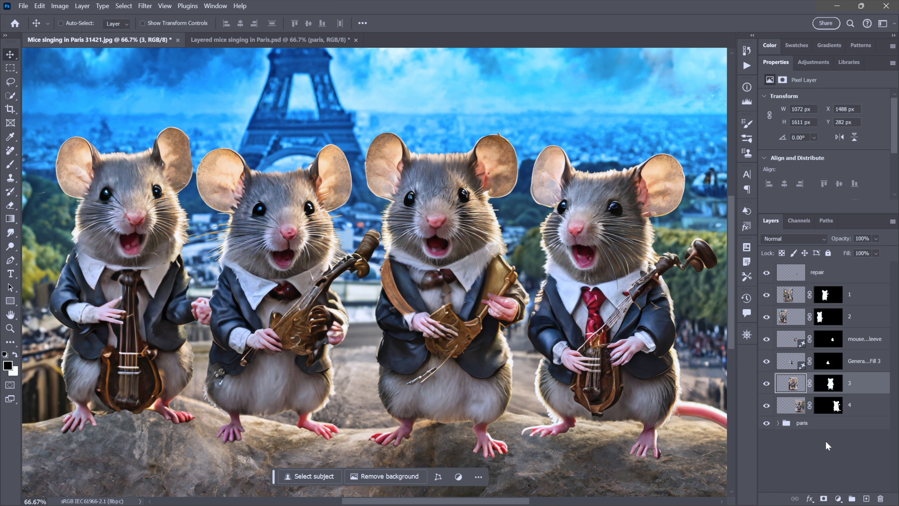
pyautogui.moveTo(825, 445)
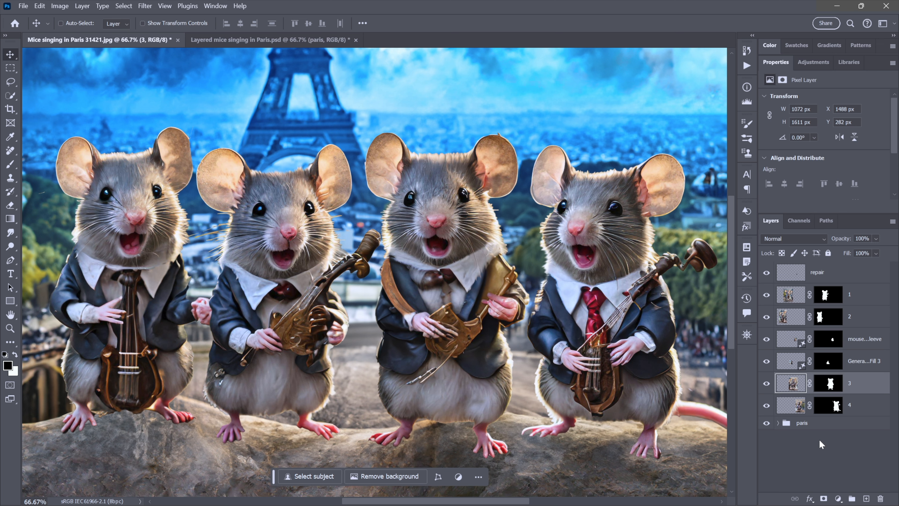